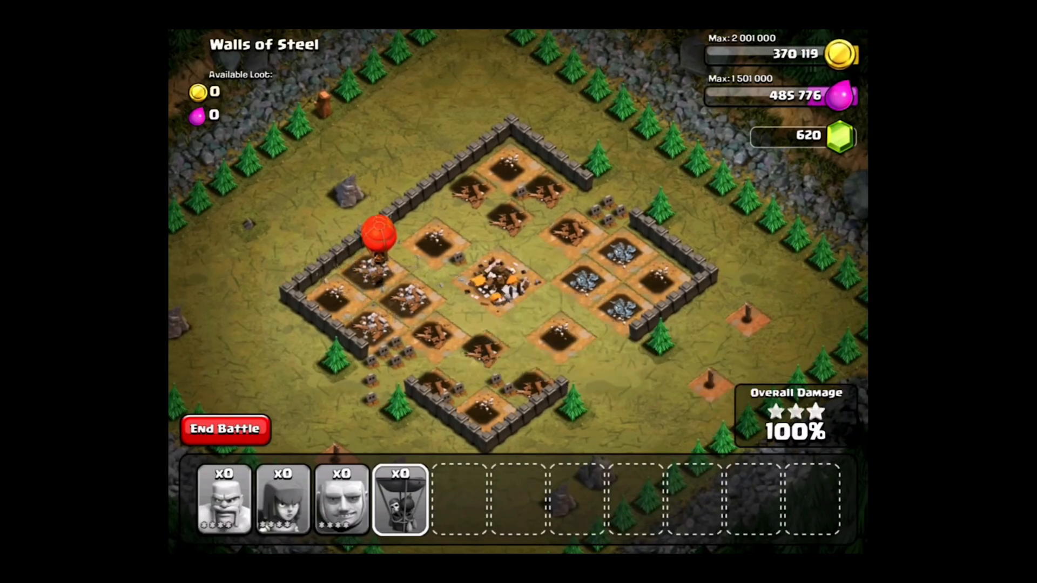
# Play-test the game, collecting coins with the click button before time runs out
pyautogui.click(224, 429)
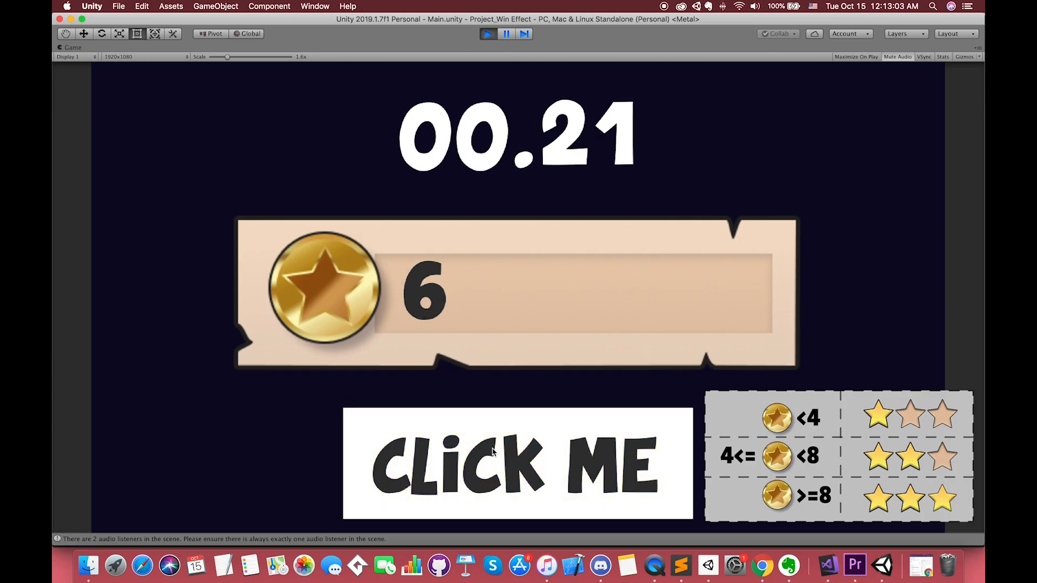
pyautogui.click(518, 464)
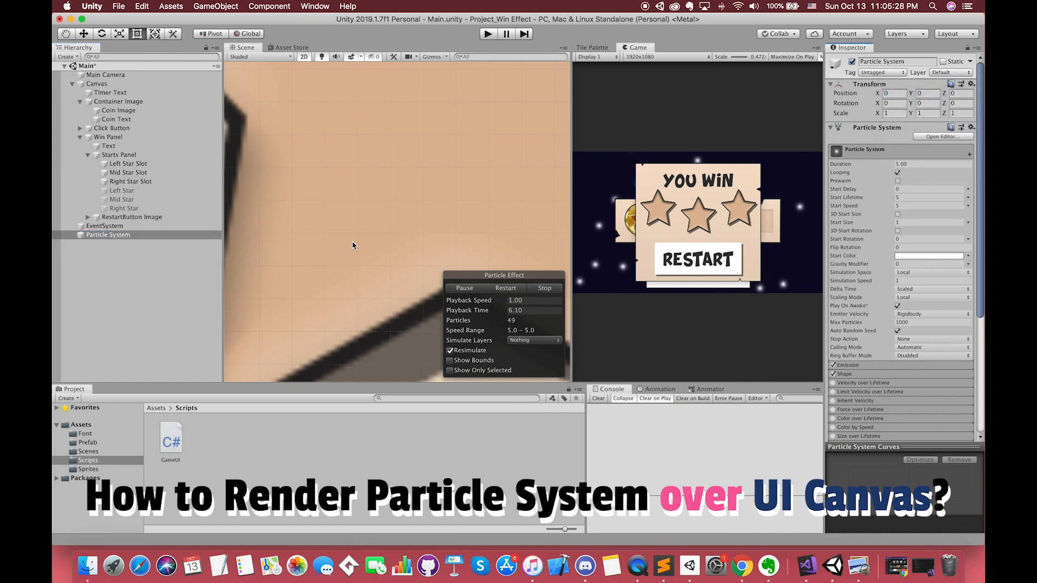
pyautogui.click(107, 234)
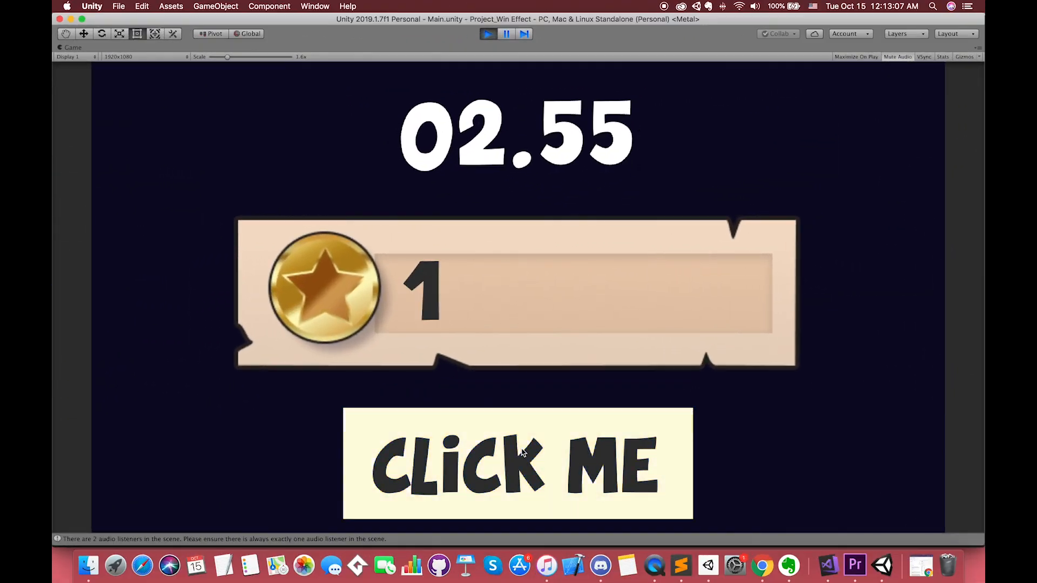
pyautogui.click(517, 464)
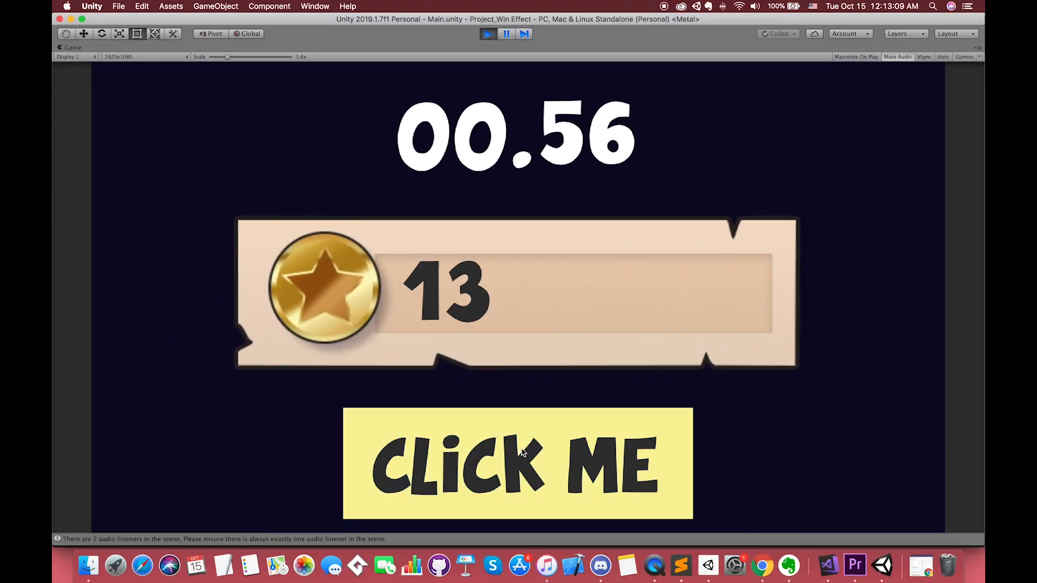
pyautogui.click(518, 464)
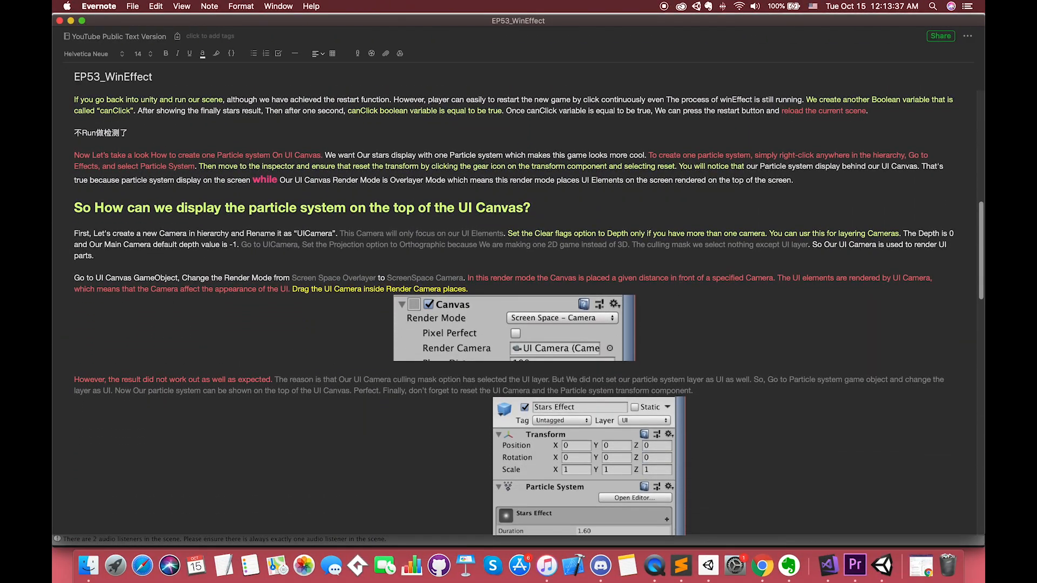
pyautogui.scroll(-3)
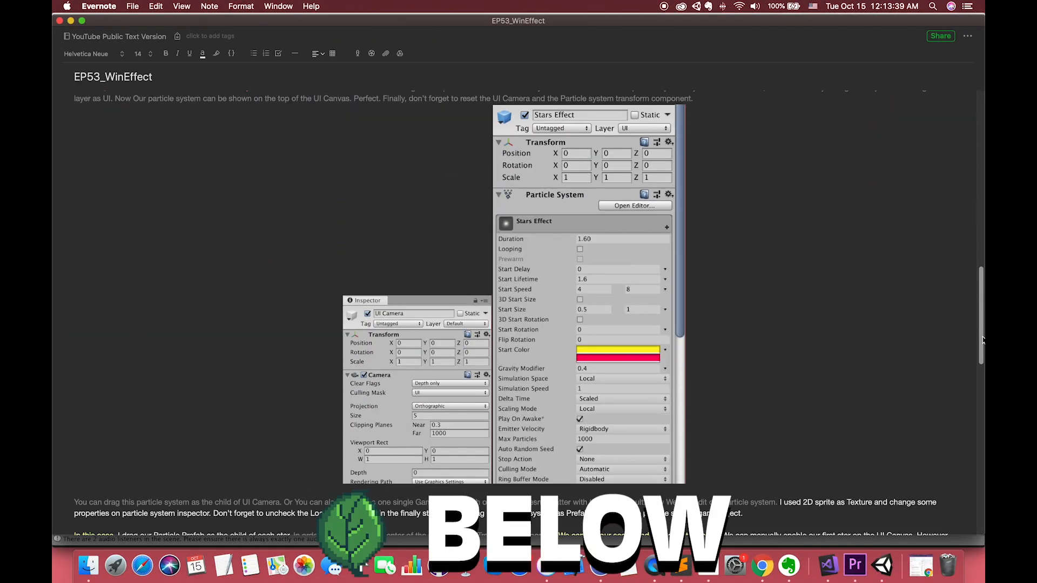
pyautogui.scroll(-3)
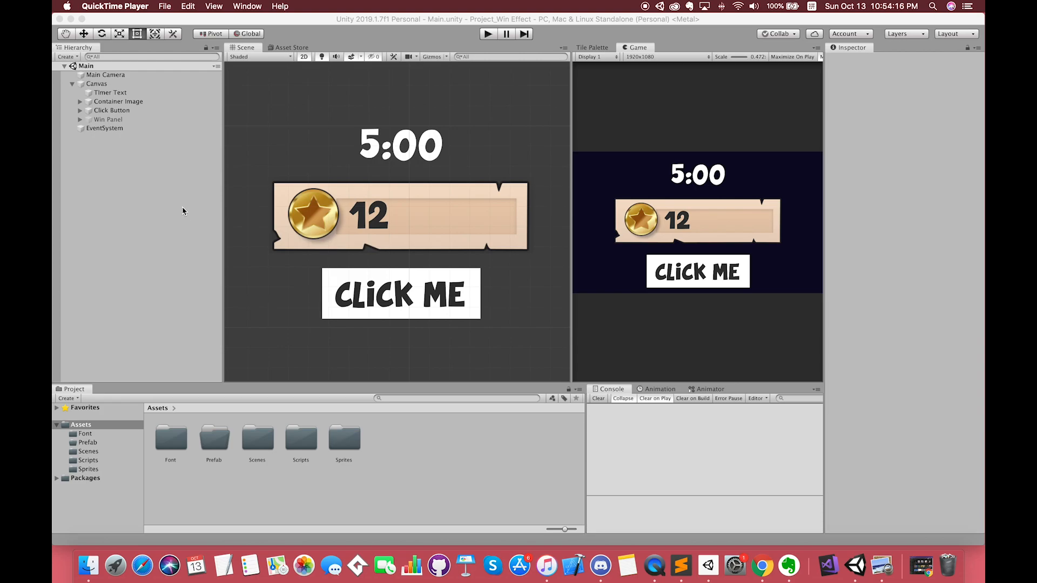
pyautogui.moveTo(175, 211)
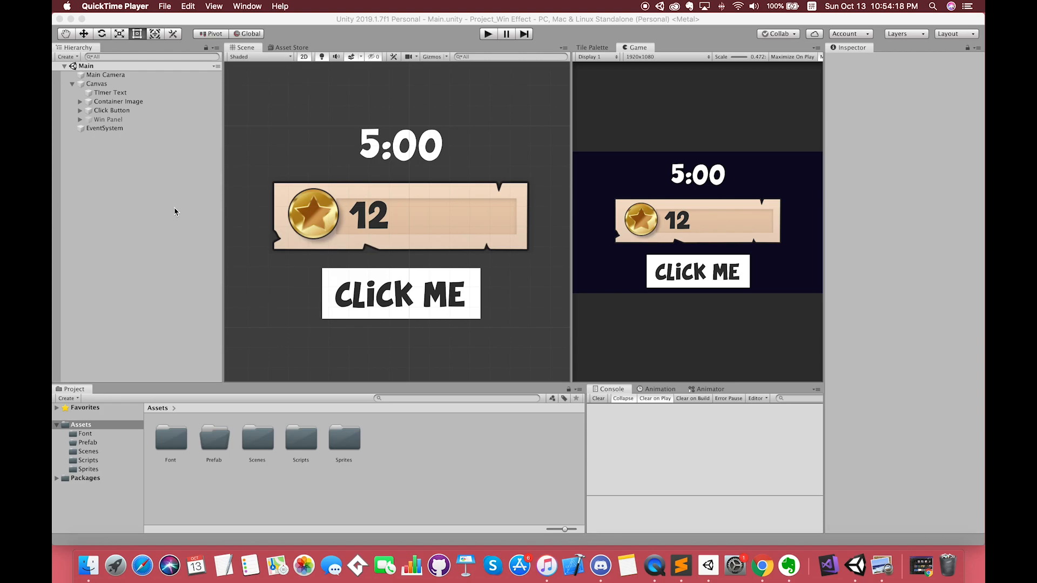
# Inspect Timer Text, Coin Text, Click Button and Win Panel, then enable the Win Panel to preview it
pyautogui.click(110, 93)
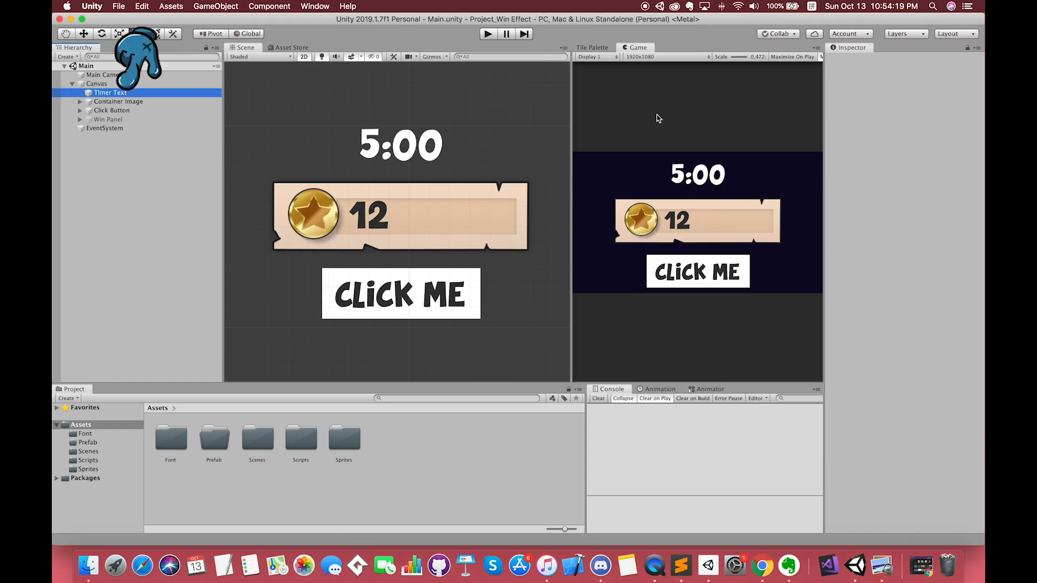
pyautogui.click(110, 93)
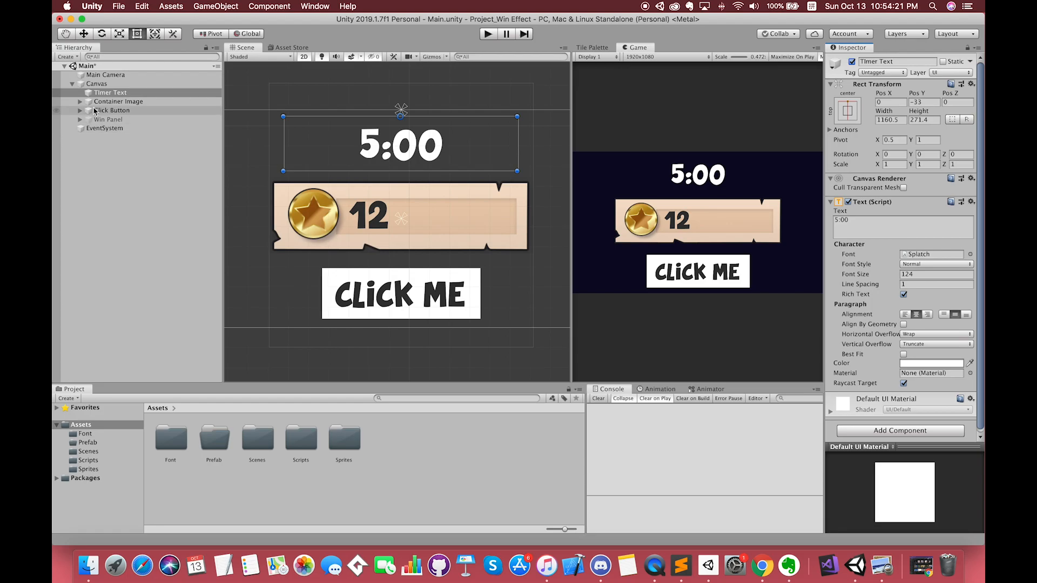
pyautogui.click(117, 102)
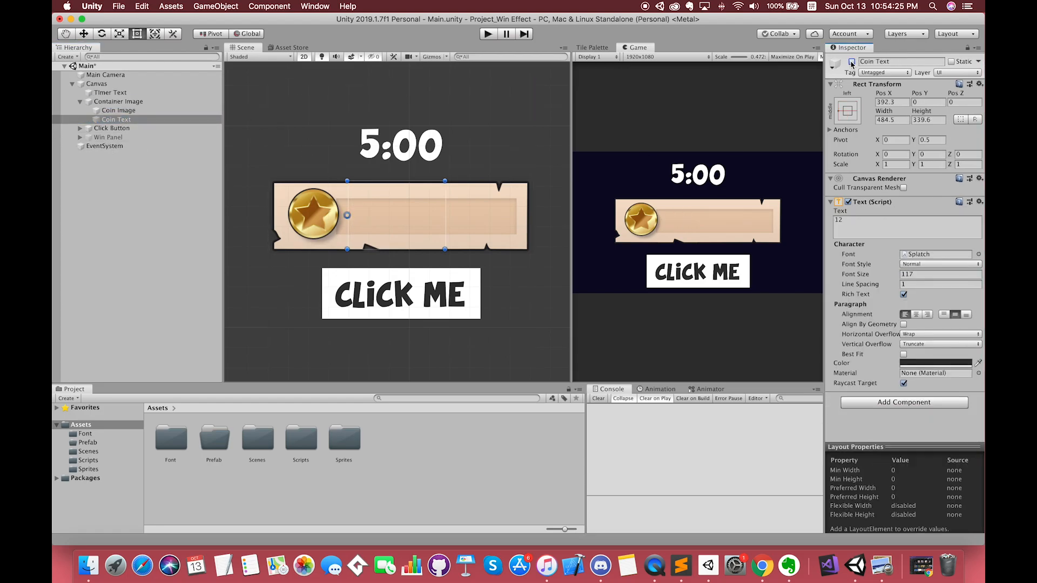
pyautogui.click(112, 127)
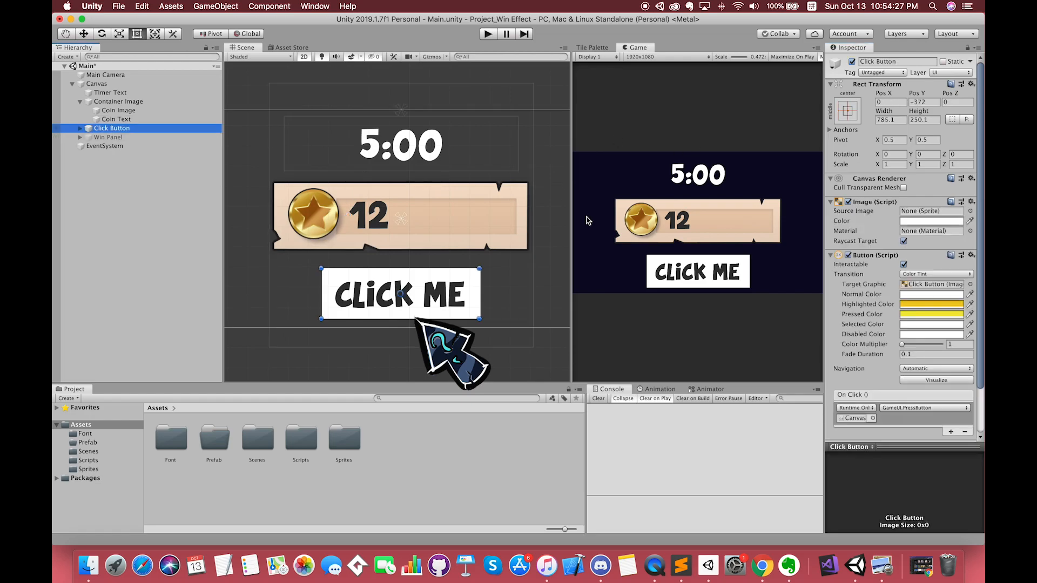
pyautogui.moveTo(139, 143)
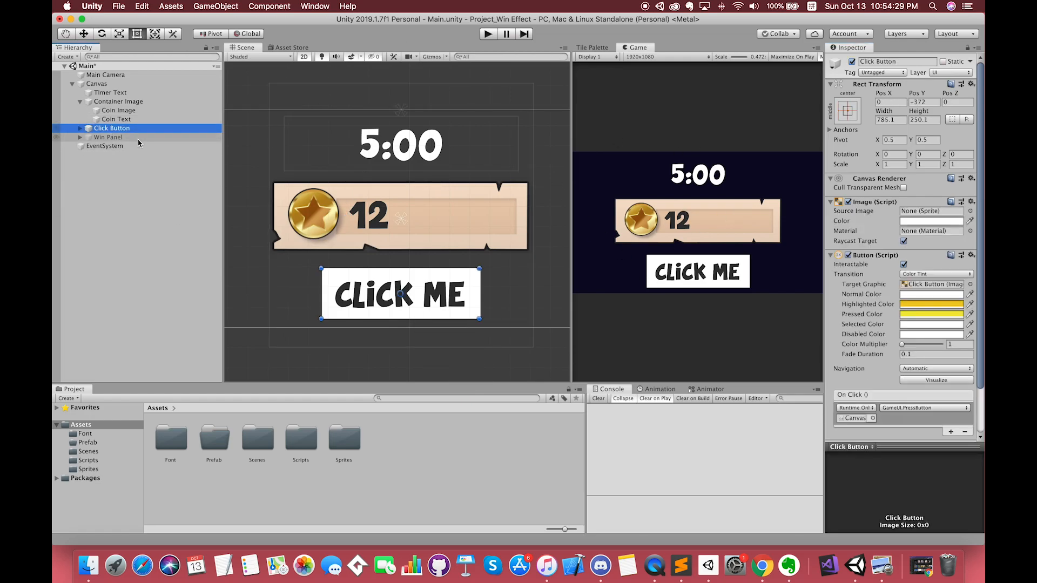
pyautogui.click(108, 137)
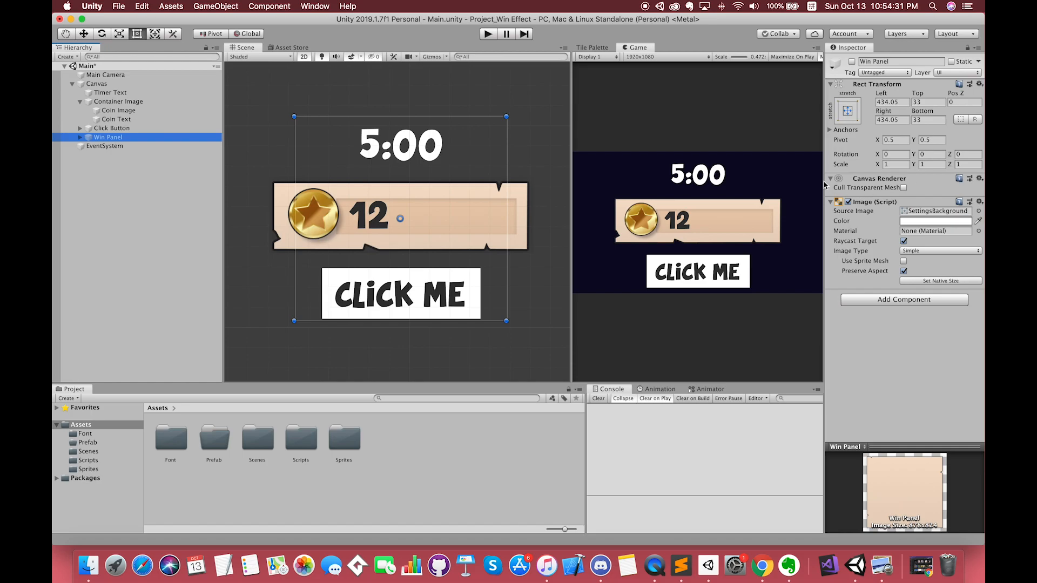
pyautogui.click(854, 62)
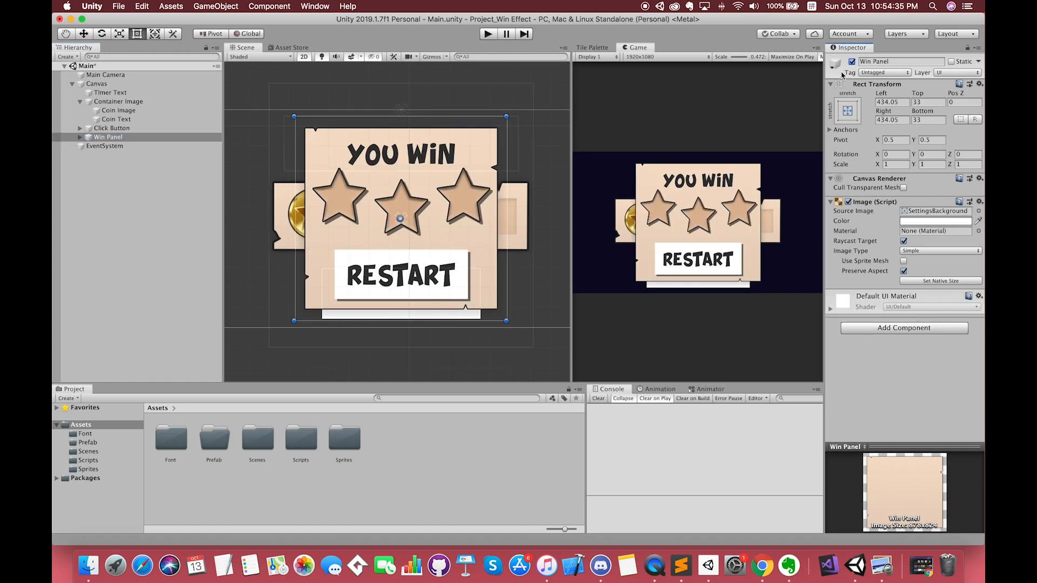
# Disable the Win Panel, play-test until the timer hits zero, then stop the game
pyautogui.click(487, 34)
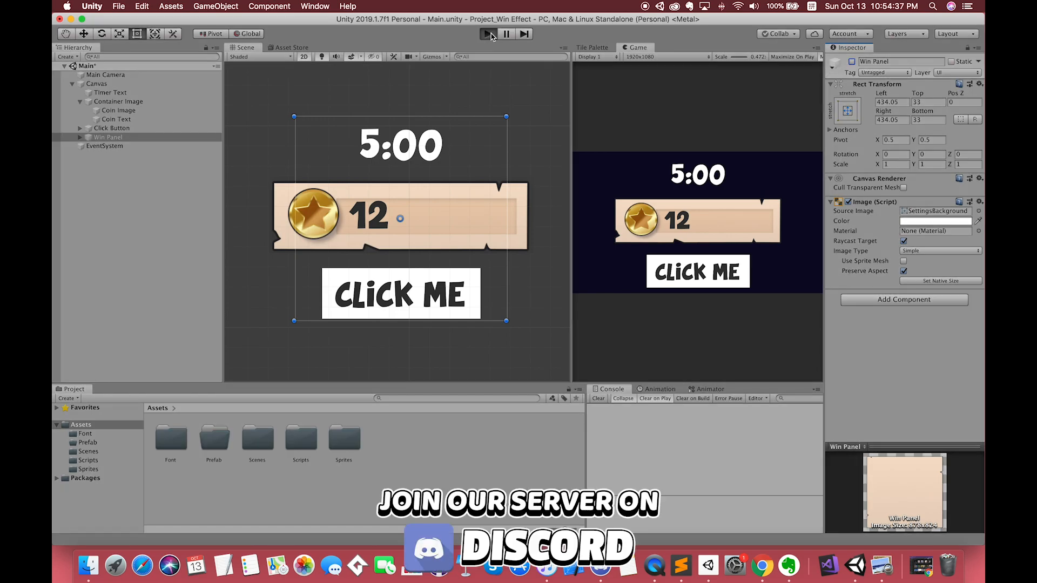
pyautogui.moveTo(575, 119)
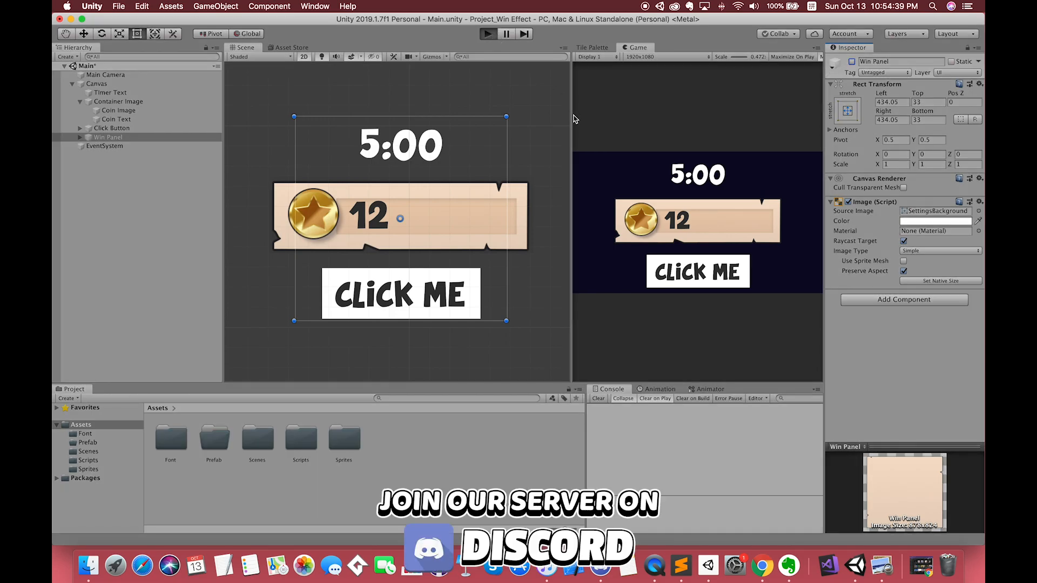
pyautogui.click(488, 33)
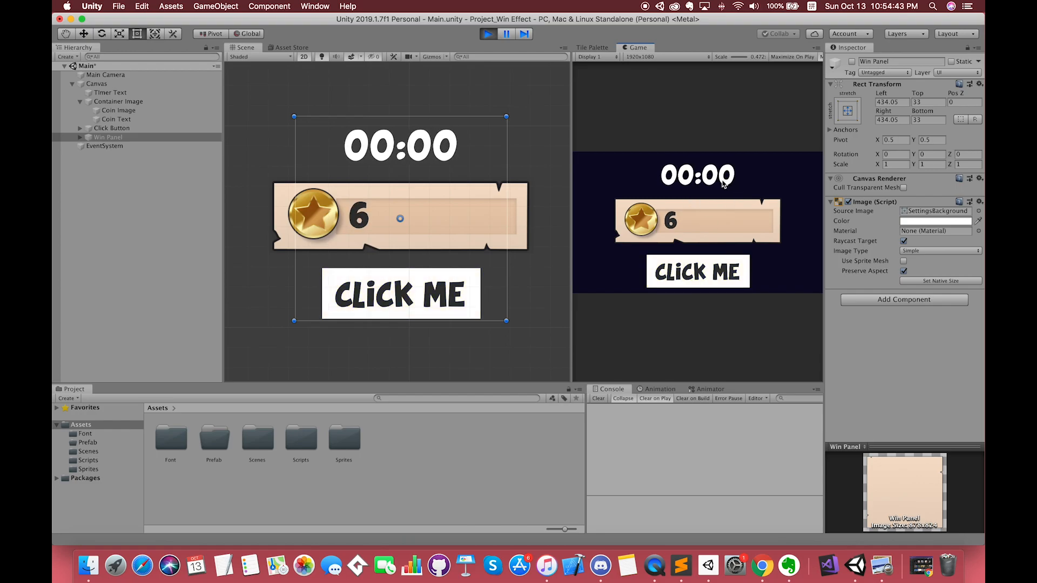
pyautogui.moveTo(671, 258)
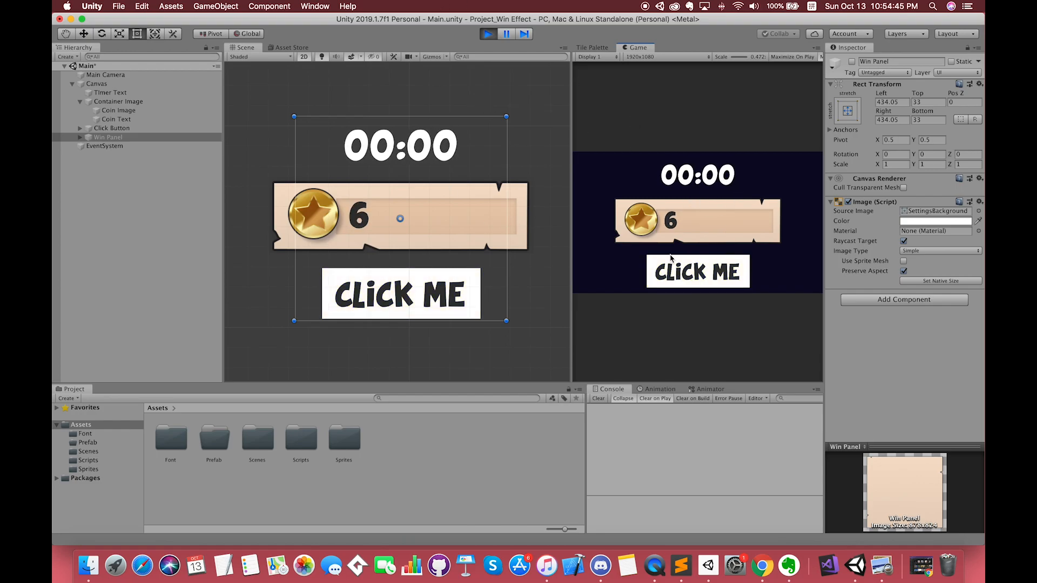
pyautogui.moveTo(608, 225)
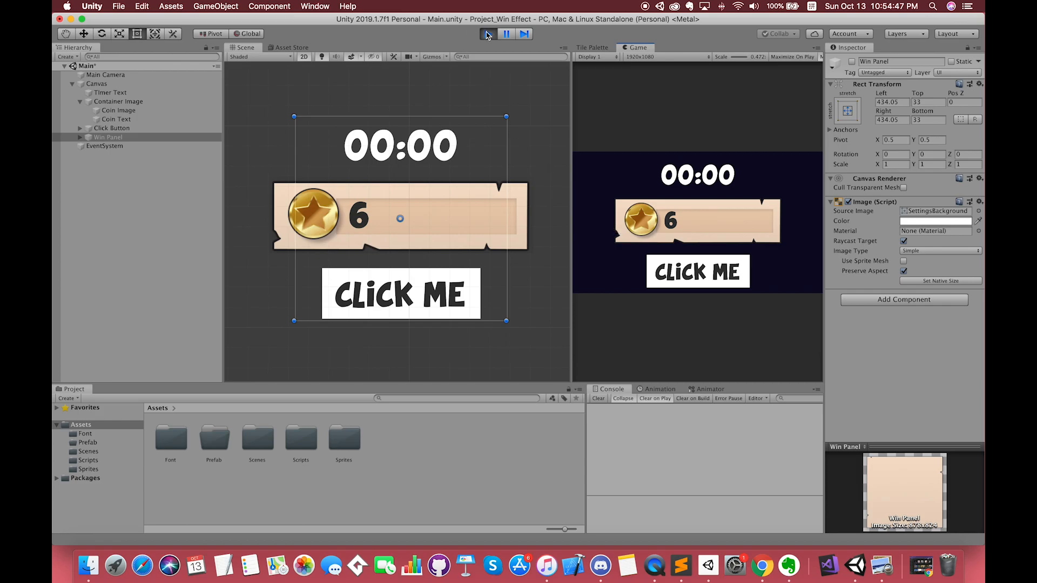
pyautogui.click(487, 34)
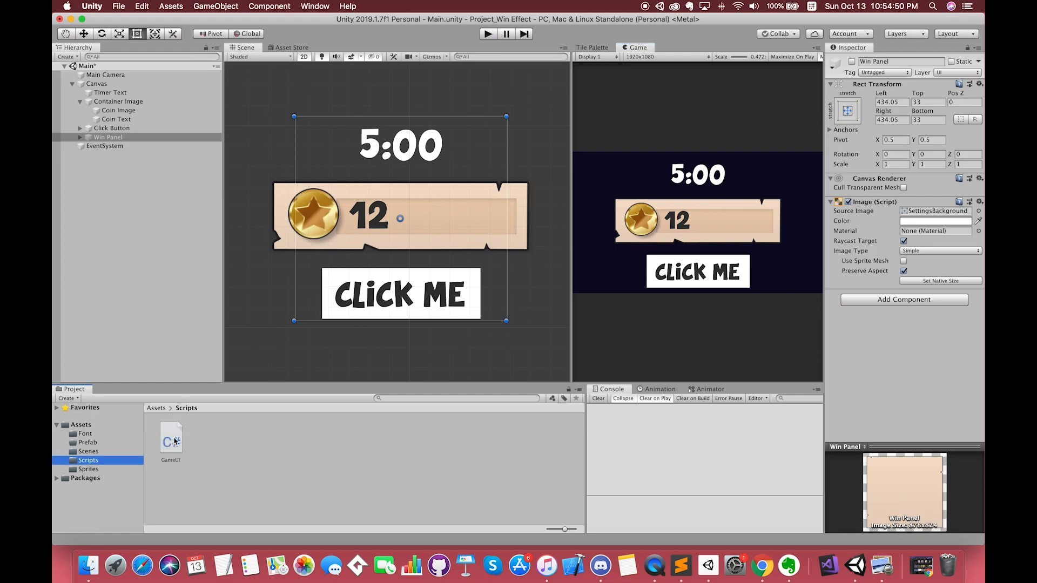
# Open the GameUI script in Visual Studio and review Start and PressButton
pyautogui.click(170, 440)
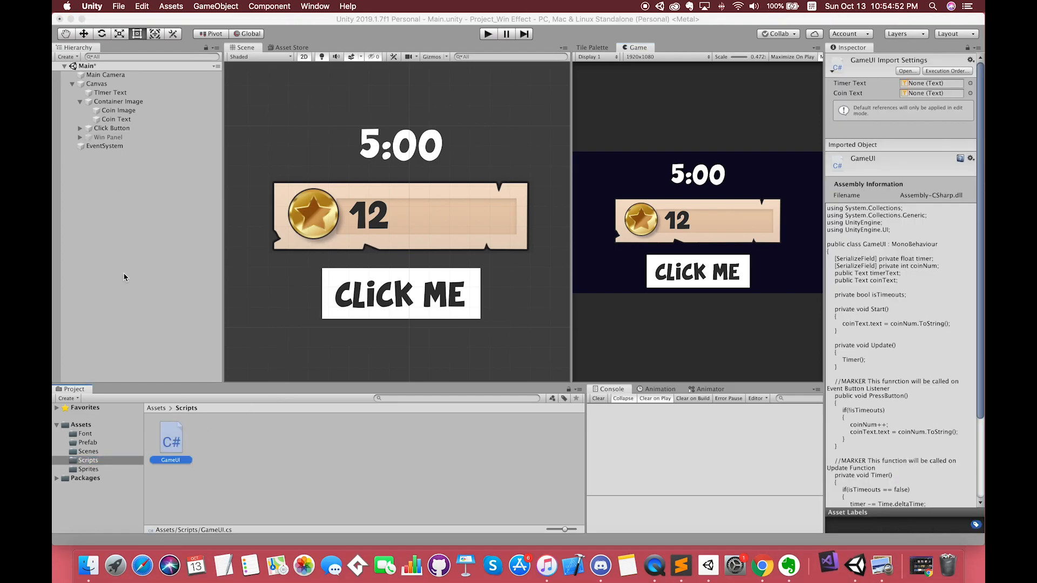
pyautogui.click(96, 83)
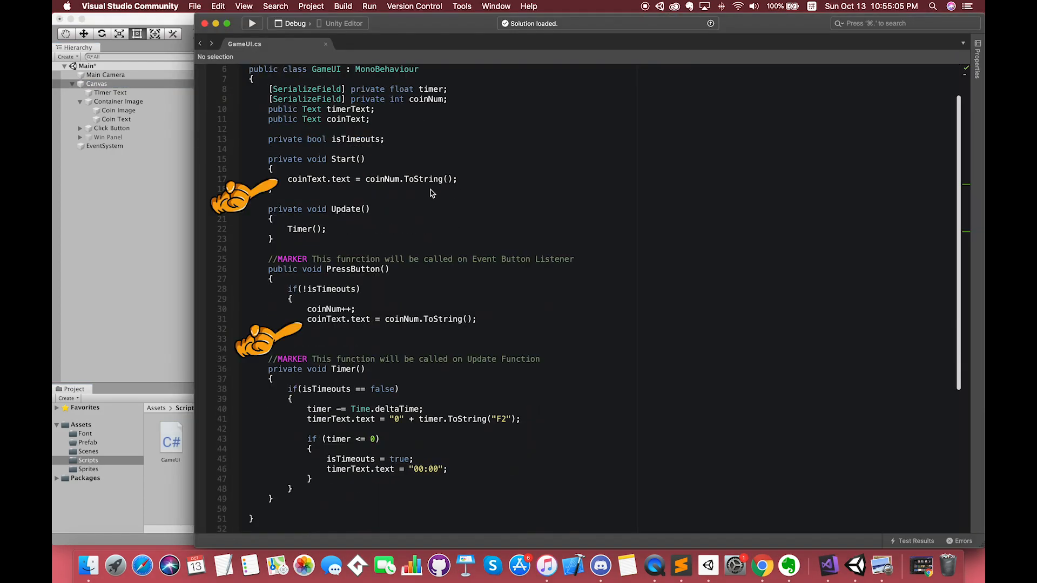
pyautogui.doubleClick(383, 178)
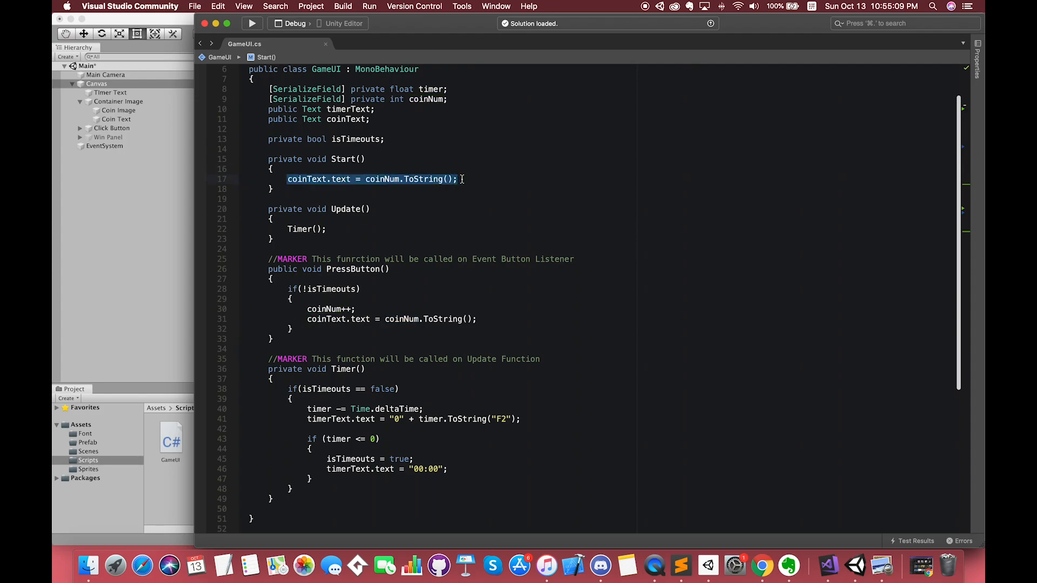
pyautogui.click(326, 229)
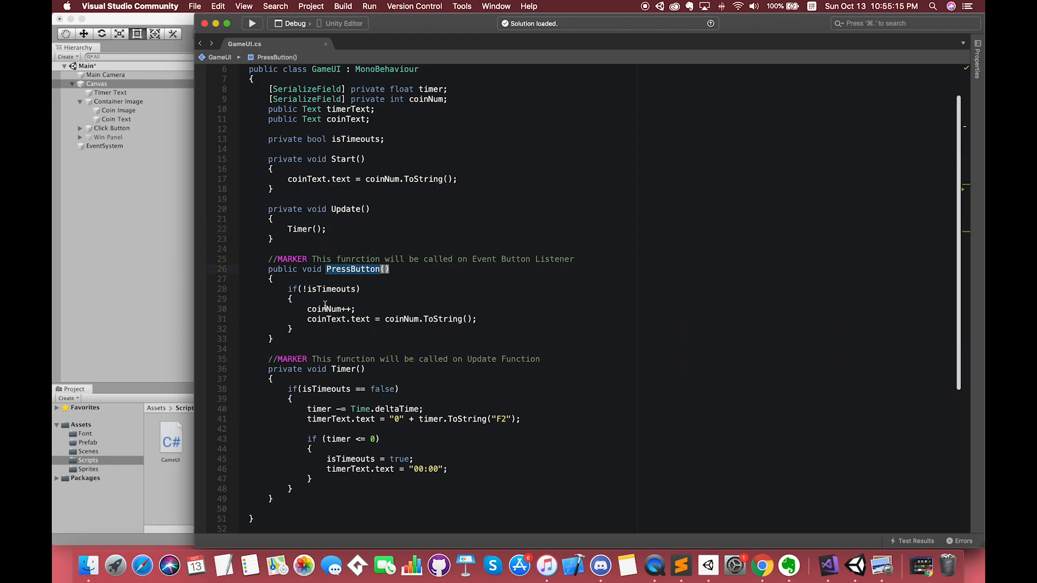
pyautogui.moveTo(363, 309)
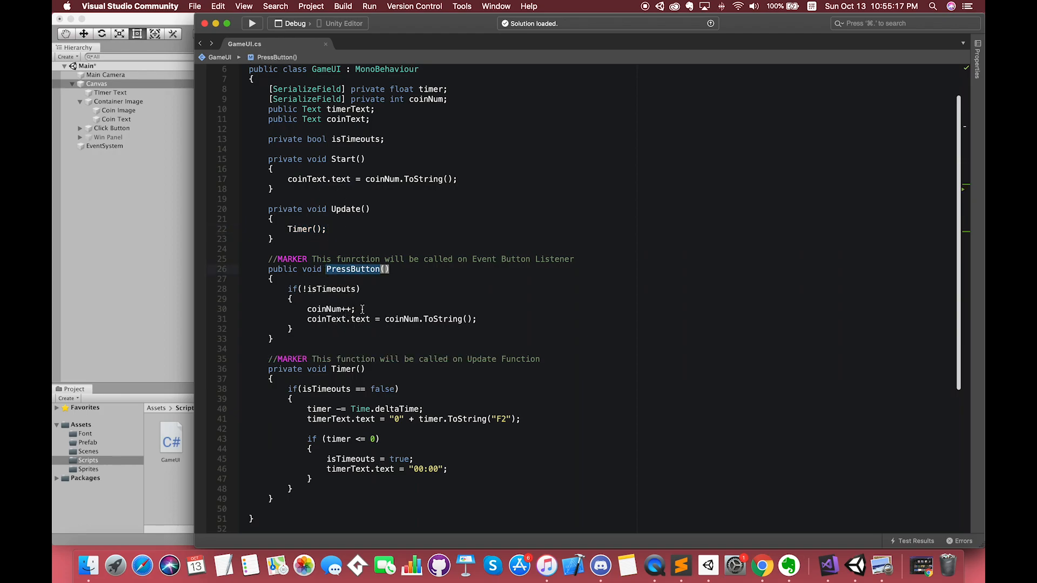
pyautogui.click(481, 340)
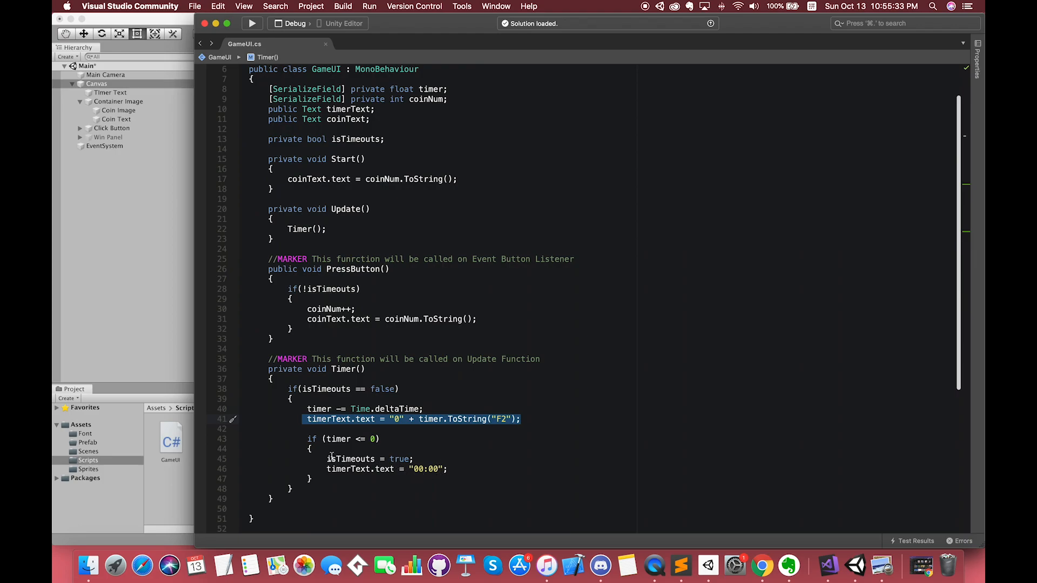
# Add a //TIME Expire comment on the if (timer <= 0) check in Timer()
pyautogui.click(342, 438)
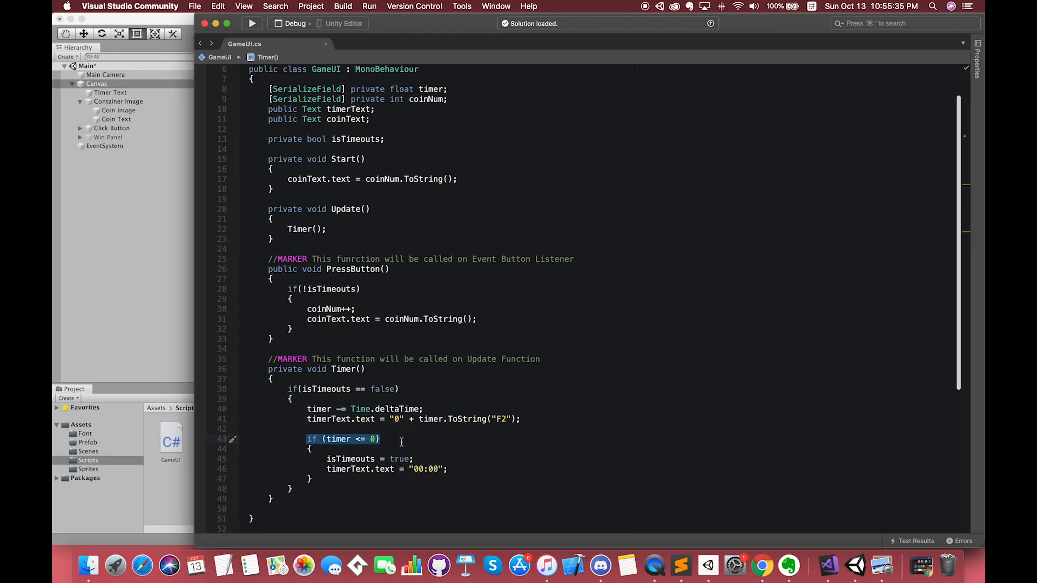
pyautogui.write('//TIM')
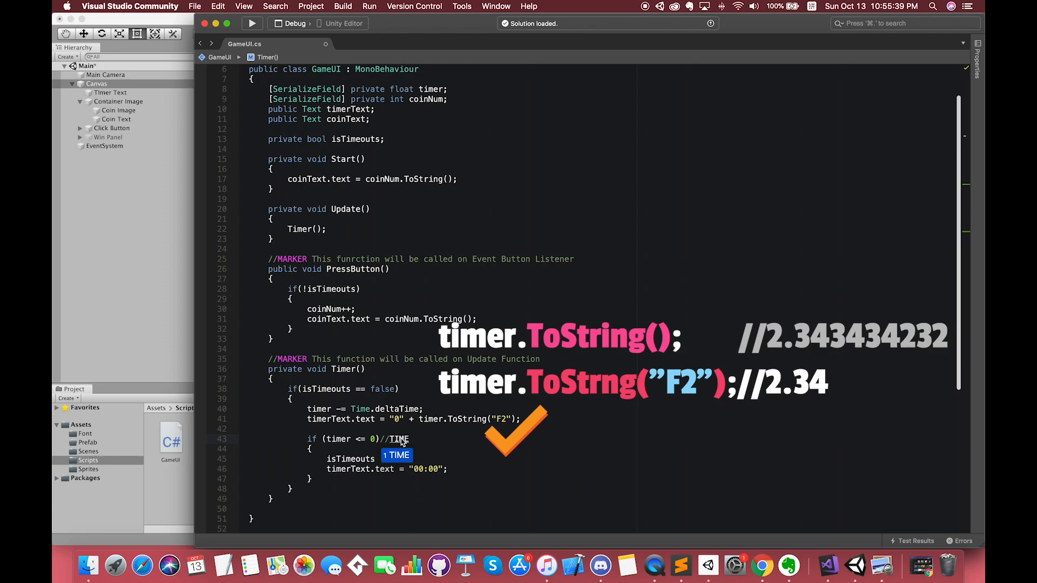
pyautogui.write('Expire')
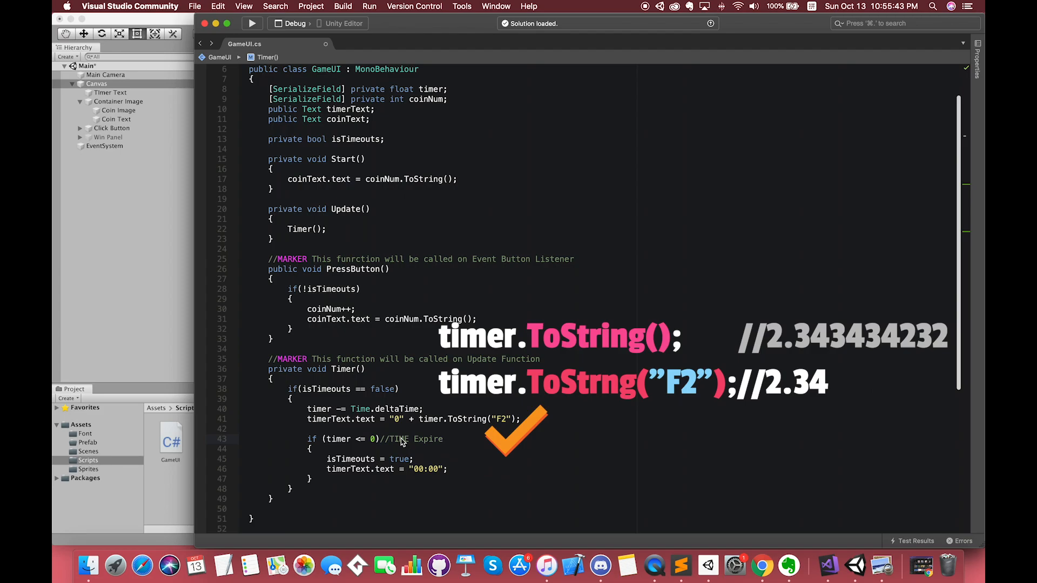
pyautogui.doubleClick(399, 459)
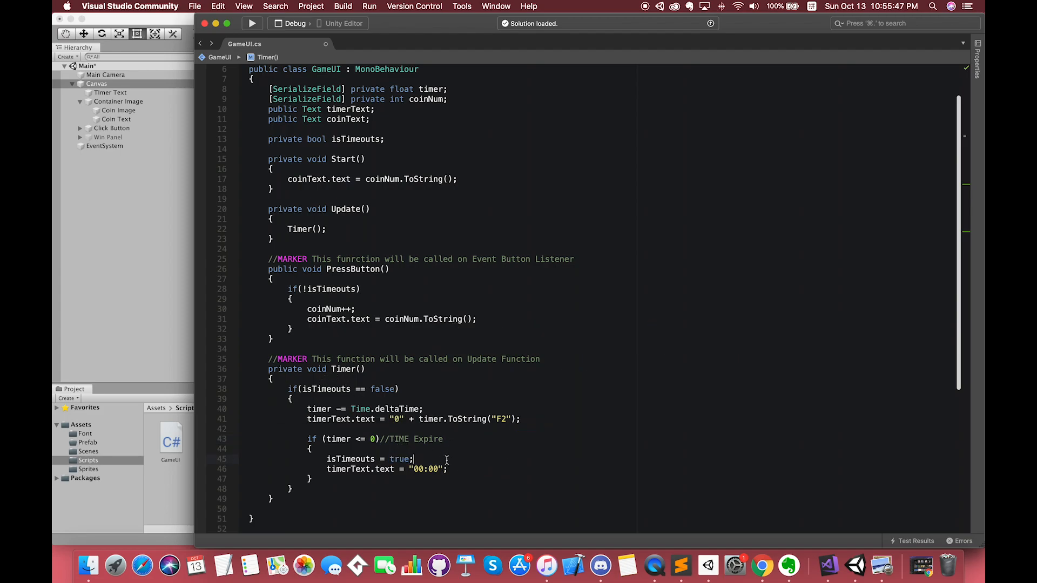
pyautogui.scroll(-3)
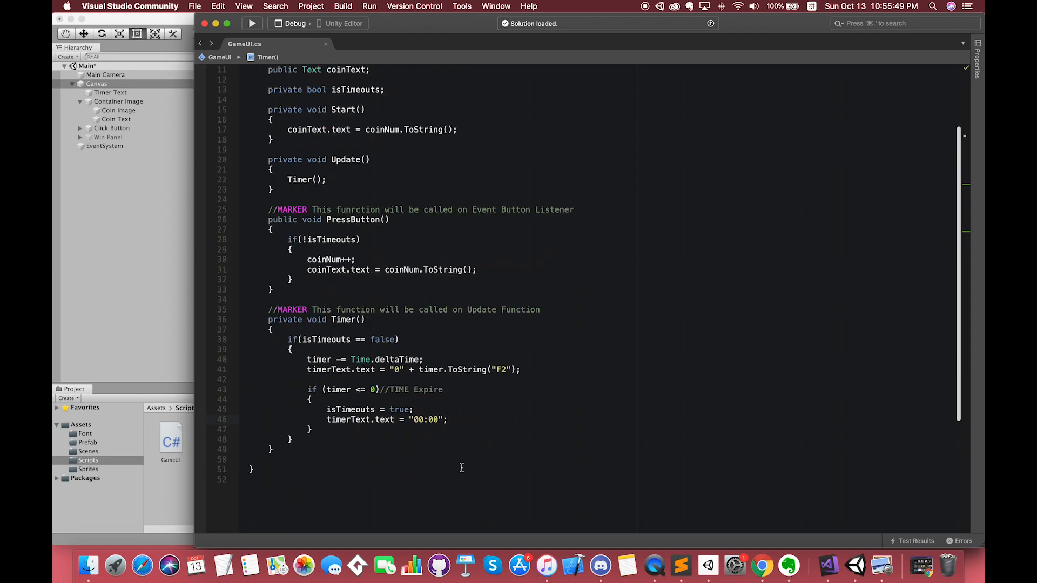
pyautogui.scroll(3)
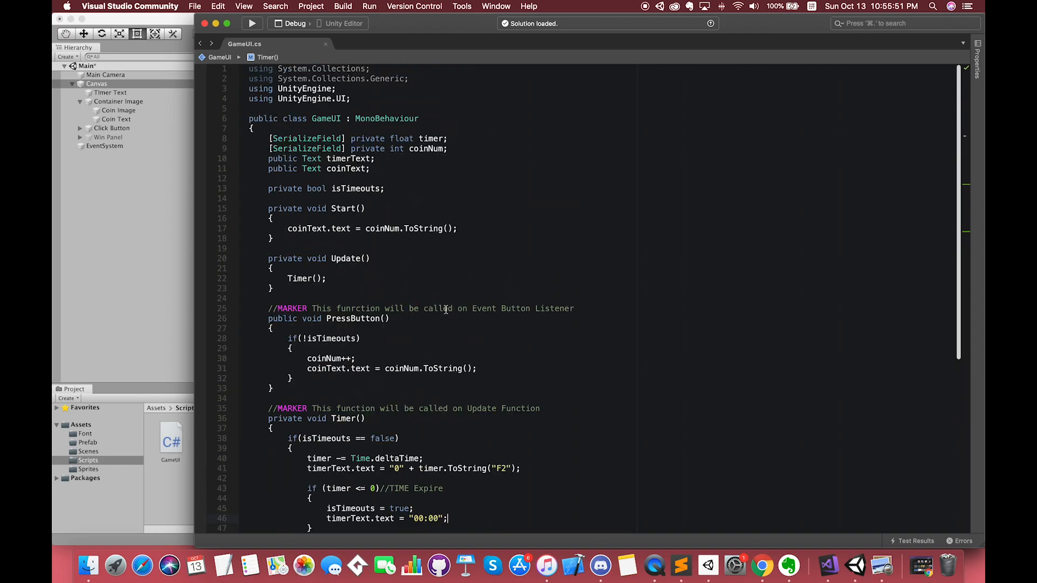
# Declare public GameObject winCanvas and public GameObject[] stars below isTimeouts
pyautogui.click(385, 188)
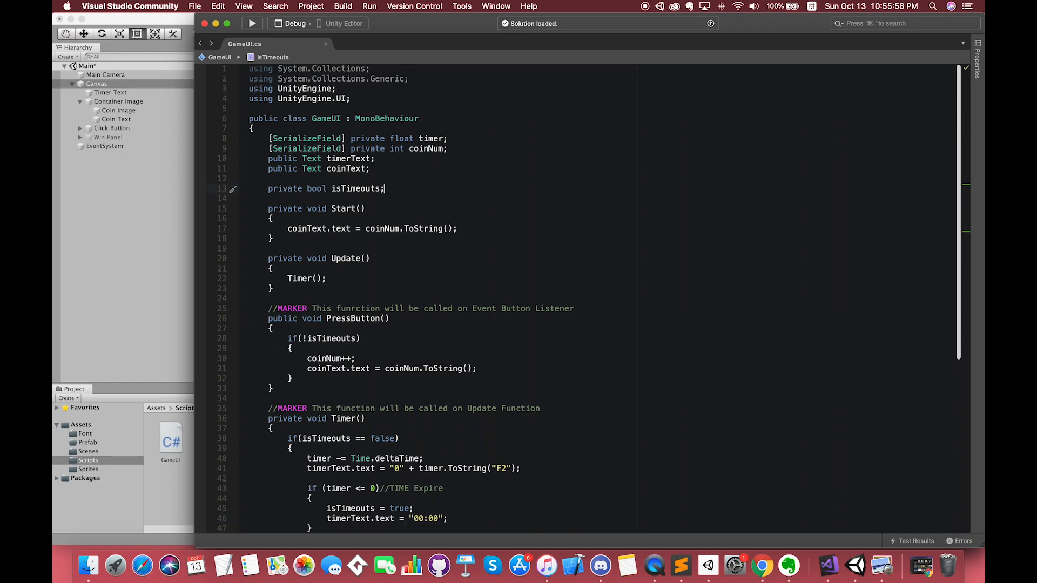
pyautogui.write('public G')
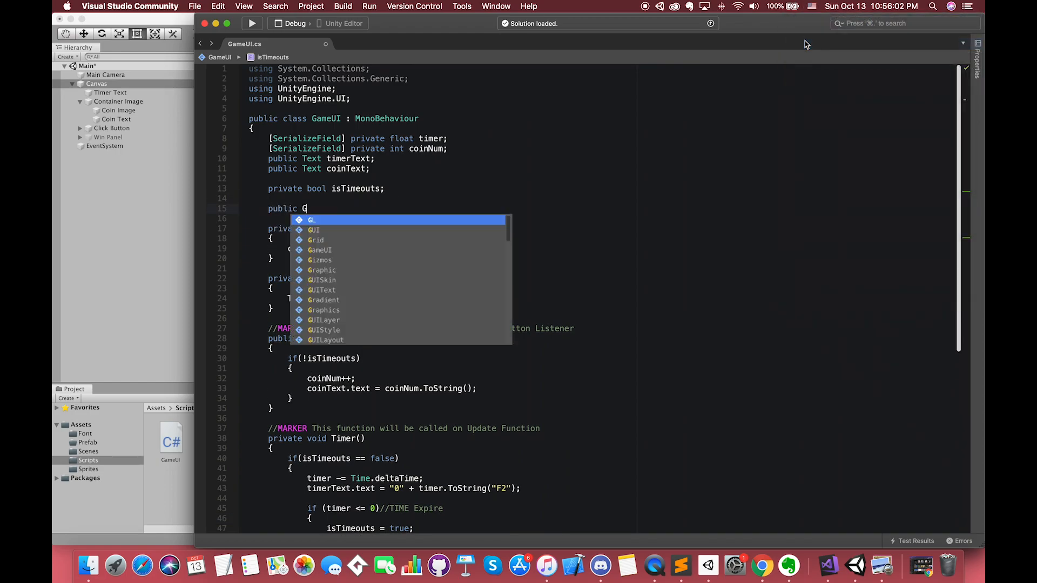
pyautogui.write('ameObject winCan')
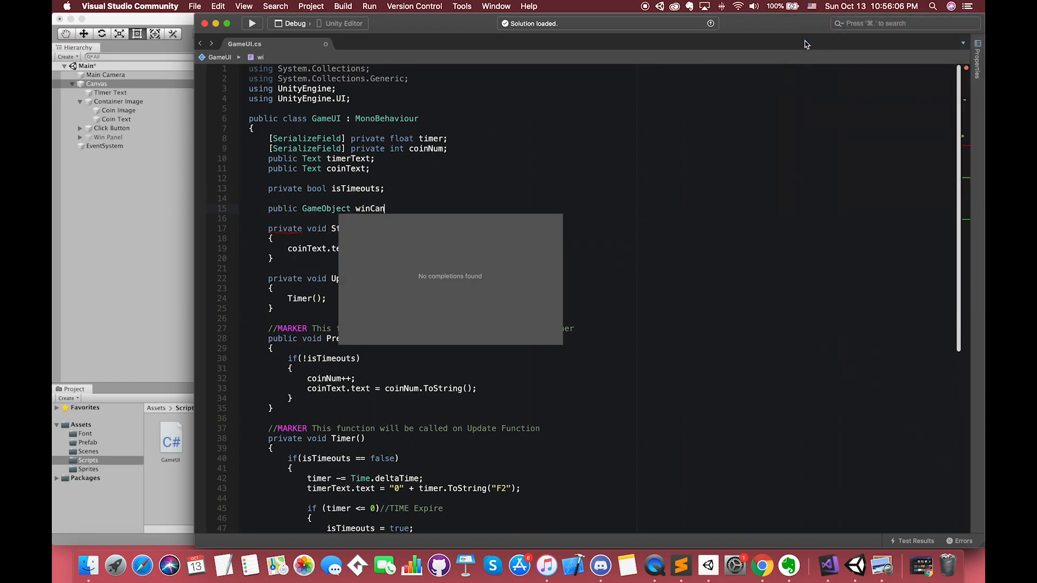
pyautogui.write('Canvas;')
pyautogui.click(599, 218)
pyautogui.write('pu')
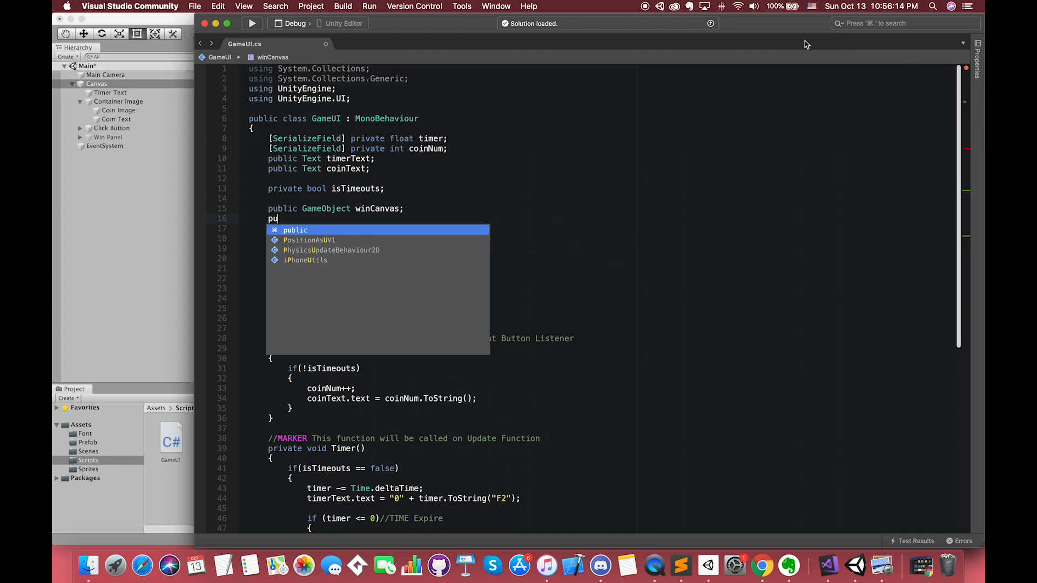
pyautogui.write('G')
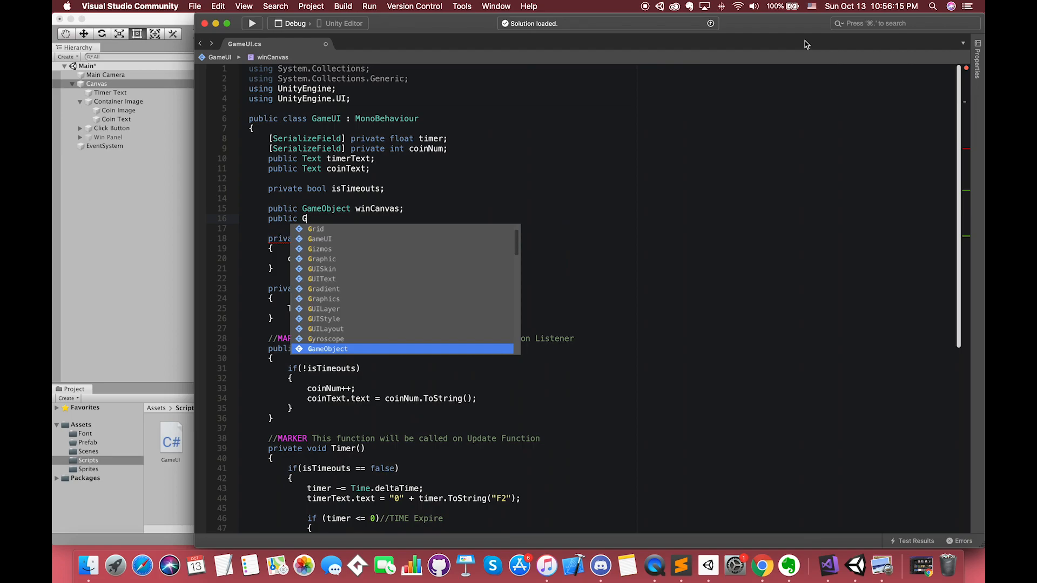
pyautogui.write('ameObject')
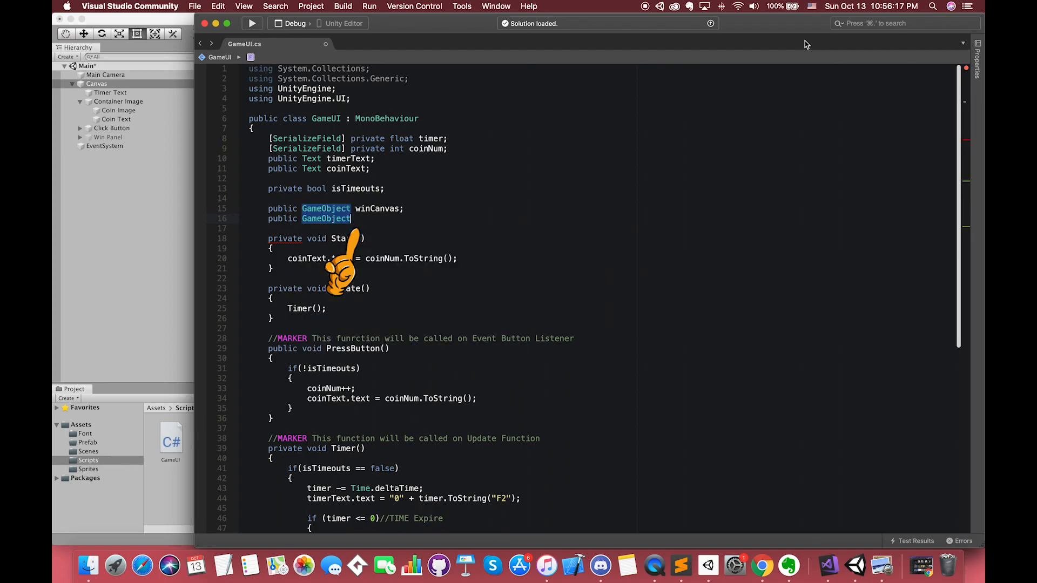
pyautogui.write('[] stars;')
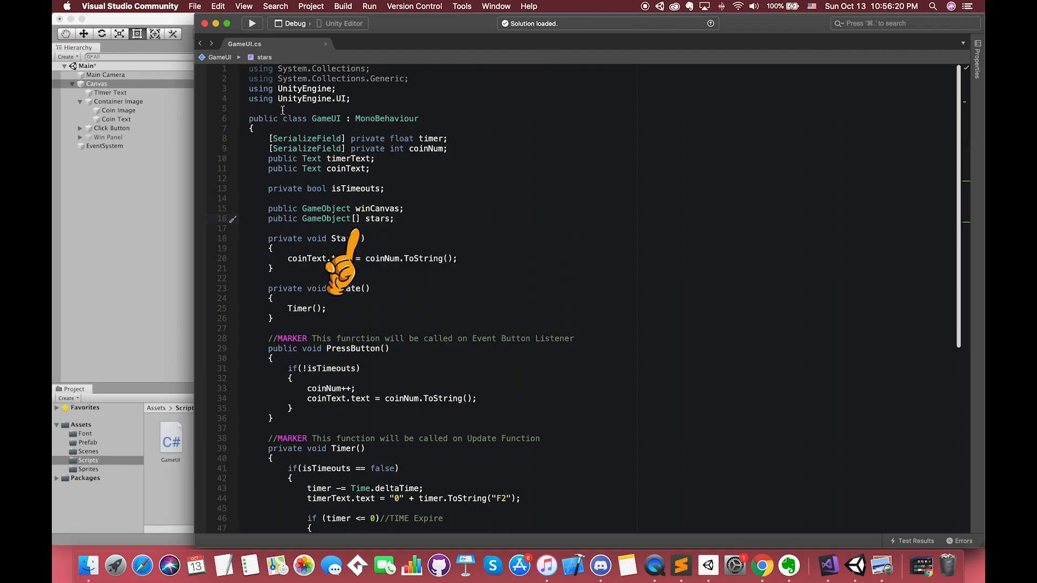
# Back in Unity, view the Canvas's Game UI fields and expand the Win Panel's children
pyautogui.click(853, 568)
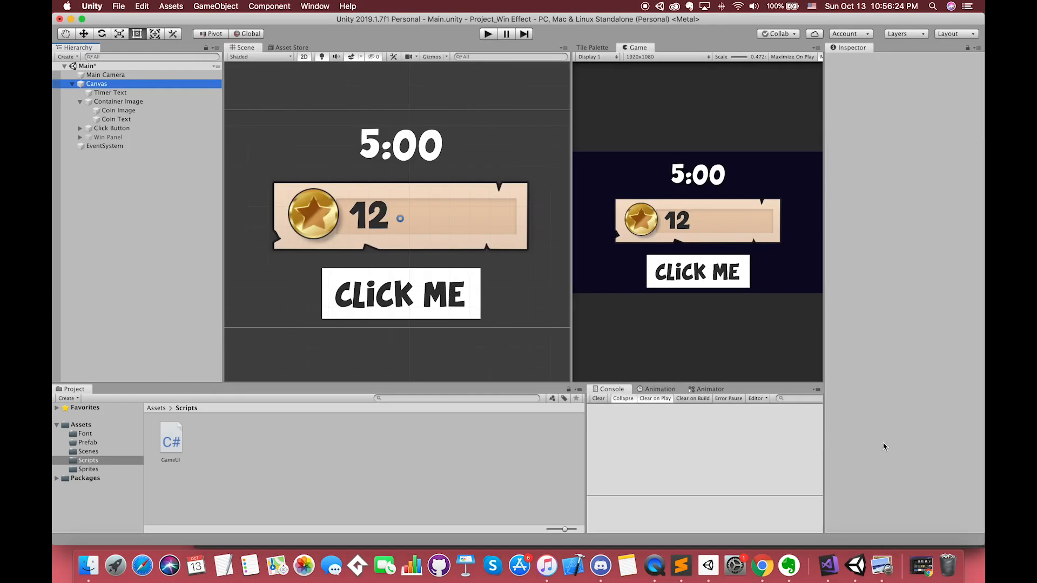
pyautogui.click(96, 84)
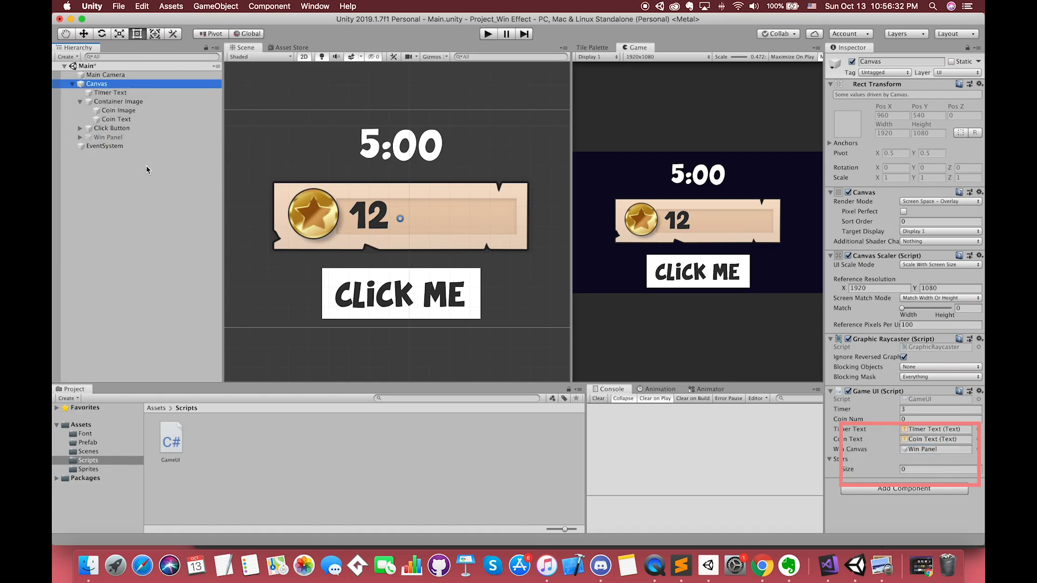
pyautogui.click(81, 137)
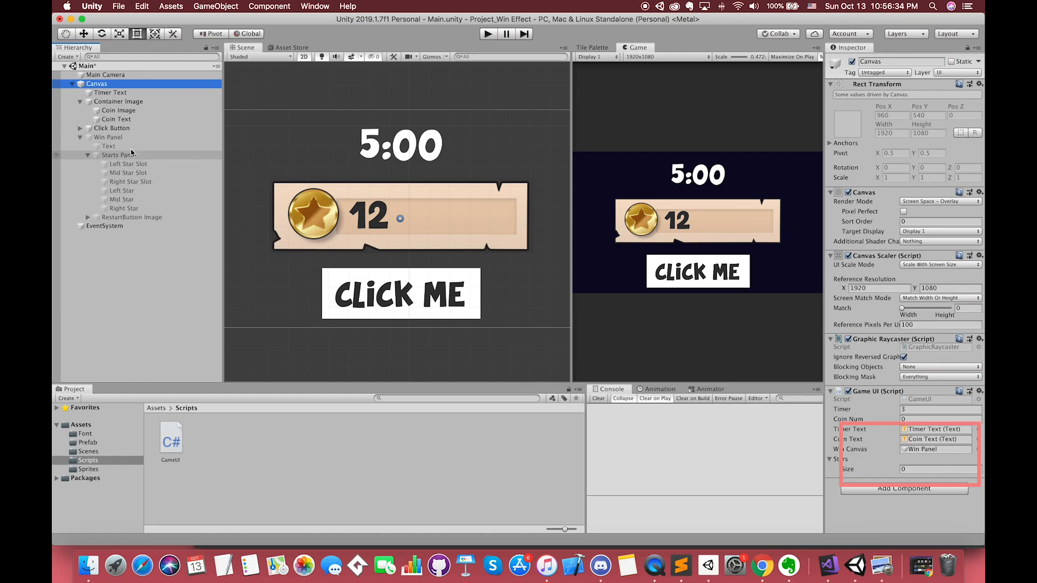
pyautogui.click(108, 138)
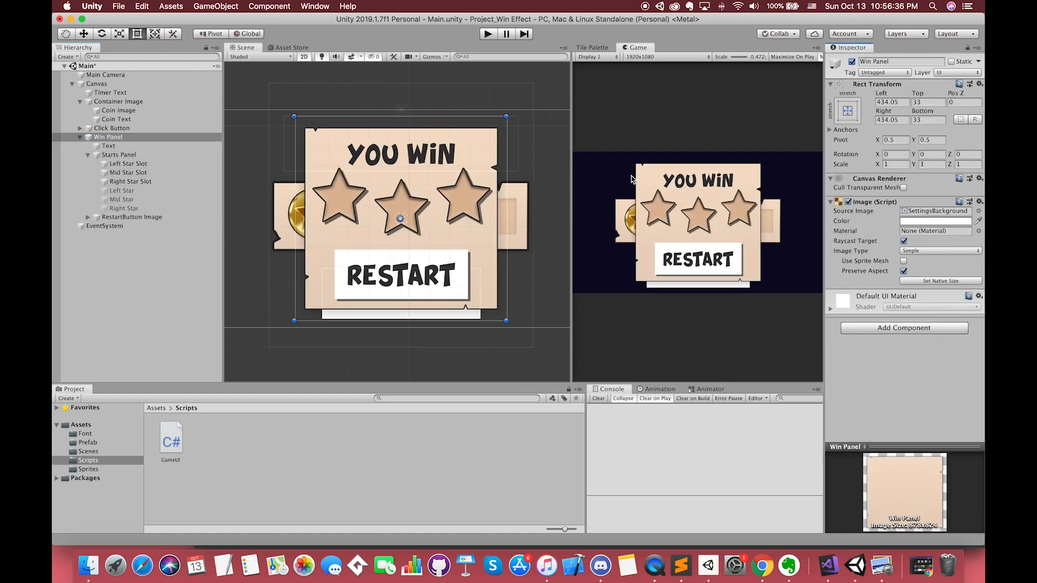
pyautogui.click(123, 208)
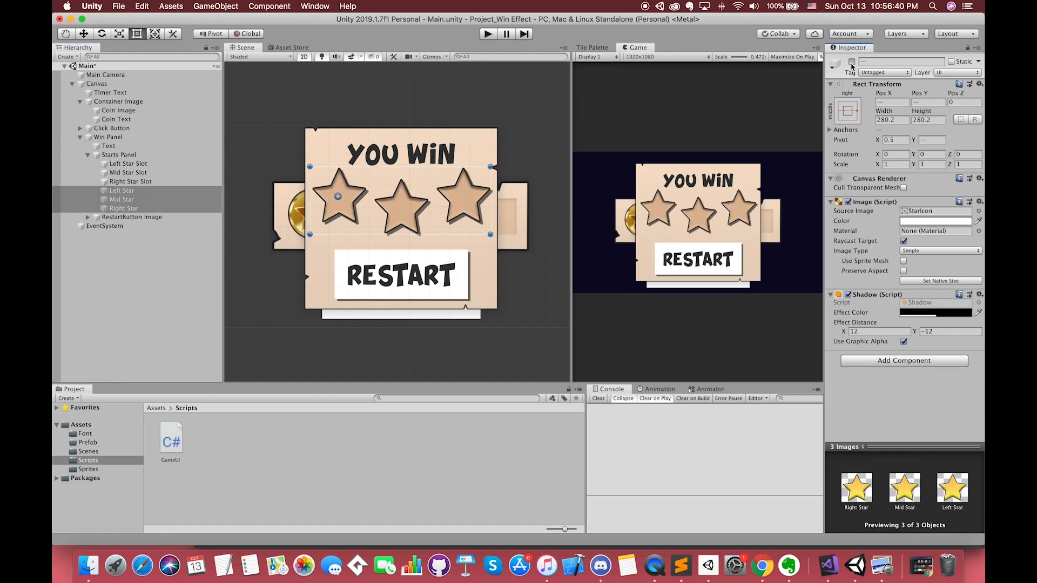
# Select Left, Mid and Right Star together, then the Win Panel
pyautogui.click(122, 190)
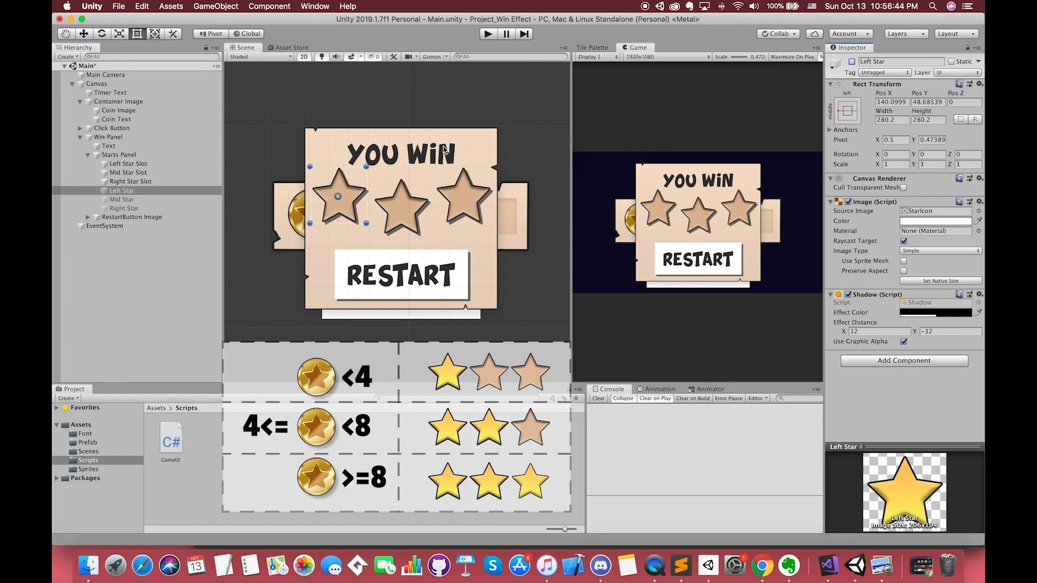
pyautogui.click(122, 199)
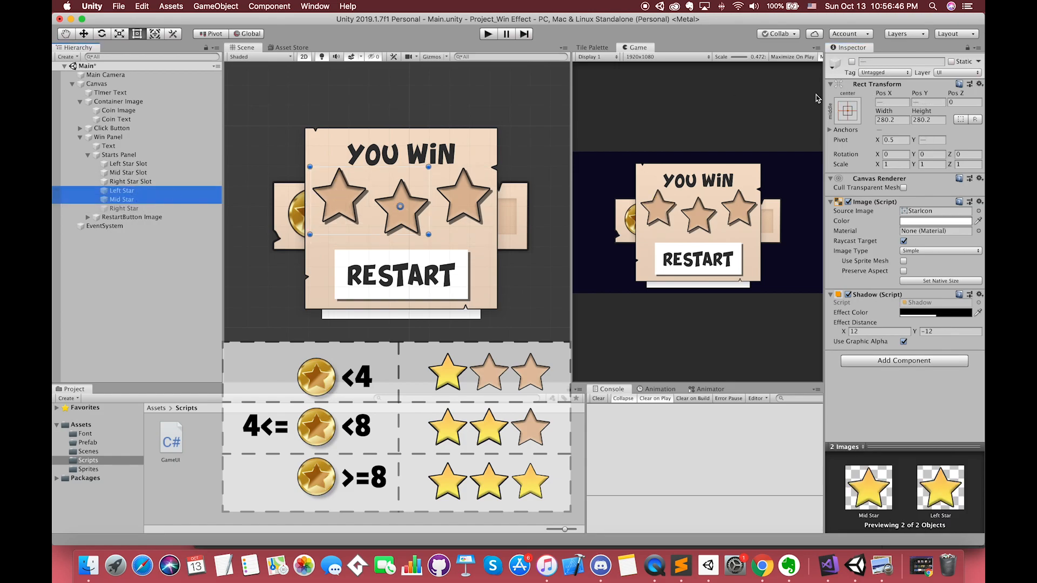
pyautogui.click(119, 190)
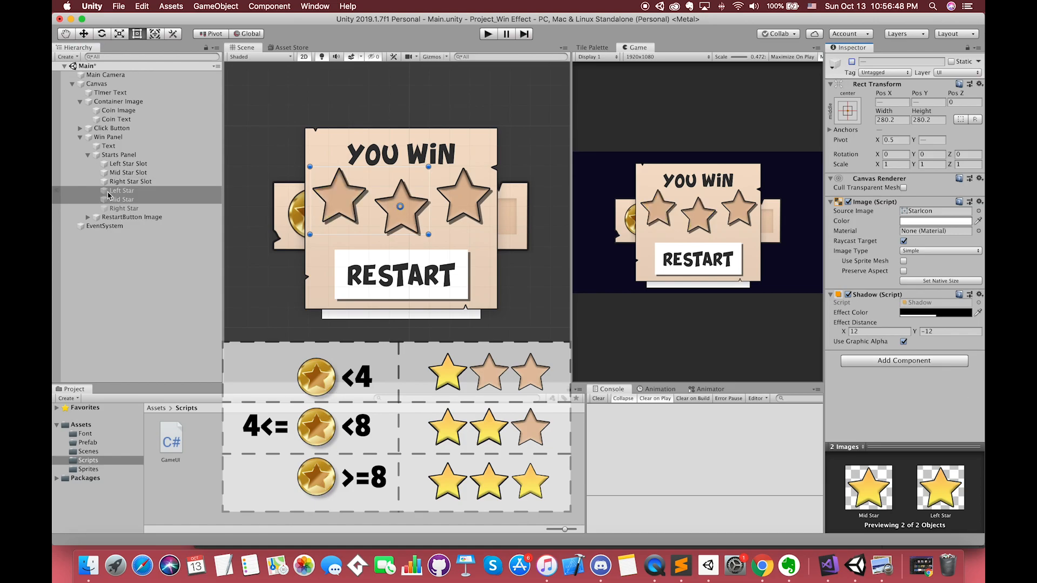
pyautogui.click(122, 208)
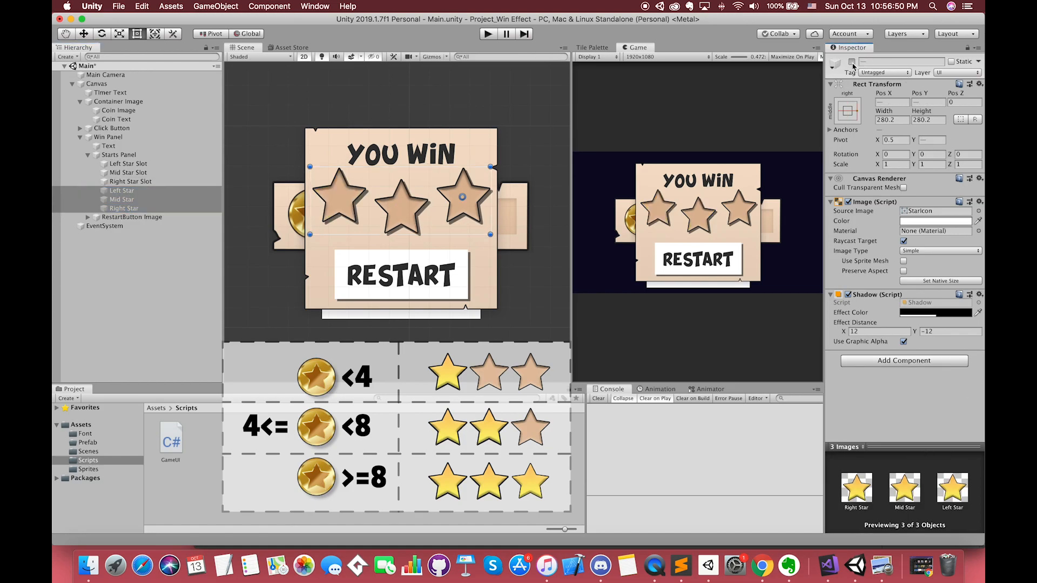
pyautogui.click(107, 138)
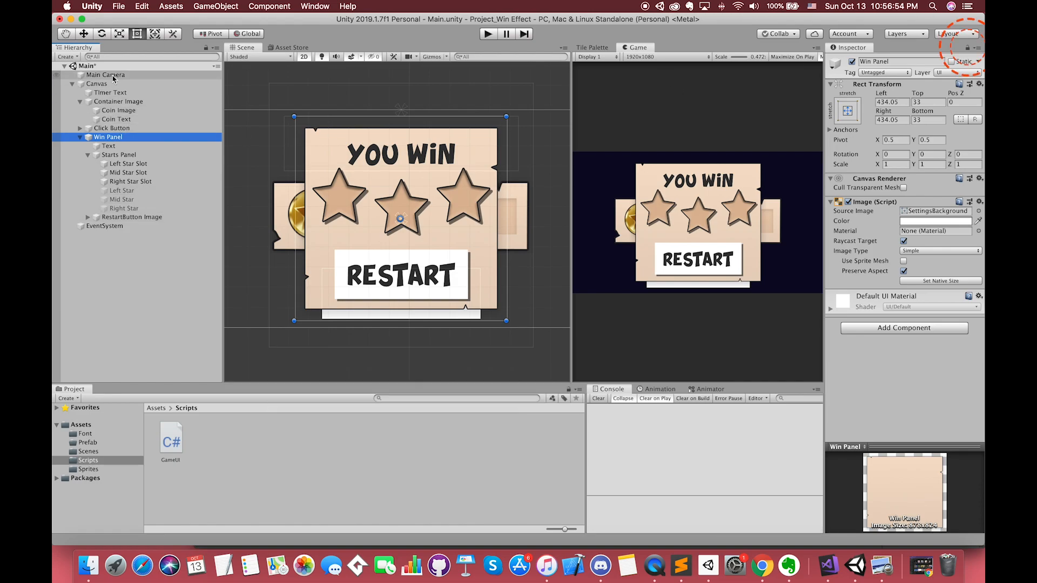
# Fill the Canvas's Stars array with Left Star, Mid Star and Right Star
pyautogui.click(96, 83)
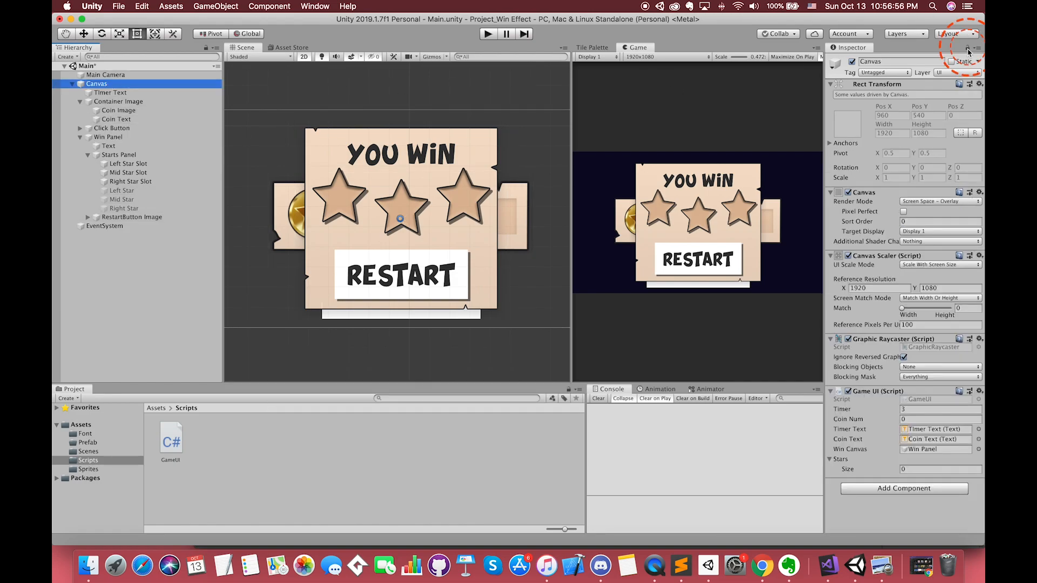
pyautogui.click(122, 190)
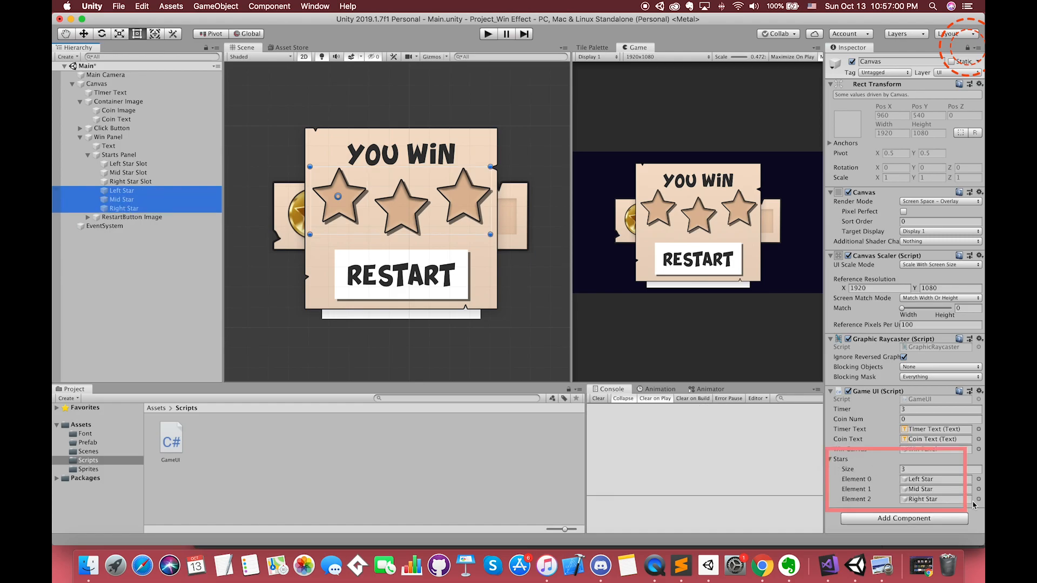
pyautogui.moveTo(838, 565)
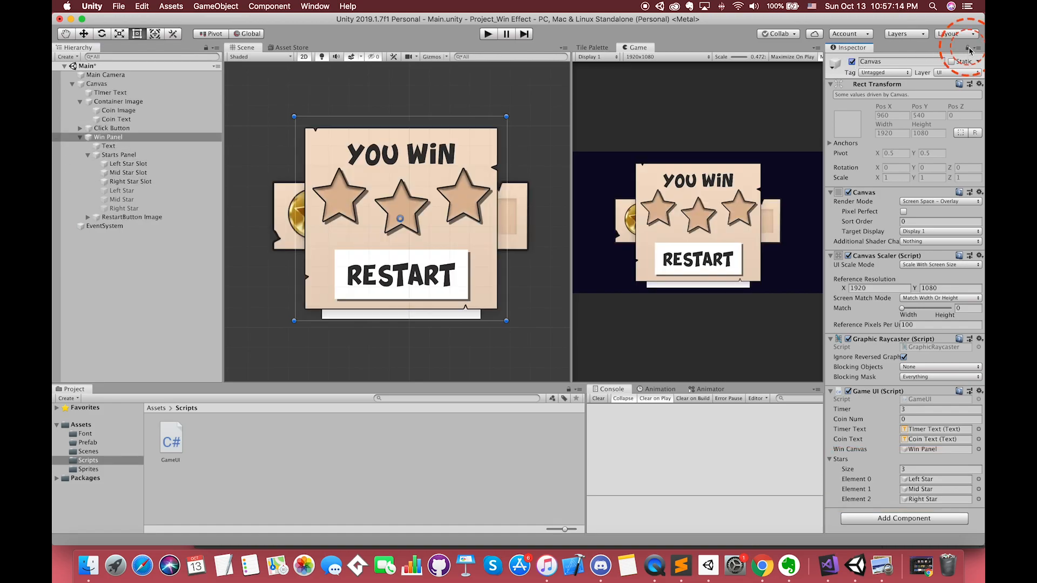
pyautogui.click(108, 138)
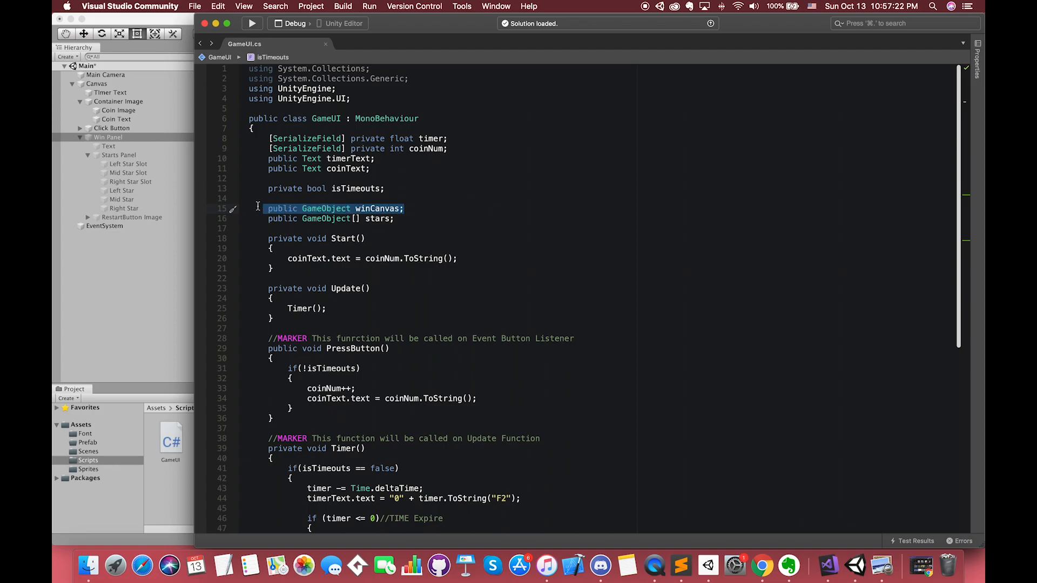
# Add an empty IEnumerator ShowStarsCo() coroutine below Timer()
pyautogui.scroll(-3)
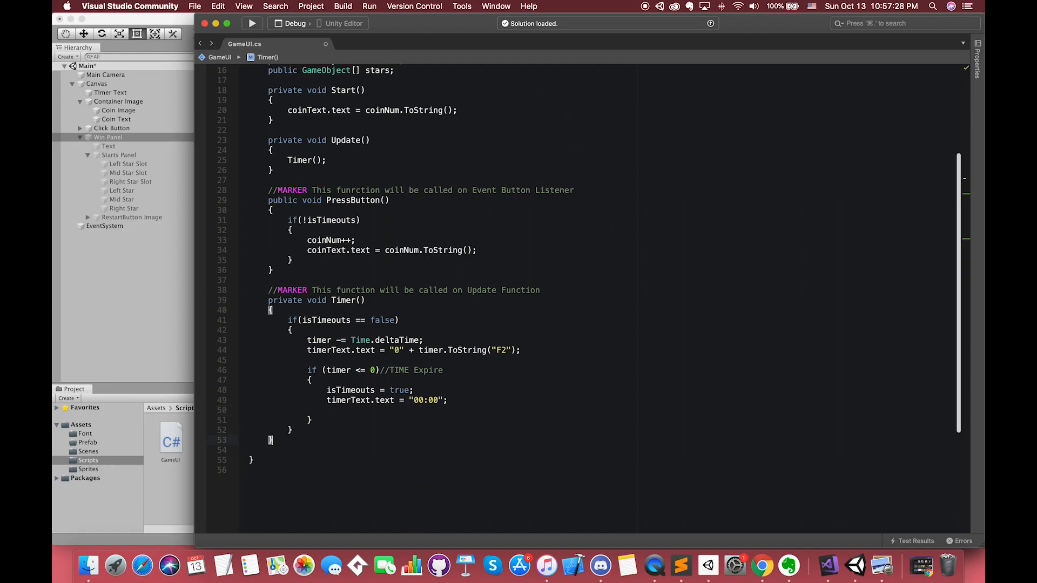
pyautogui.write('IEn')
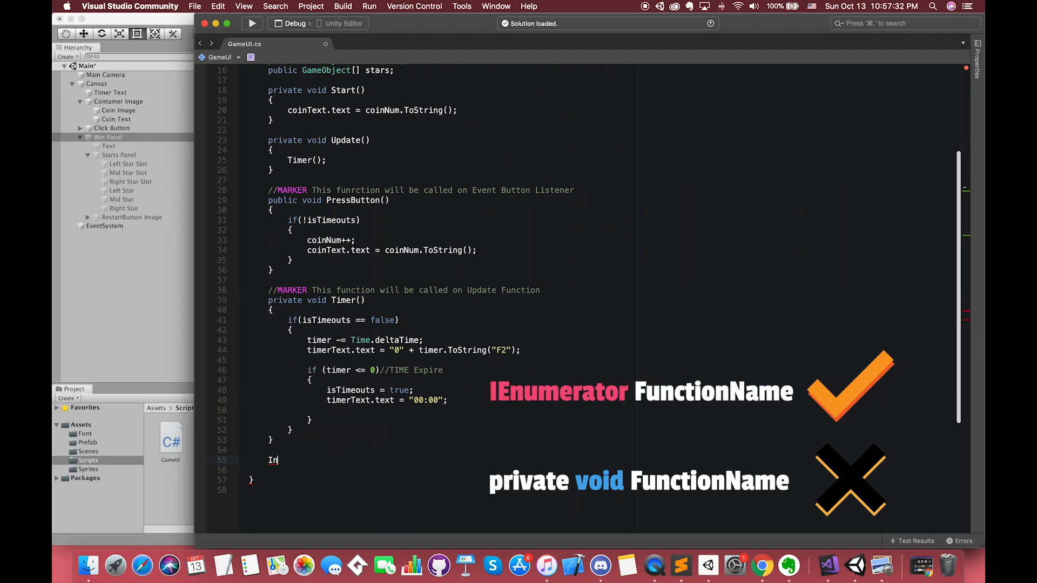
pyautogui.write('Enumerator')
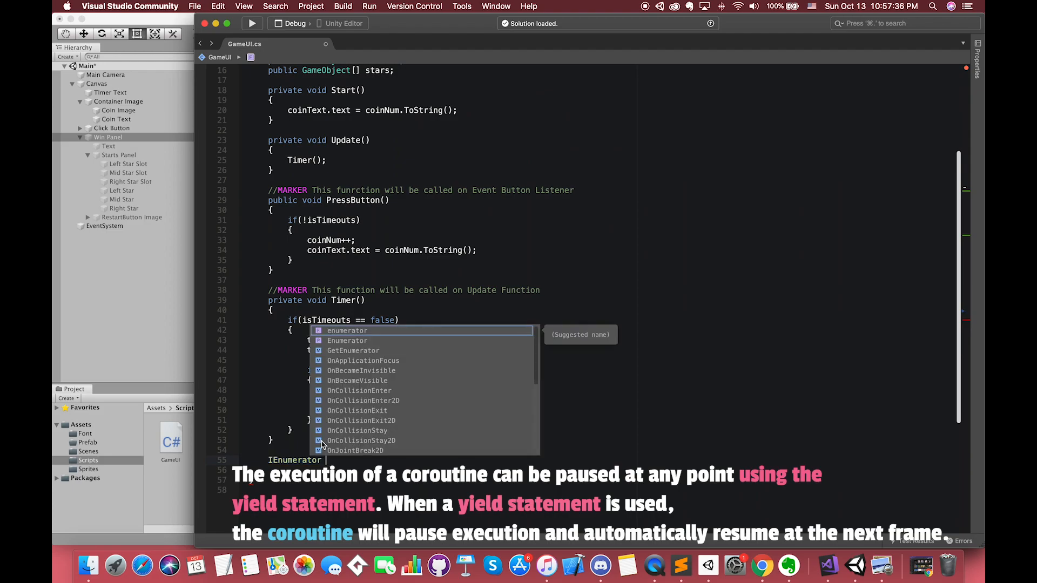
pyautogui.write('Show')
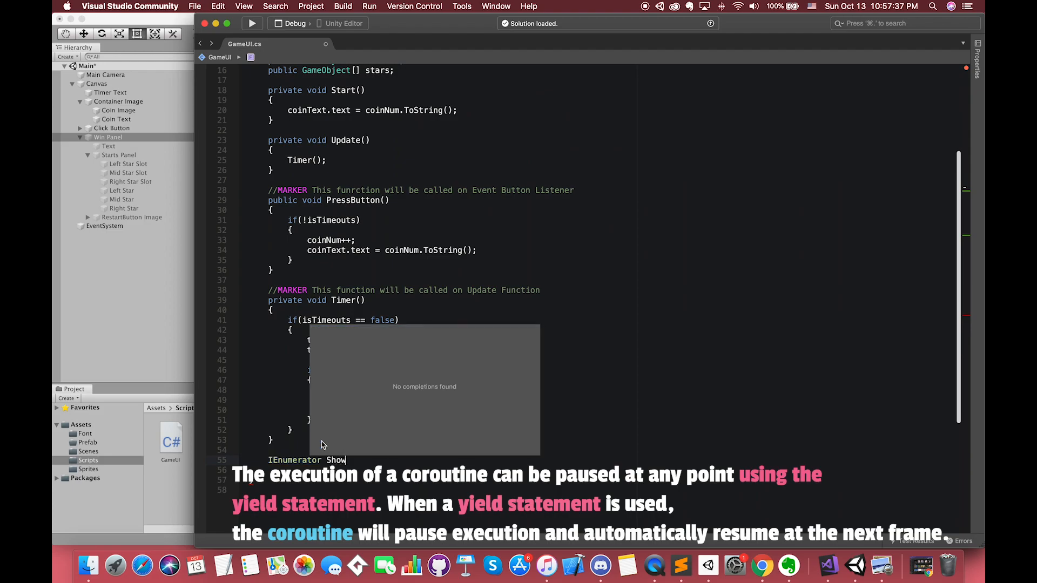
pyautogui.write('S')
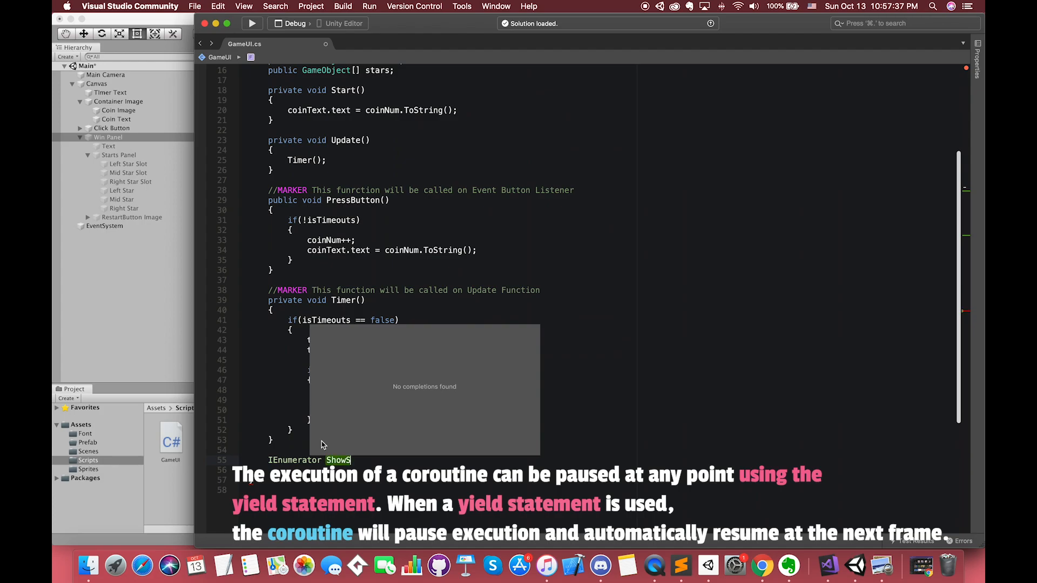
pyautogui.write('tar')
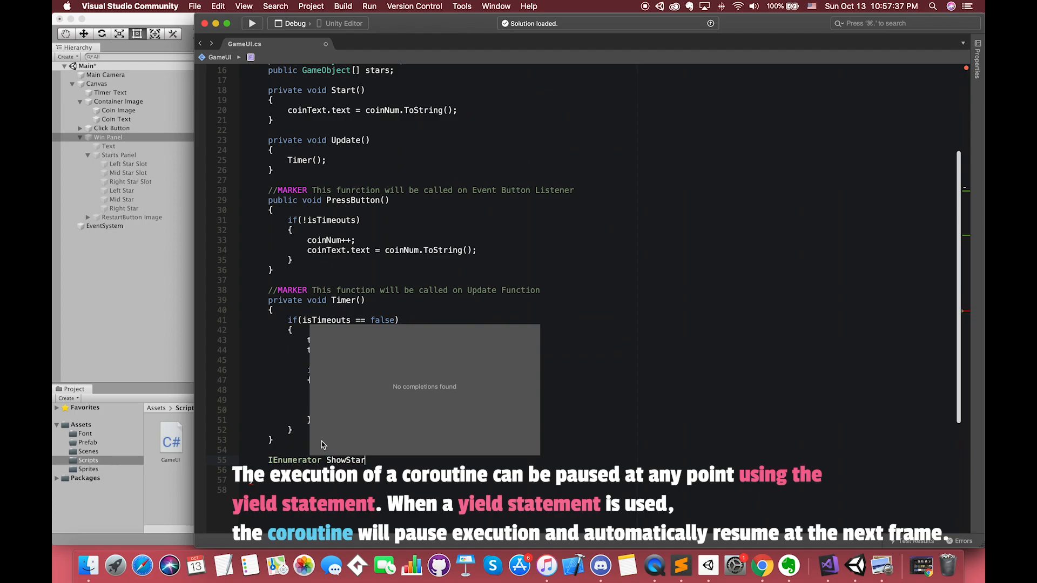
pyautogui.write('s')
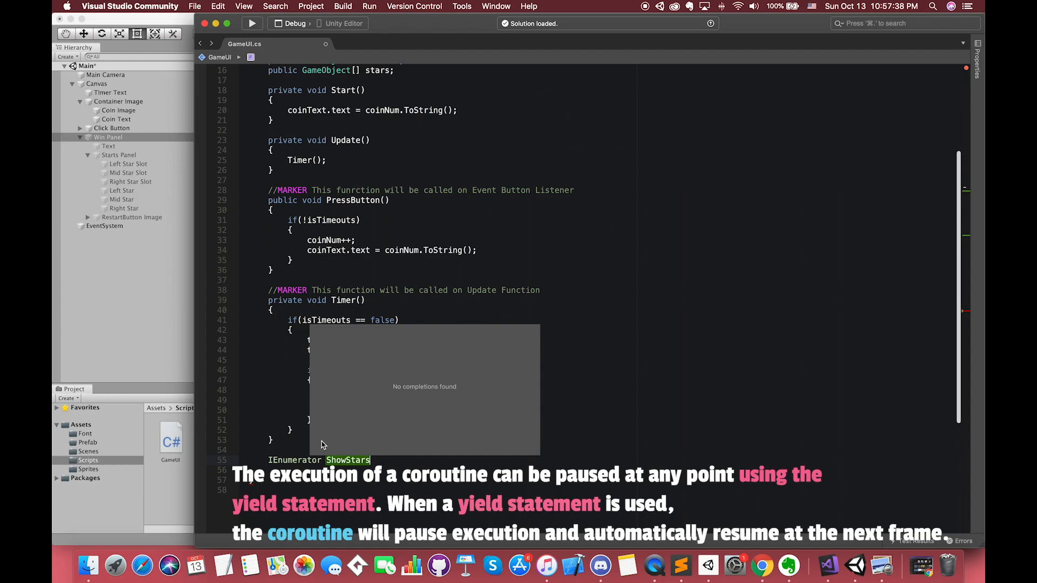
pyautogui.write('Co(')
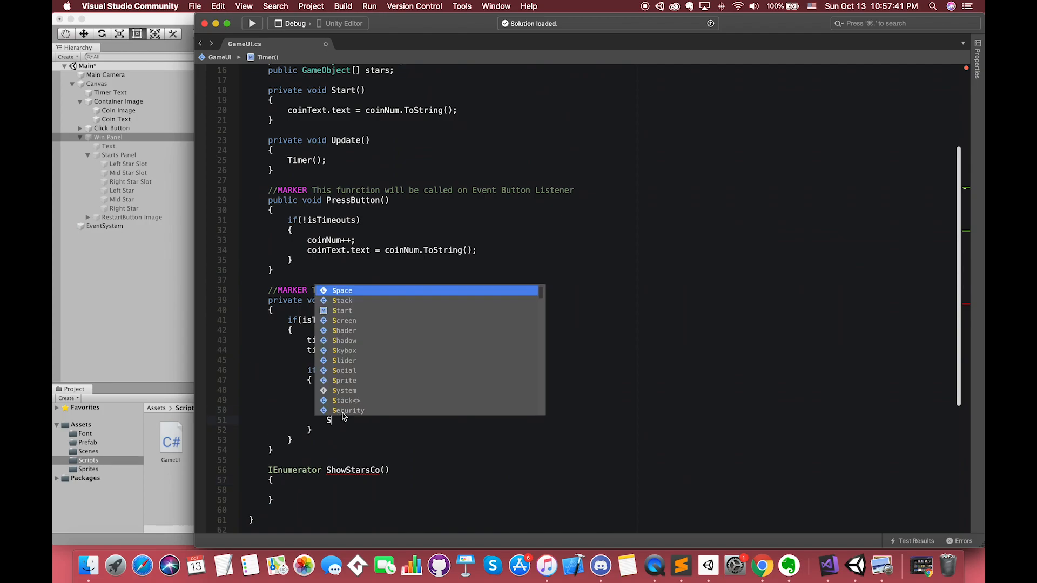
# Call StartCoroutine(ShowStarsCo()) inside the timer-expired block
pyautogui.write('tartCoroutine(ShowStarsCo());')
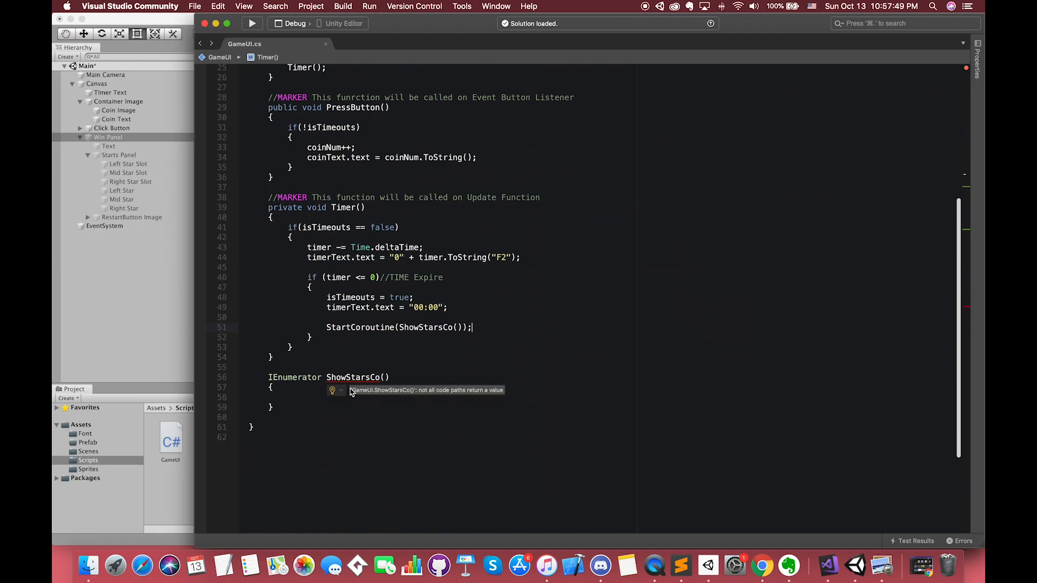
# In ShowStarsCo, set winCanvas active and add yield return new WaitForSeconds(0)
pyautogui.click(315, 396)
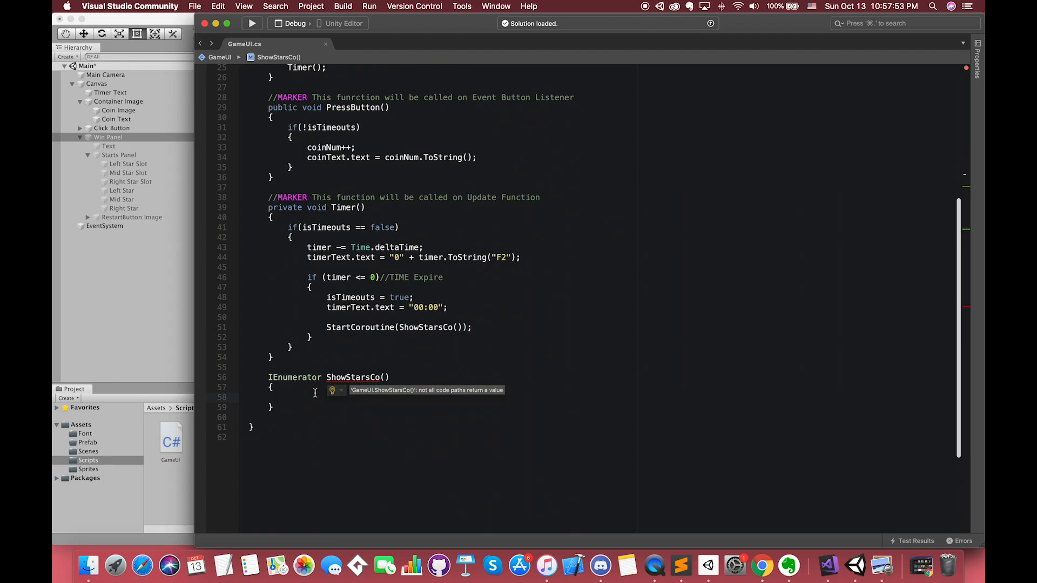
pyautogui.write('winCanvas.s')
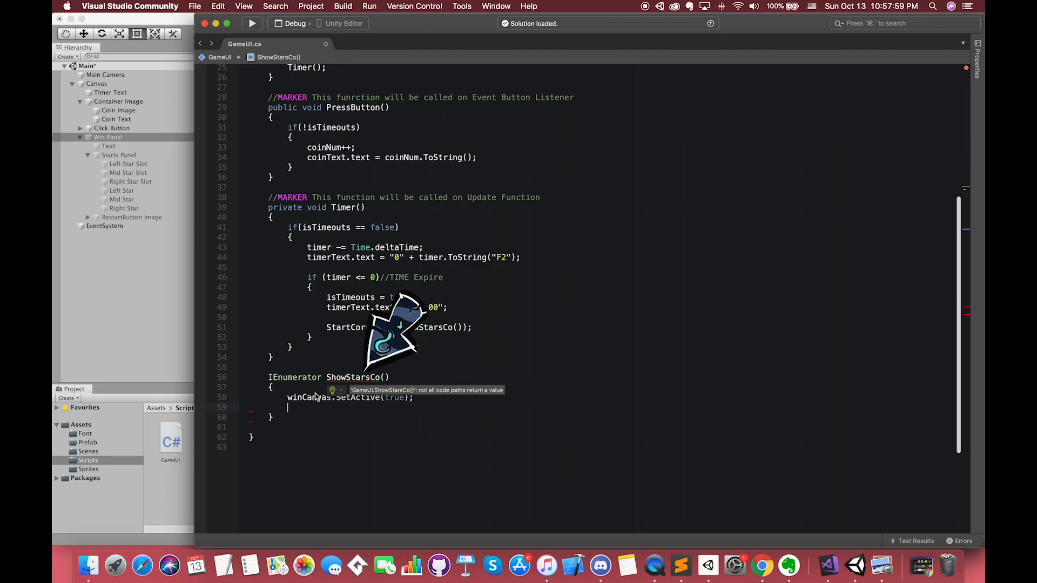
pyautogui.write('y')
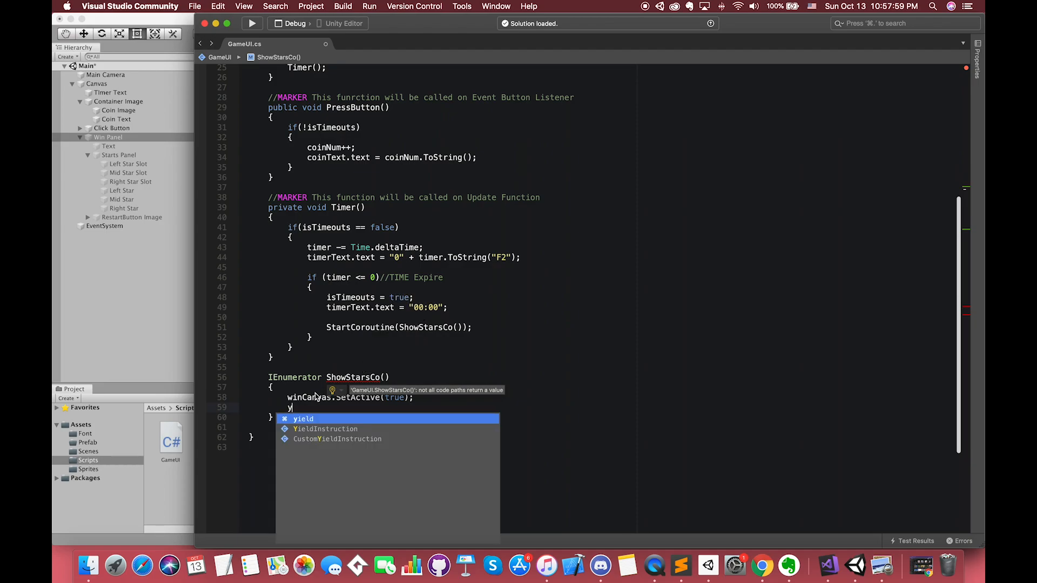
pyautogui.write('ield')
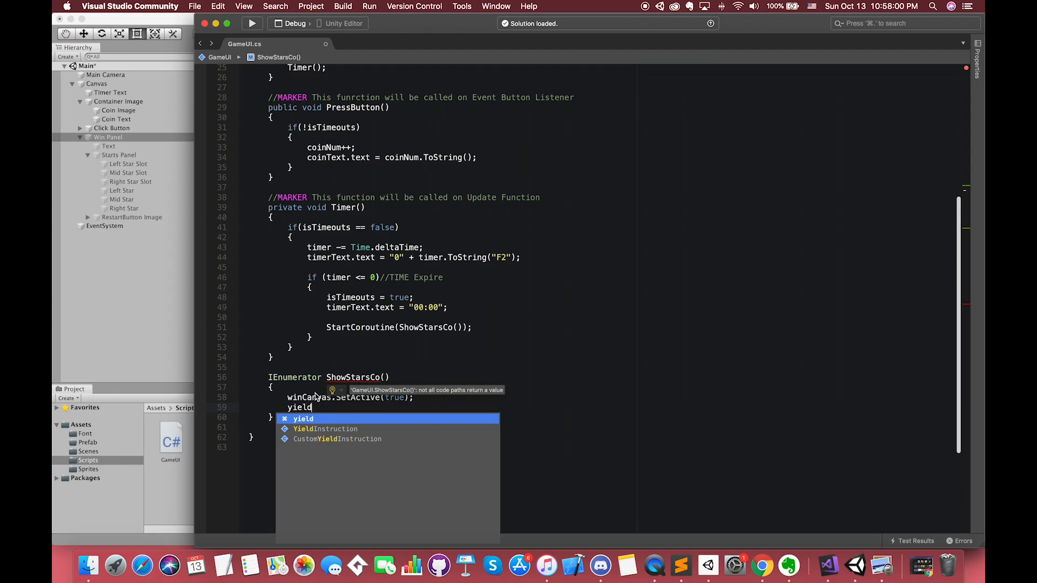
pyautogui.press('Escape')
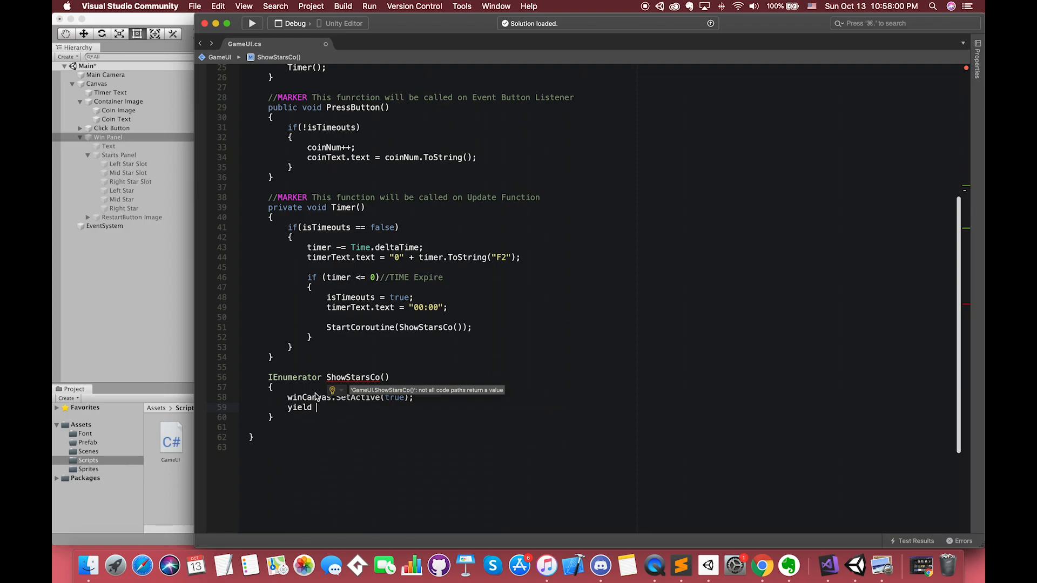
pyautogui.write('return e')
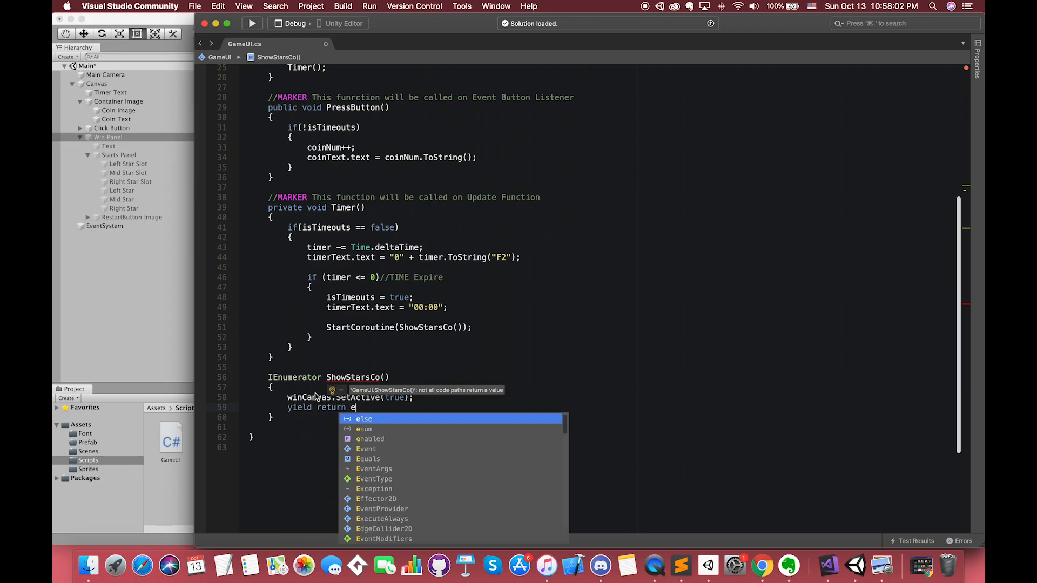
pyautogui.write('new s')
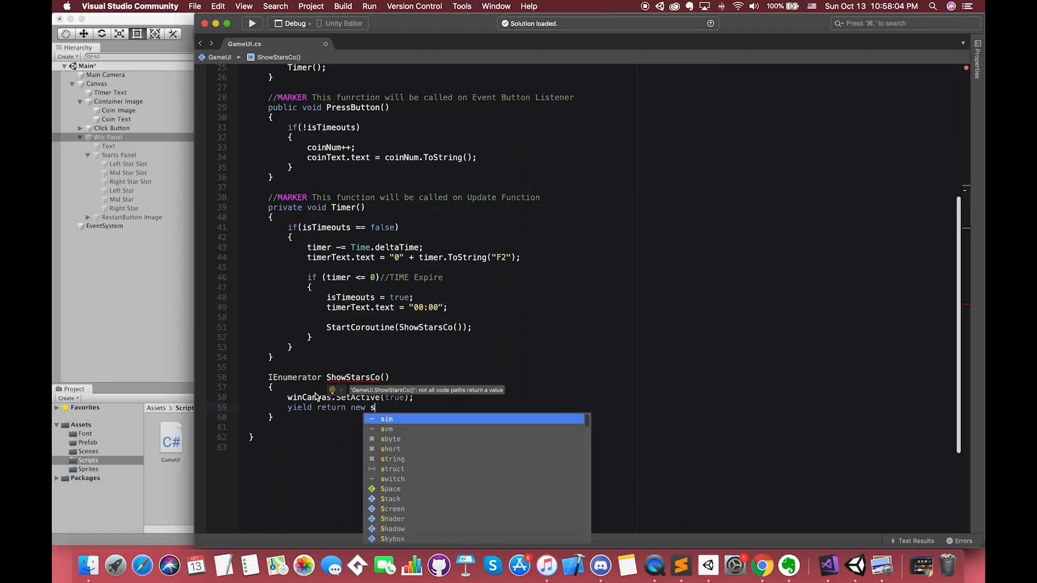
pyautogui.write('WaitForSeconds(0);')
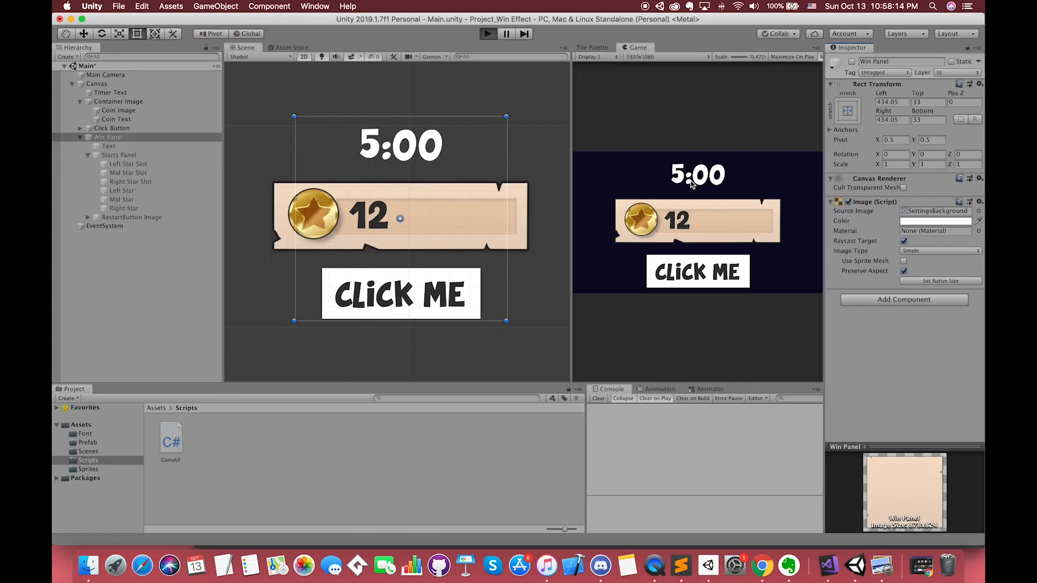
# Exit Play mode in Unity and return to Visual Studio
pyautogui.click(487, 33)
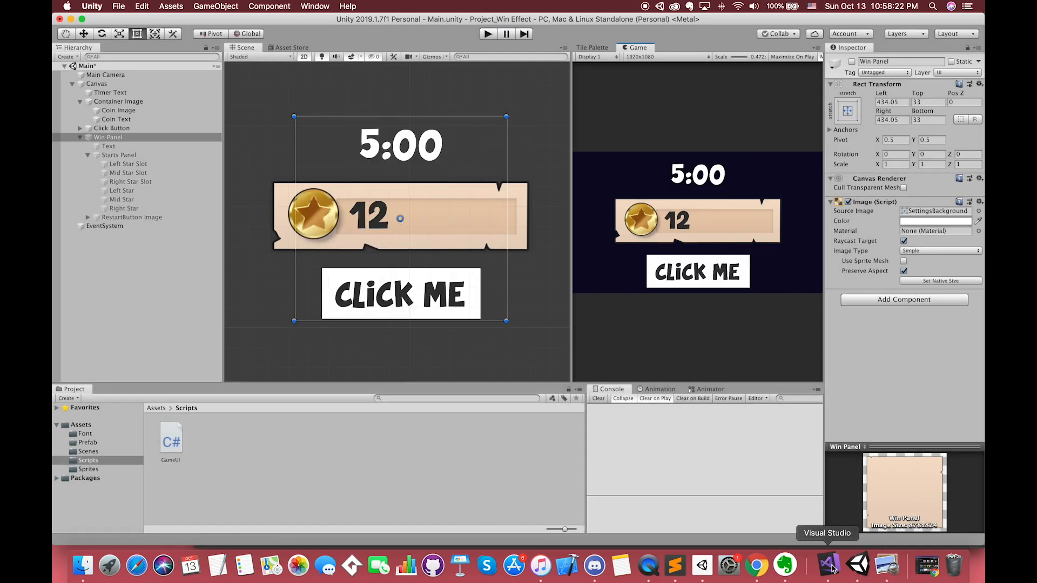
pyautogui.click(827, 566)
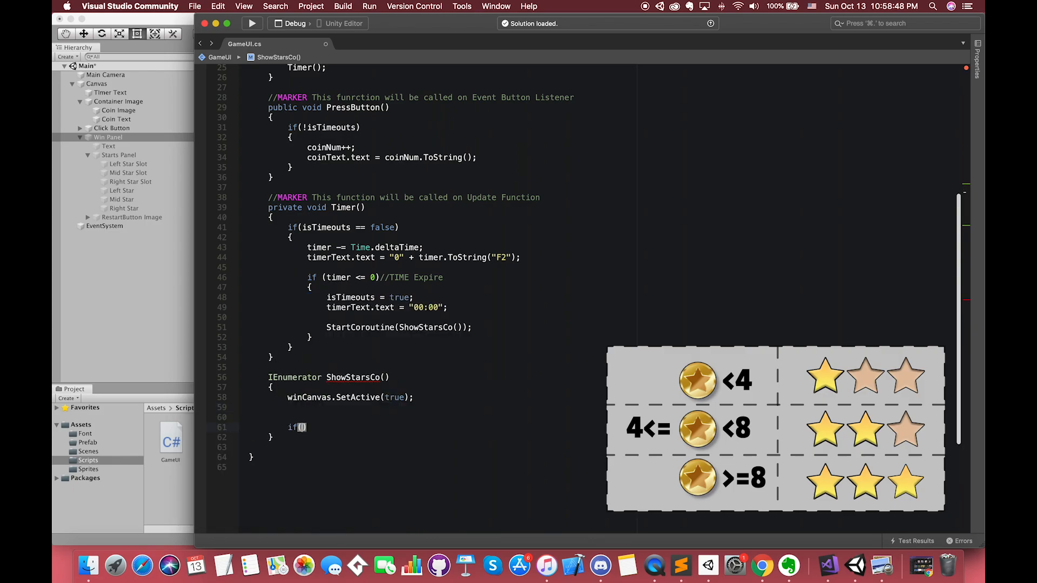
# Branch on coinNum < 4 and < 8, activating stars[0] with WaitForSeconds(1.0f) pauses between
pyautogui.write('coinNum < 4')
pyautogui.write('stars')
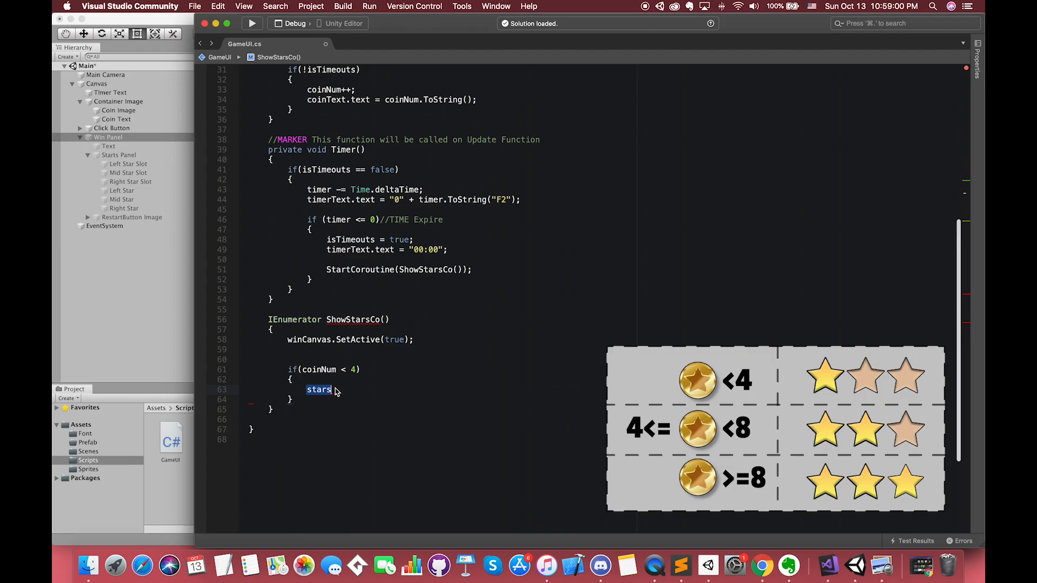
pyautogui.write('[0].SetActive(true);')
pyautogui.click(405, 399)
pyautogui.write(' else if(coinNum < 8')
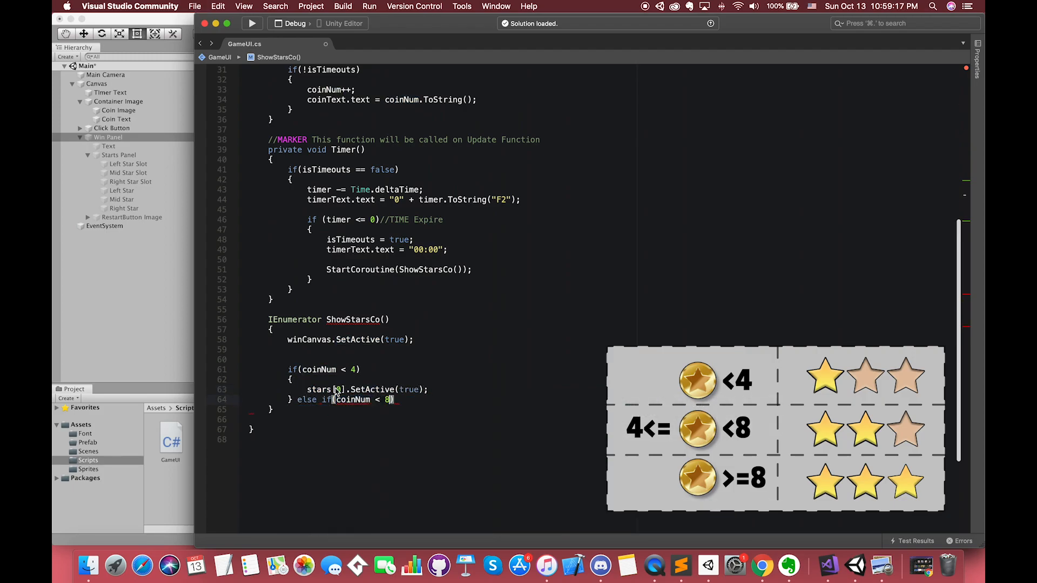
pyautogui.write('stars[0].SetActive(true);')
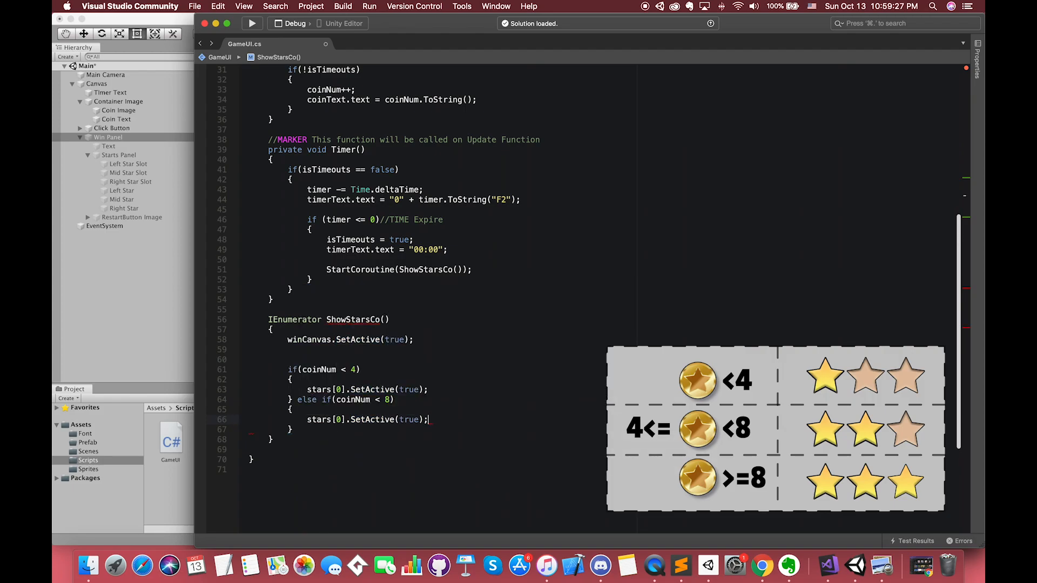
pyautogui.write('yield return new WaitForSeconds')
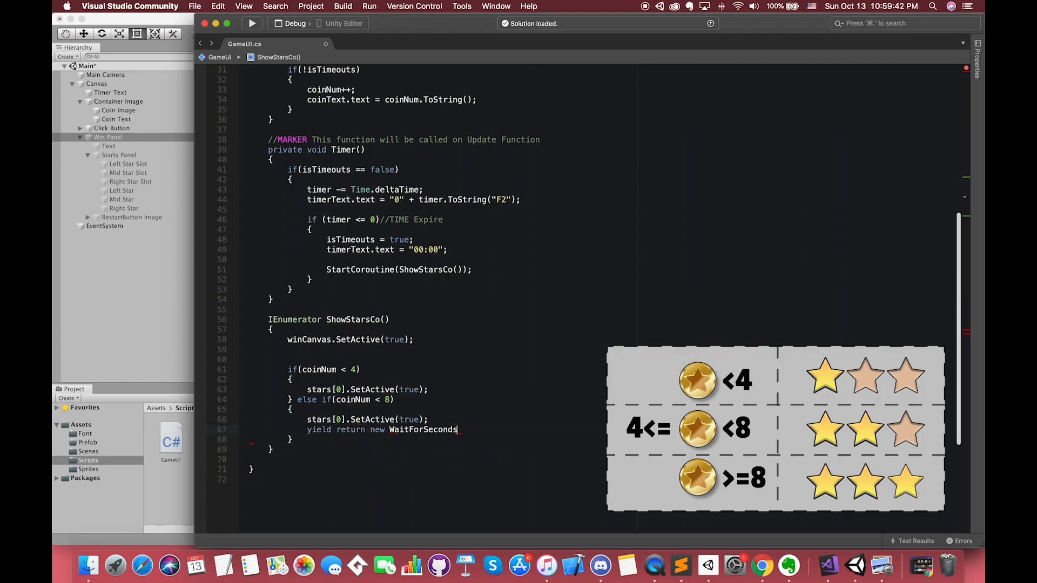
pyautogui.write('(1.0f);')
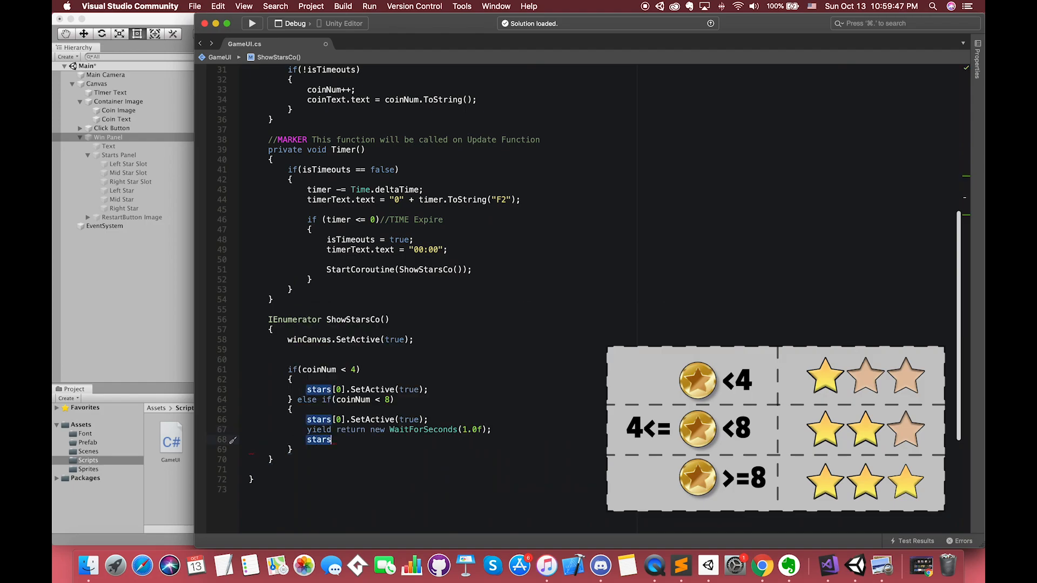
pyautogui.write('[0].SetActive(true);')
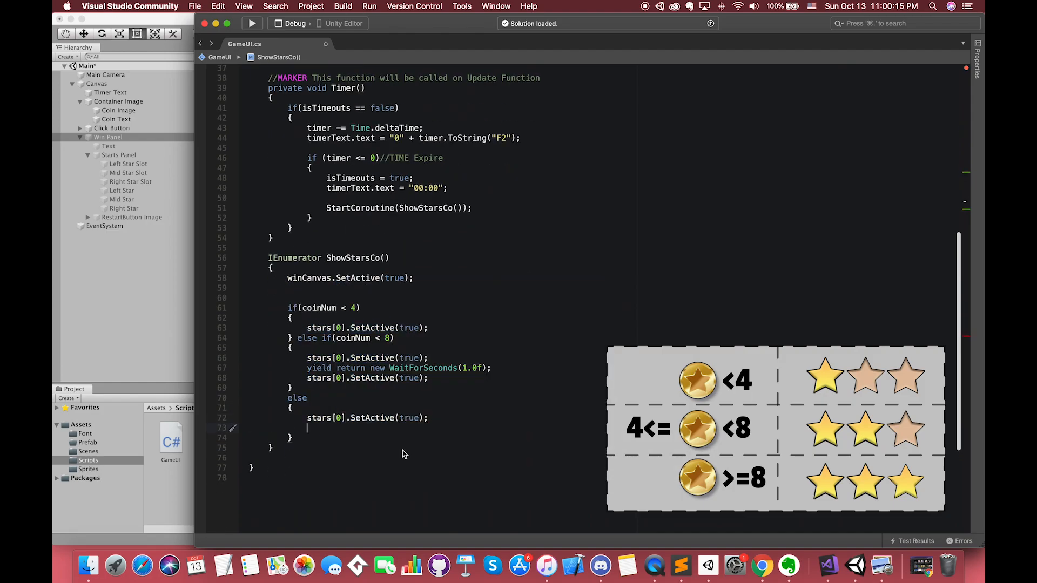
pyautogui.write('yield return new WaitForSeconds(1.0f);')
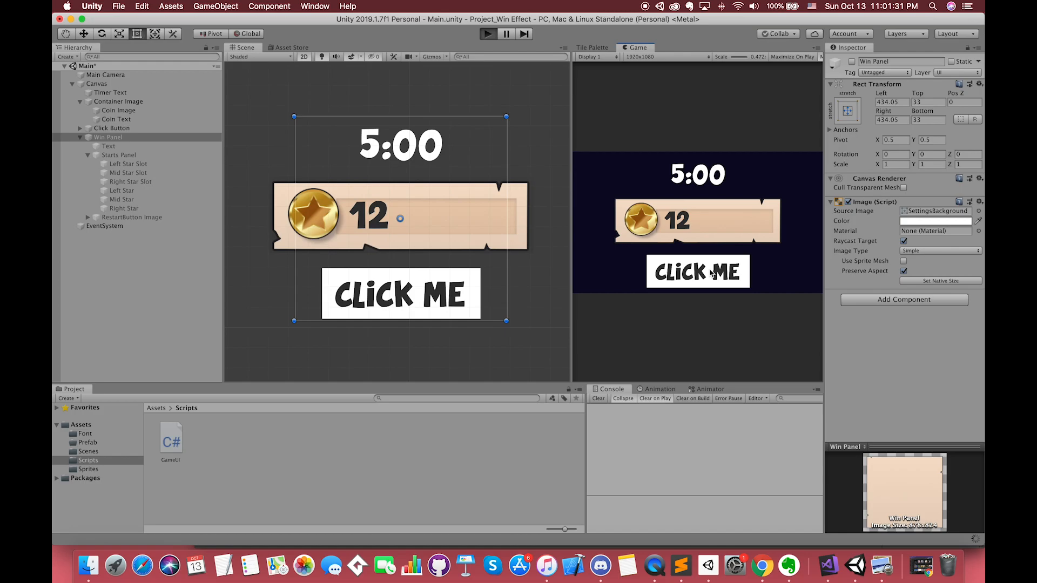
# Play-test until the timer ends on YOU WIN with three gold stars, then stop Play
pyautogui.click(487, 33)
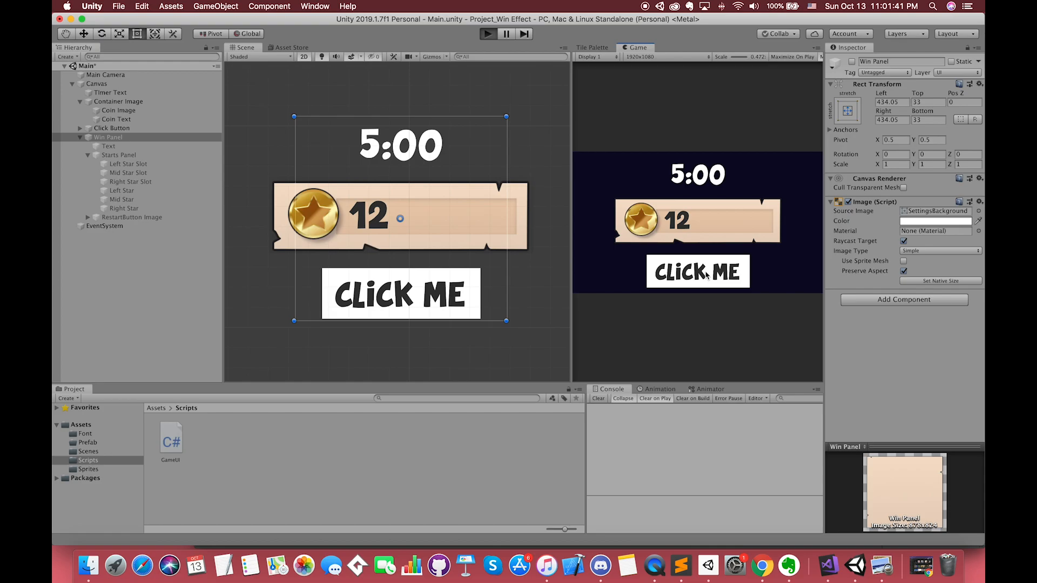
pyautogui.click(487, 34)
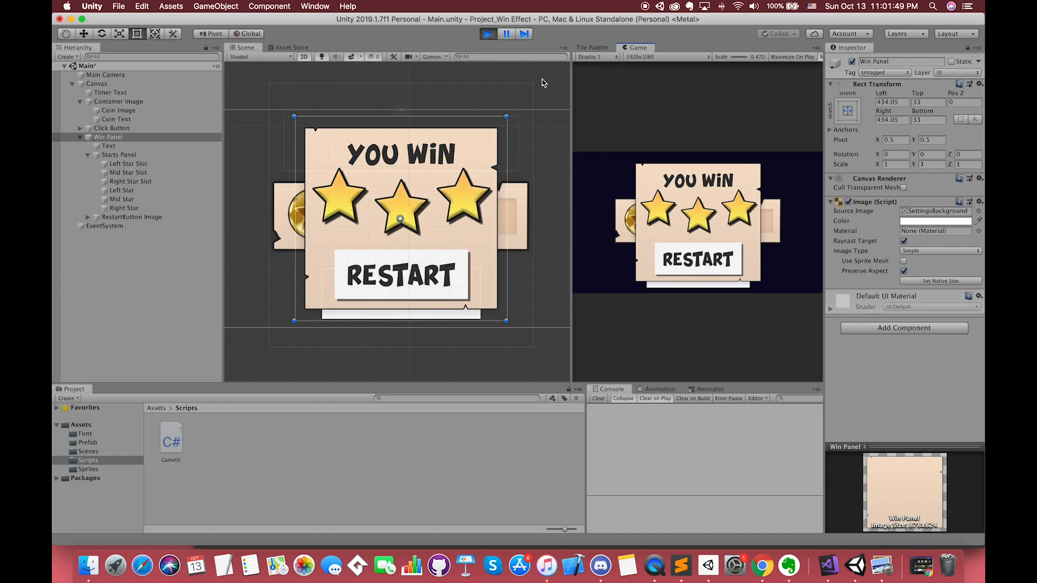
pyautogui.click(487, 33)
pyautogui.write('pub')
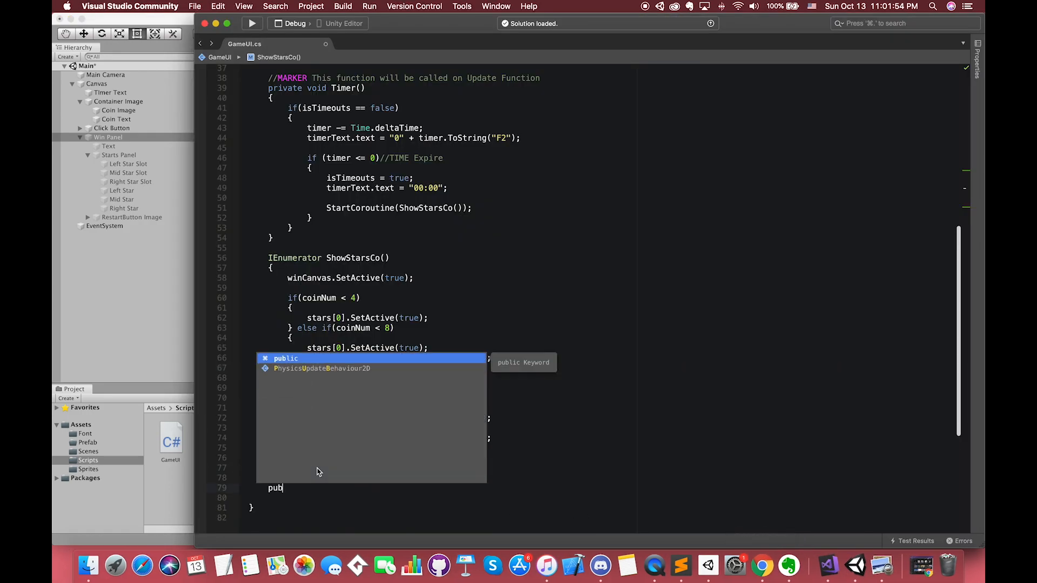
# Write RestartButton() calling SceneManager.LoadScene on the active scene's build index, then return to Unity
pyautogui.scroll(3)
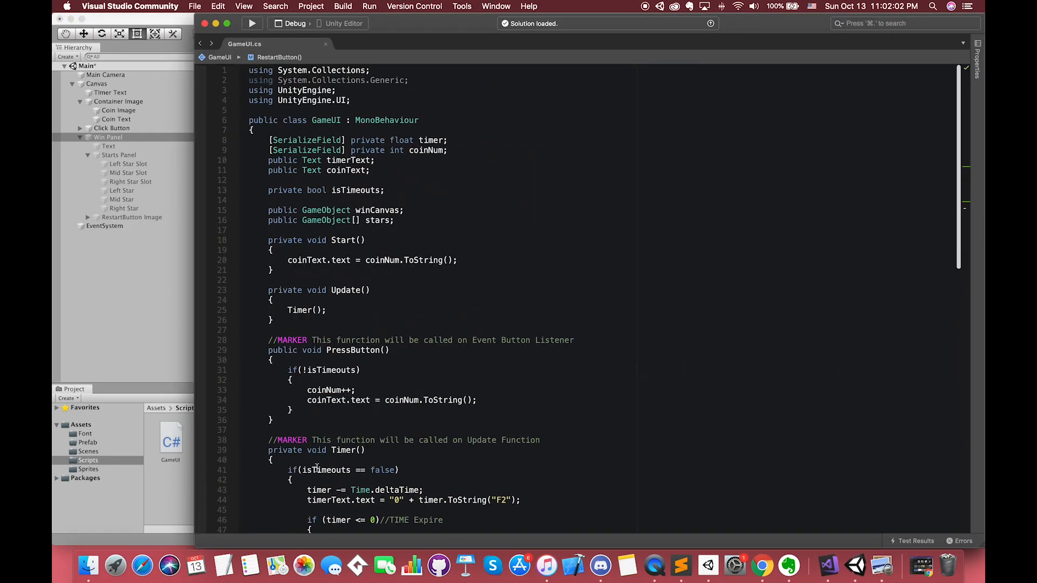
pyautogui.scroll(-3)
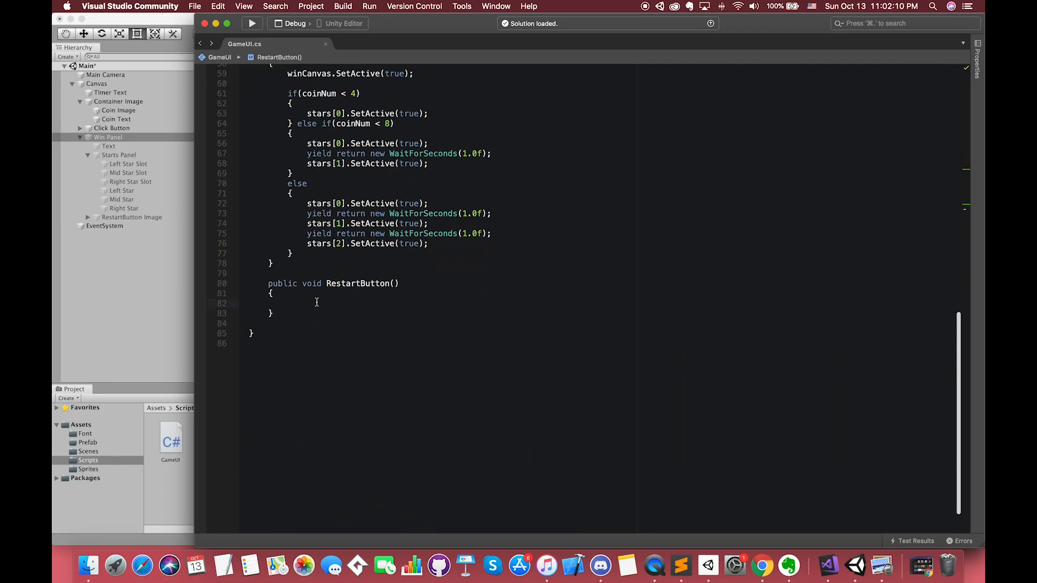
pyautogui.write('SceneManager.LoadScene(SceneManager.active')
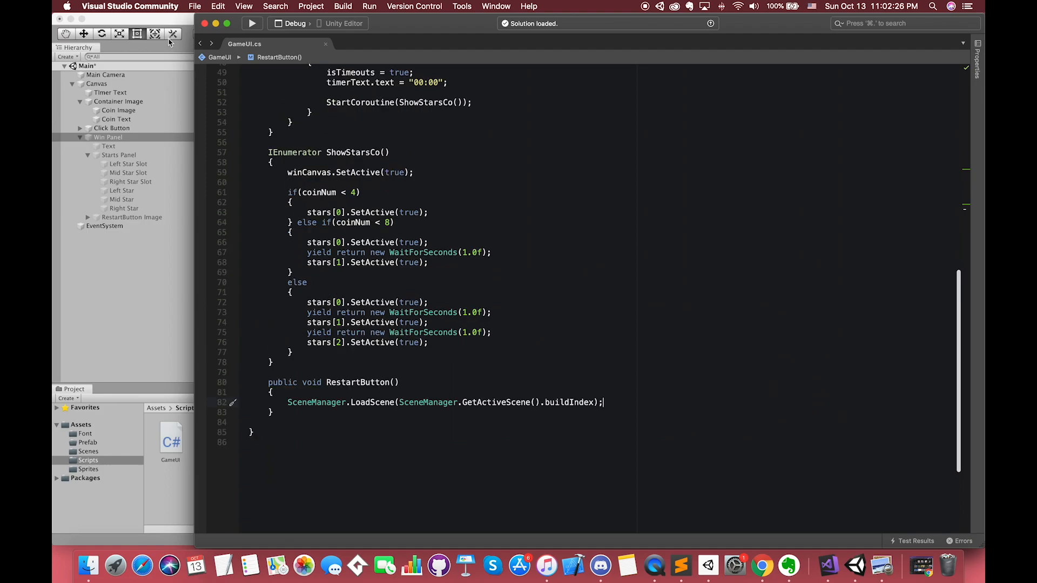
pyautogui.click(855, 568)
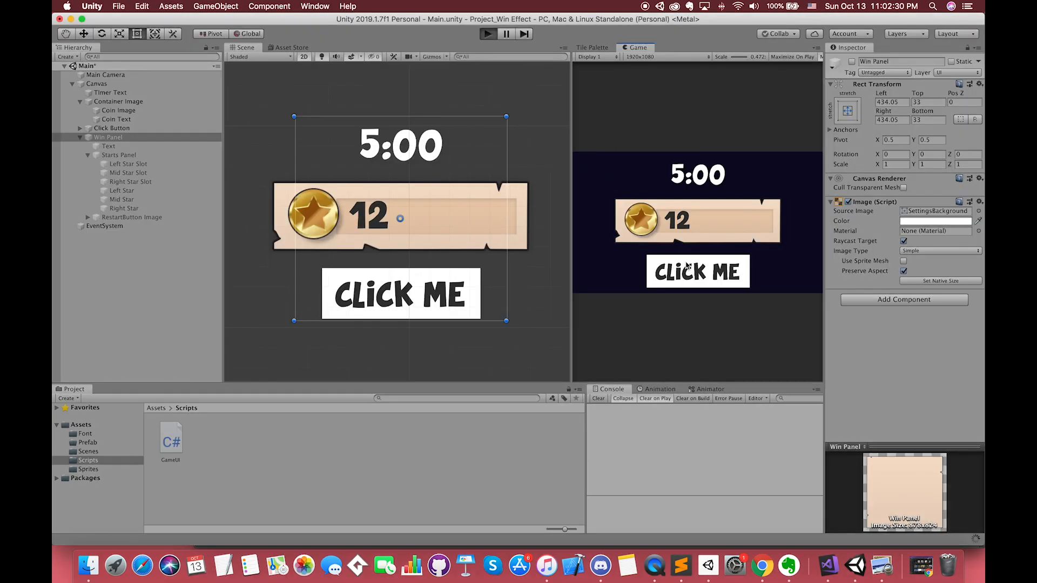
# Play-test, collect a coin, reach YOU WIN with one star and try Restart
pyautogui.click(487, 33)
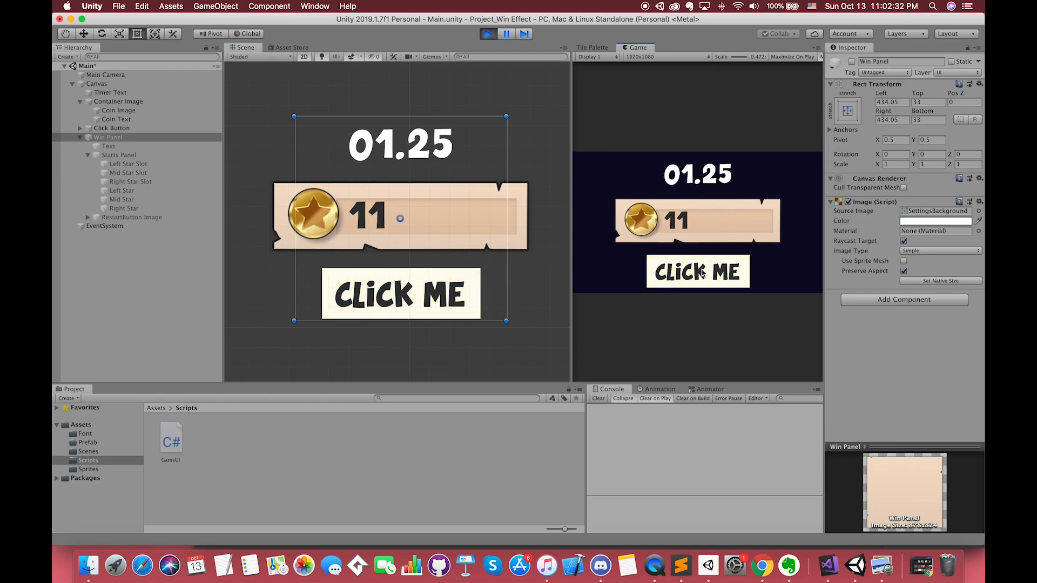
pyautogui.click(697, 271)
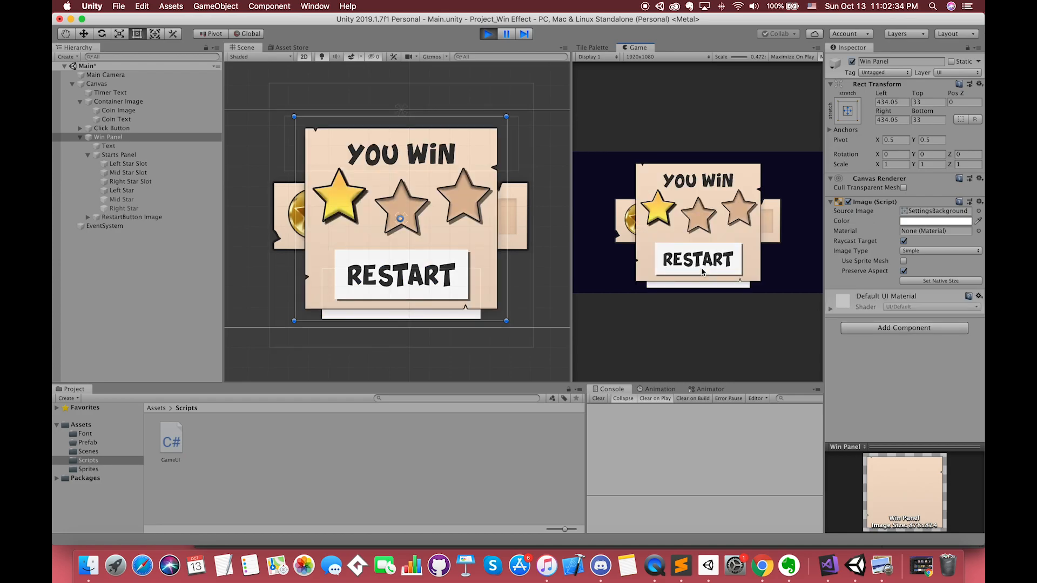
pyautogui.click(487, 34)
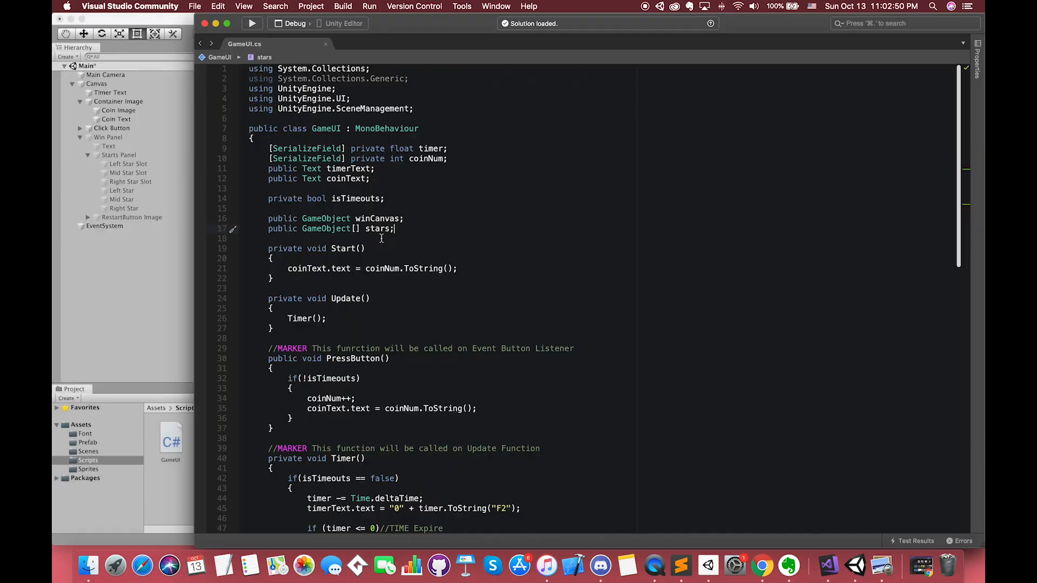
# Declare private bool canClick and set it true after yield WaitForSeconds(1.0f) in a ShowStarsCo branch
pyautogui.write('private bool')
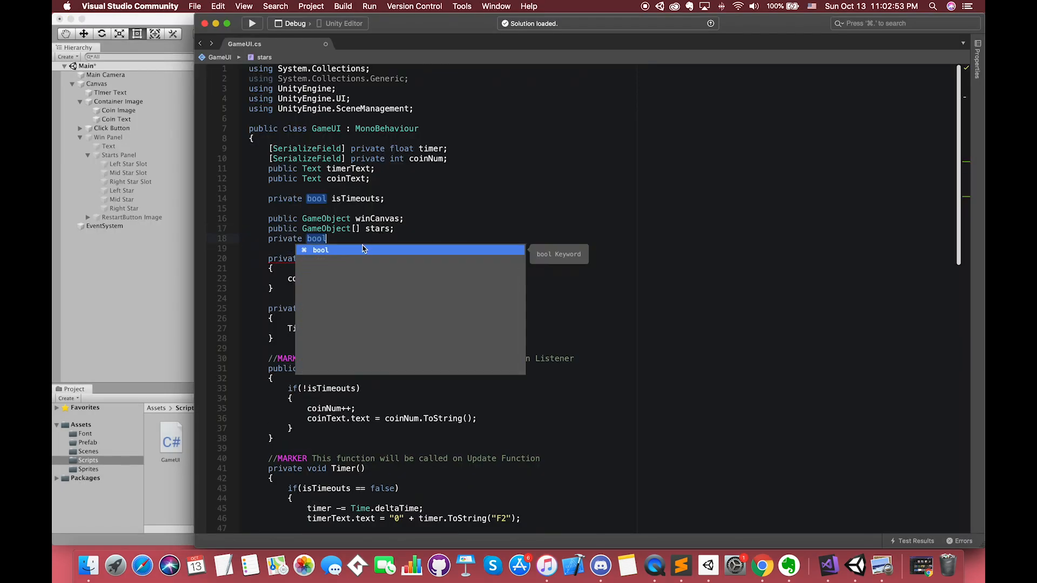
pyautogui.write('can')
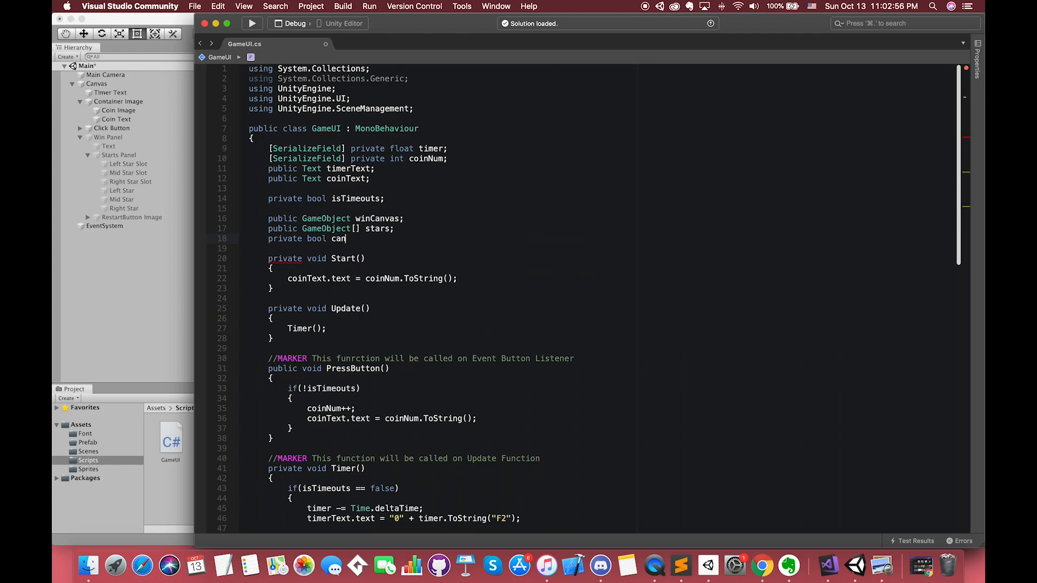
pyautogui.scroll(-3)
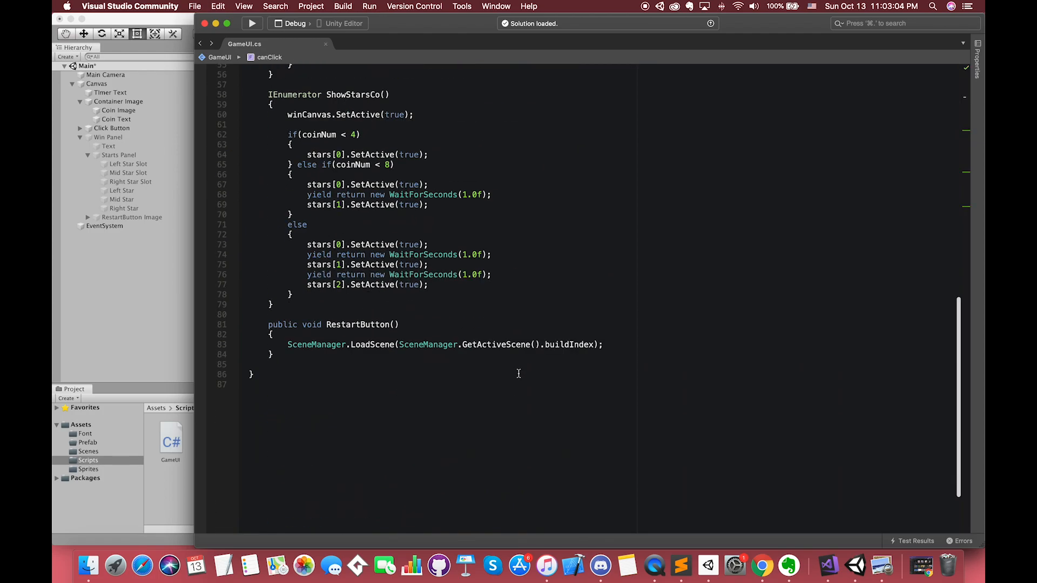
pyautogui.scroll(3)
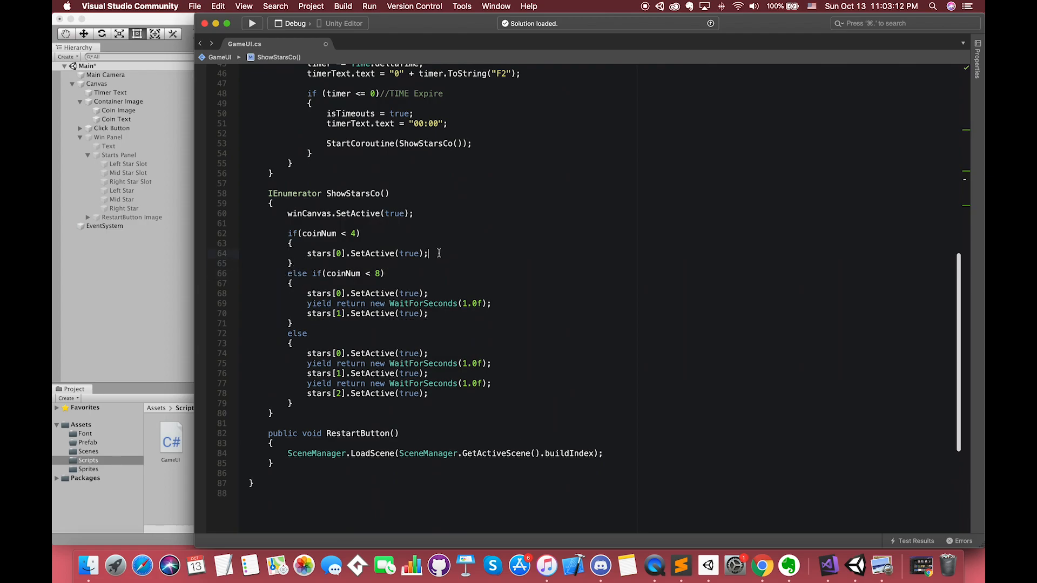
pyautogui.write('yield retru')
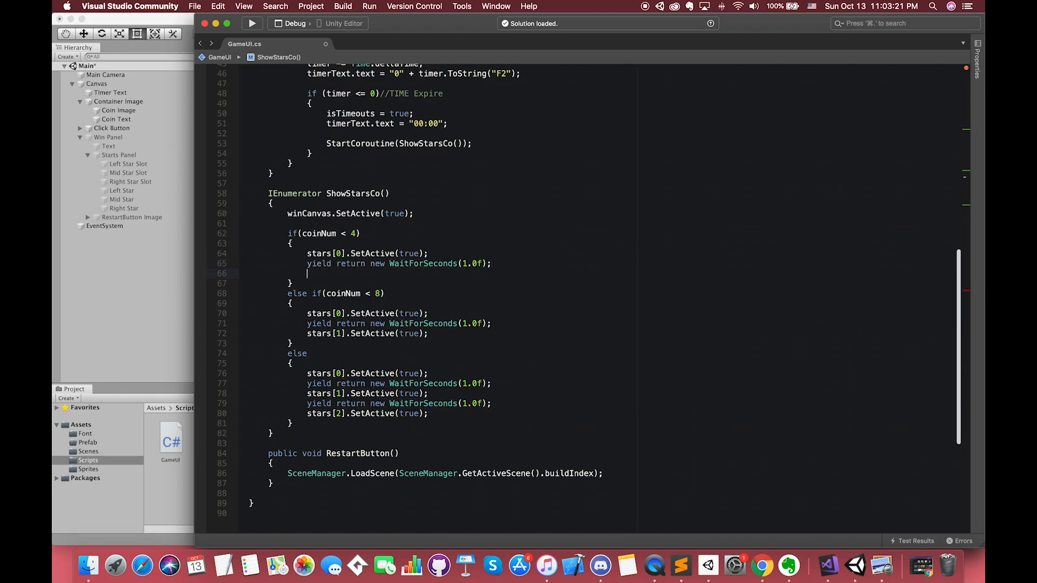
pyautogui.write('canClick = true;')
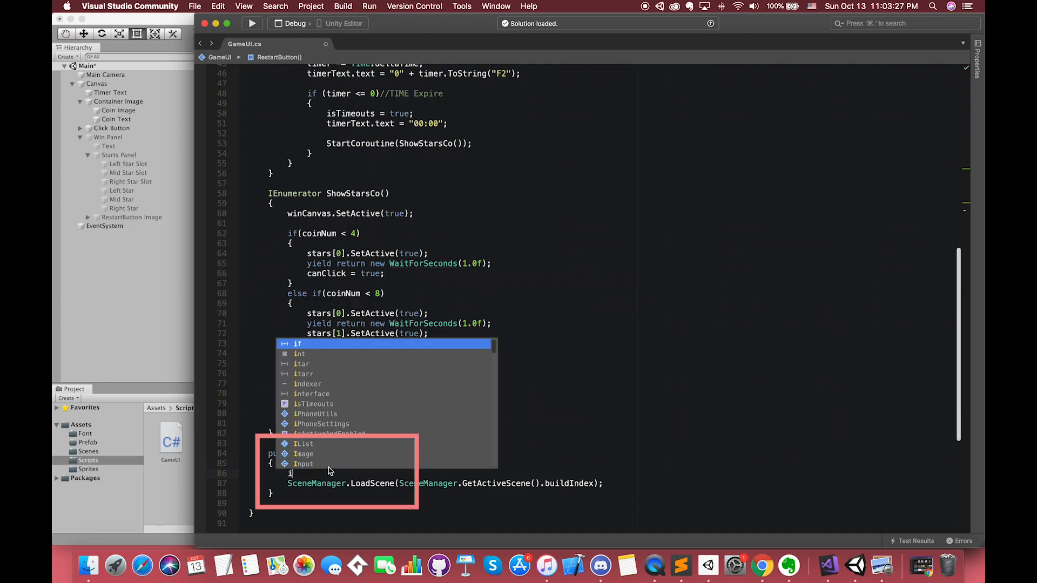
# Repeat canClick = true in the other branch with a //MARKER comment about pressing restart after one second
pyautogui.write('canc')
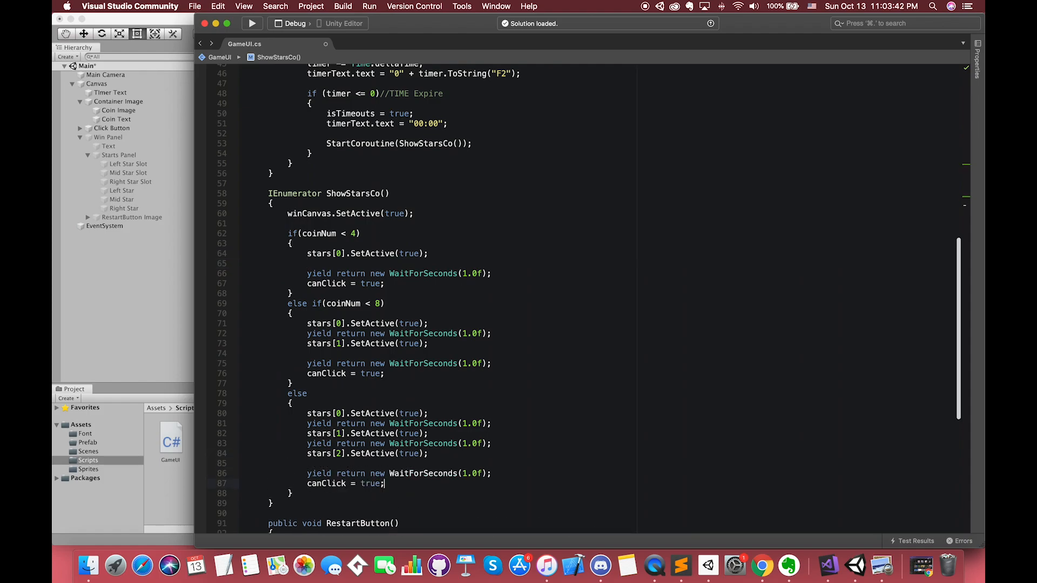
pyautogui.write('//MARKER After one seconds')
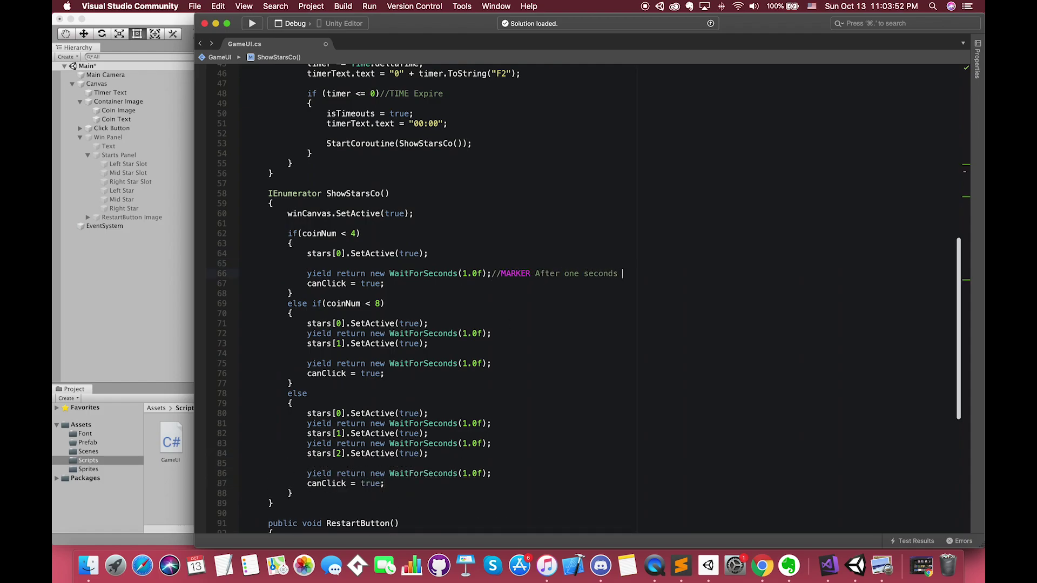
pyautogui.write(', you can press the restart button to')
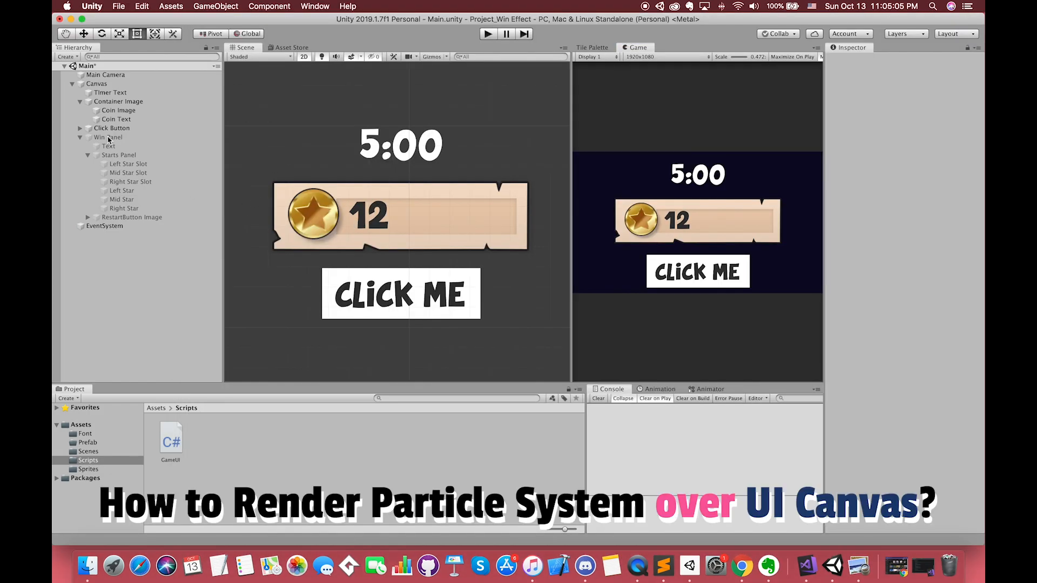
# Select the Win Panel and tick it active so YOU WIN shows in the scene
pyautogui.click(112, 127)
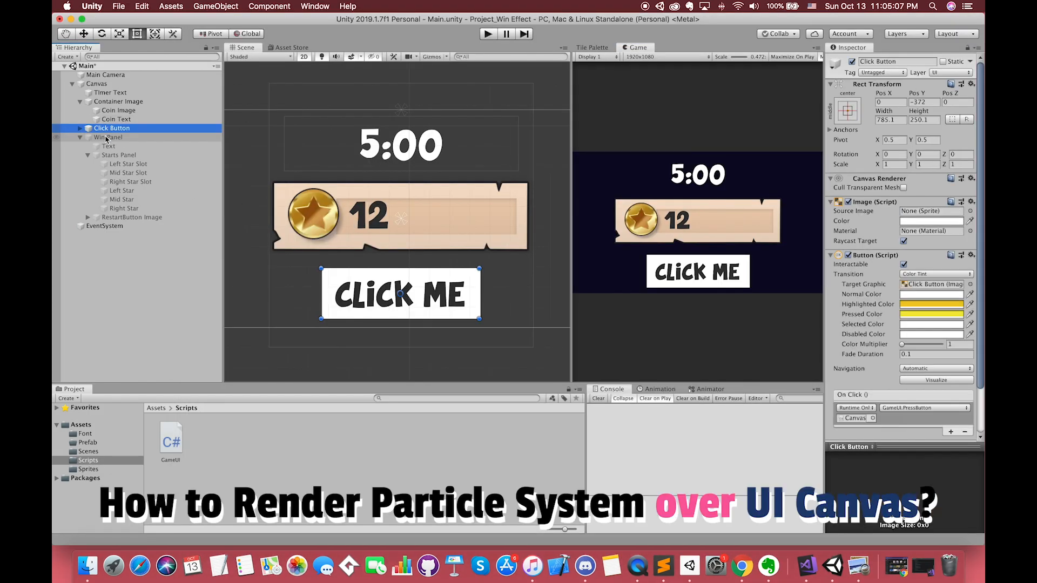
pyautogui.click(108, 137)
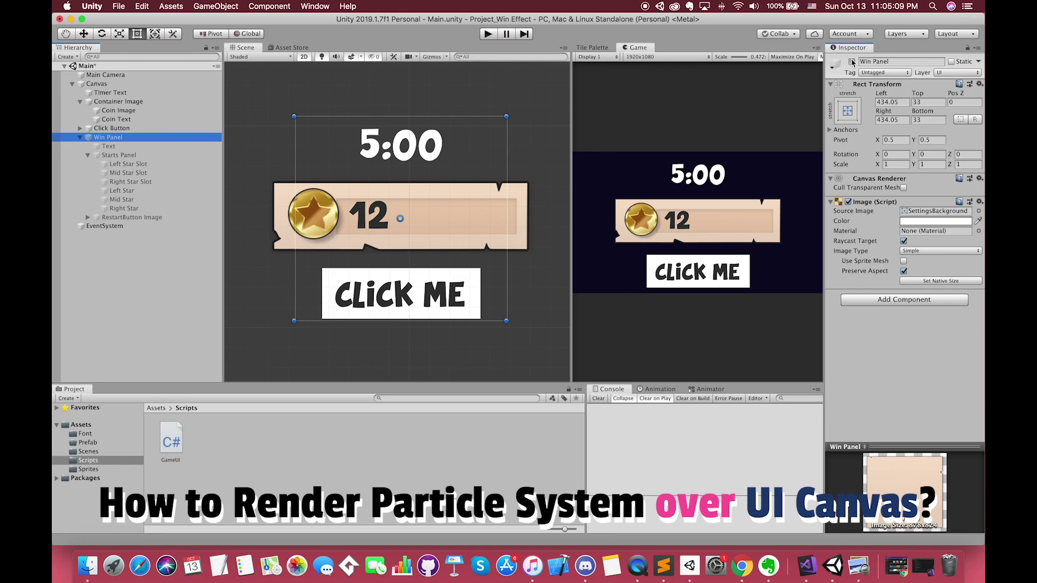
pyautogui.click(122, 190)
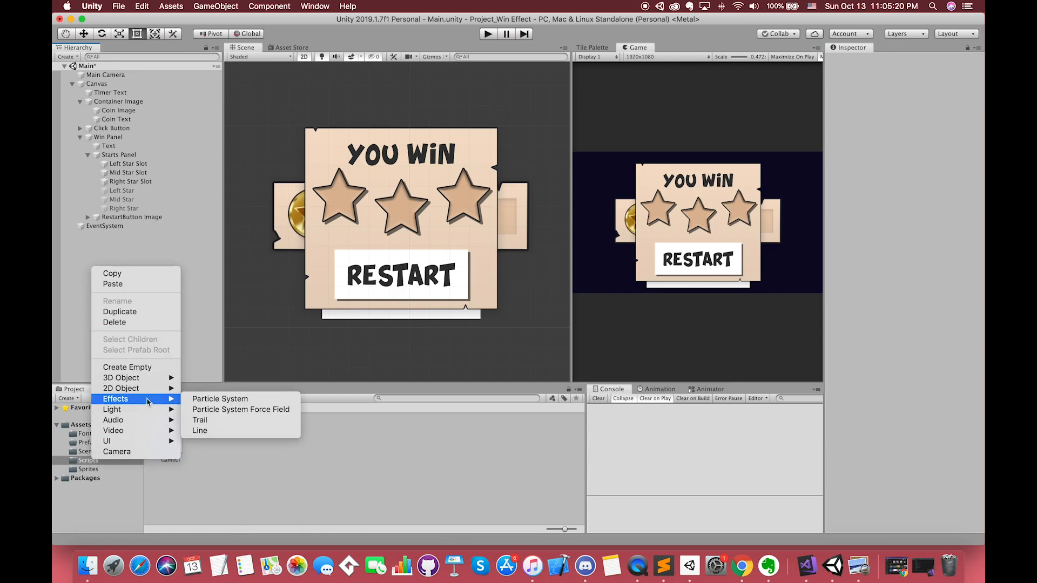
# Create a Particle System via Effects, deselect it and reselect it
pyautogui.click(219, 399)
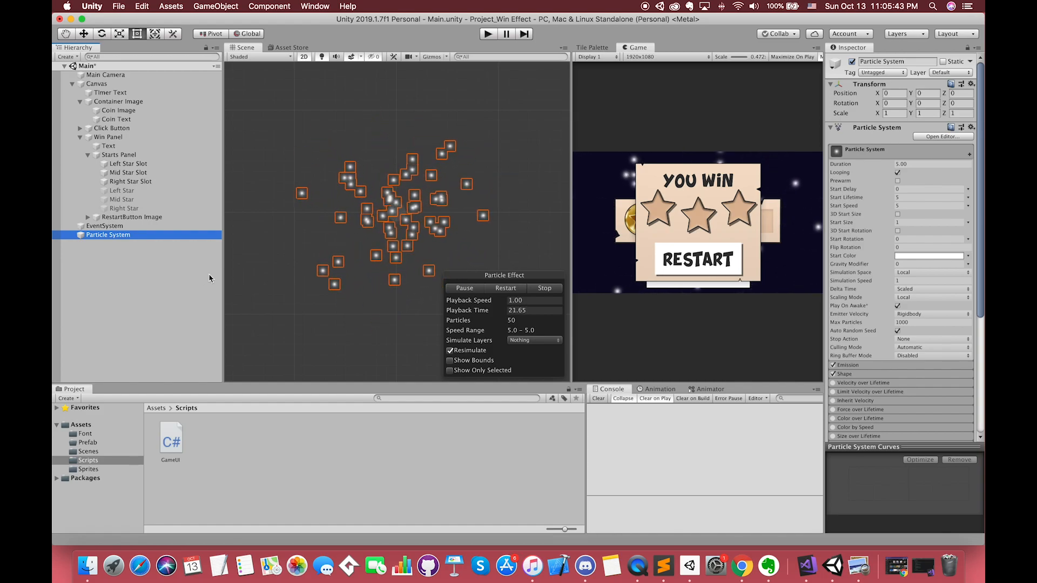
pyautogui.click(90, 276)
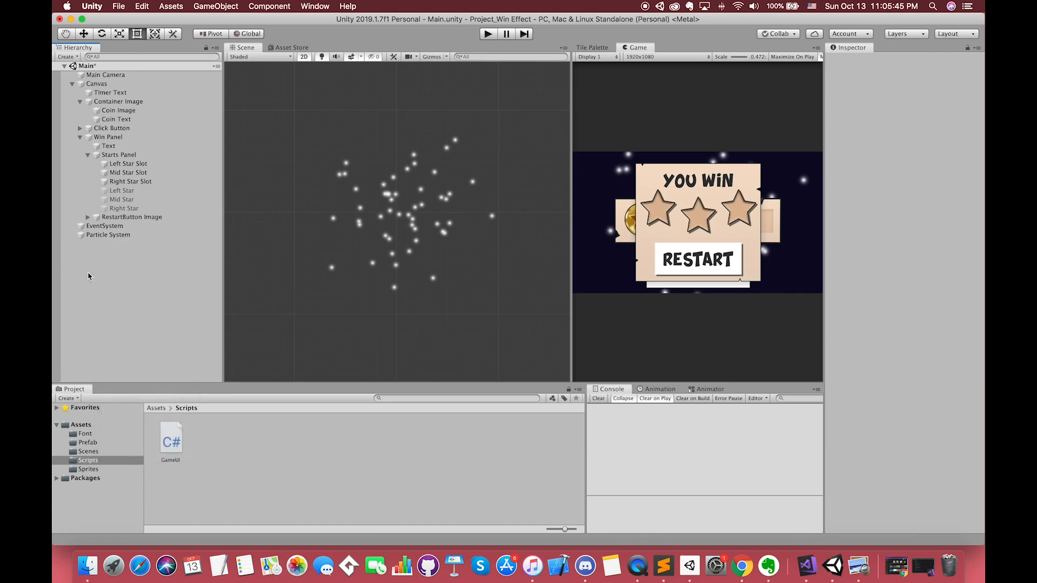
pyautogui.moveTo(93, 270)
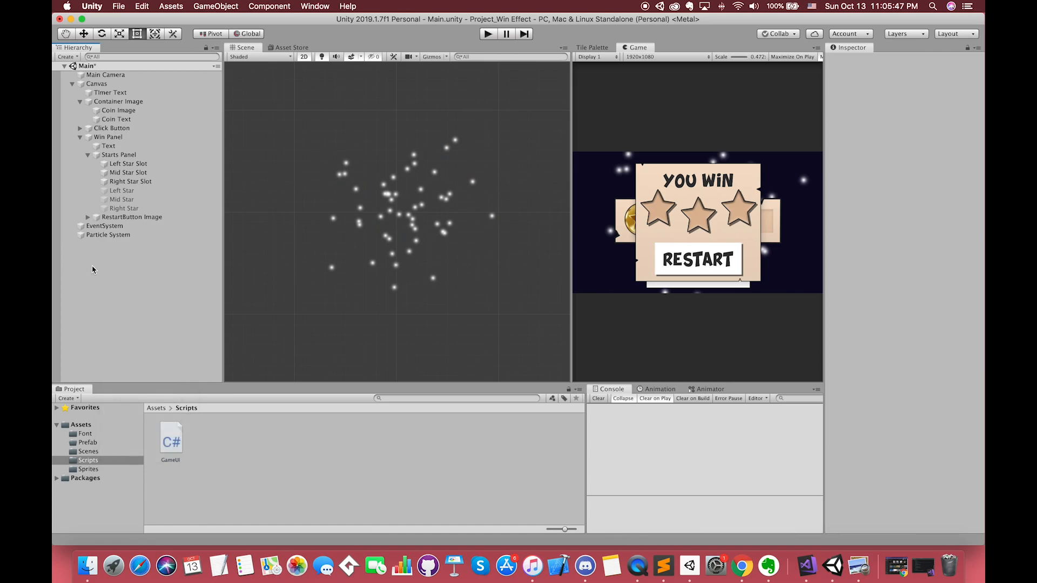
pyautogui.click(108, 235)
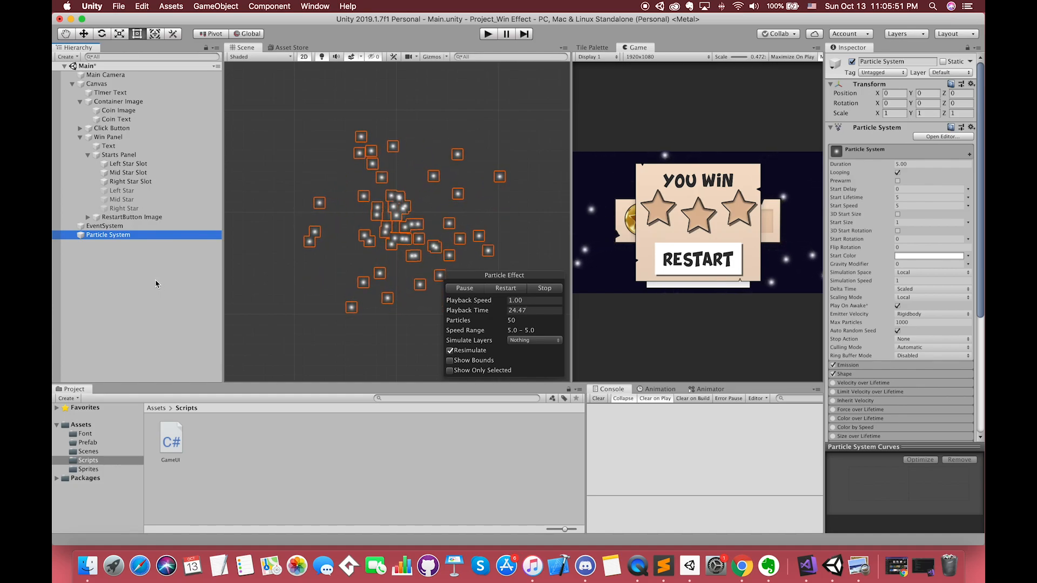
# Create a UI Camera, set its Clear Flags to Depth only, check its Depth, then compare the Main Camera
pyautogui.rightClick(156, 284)
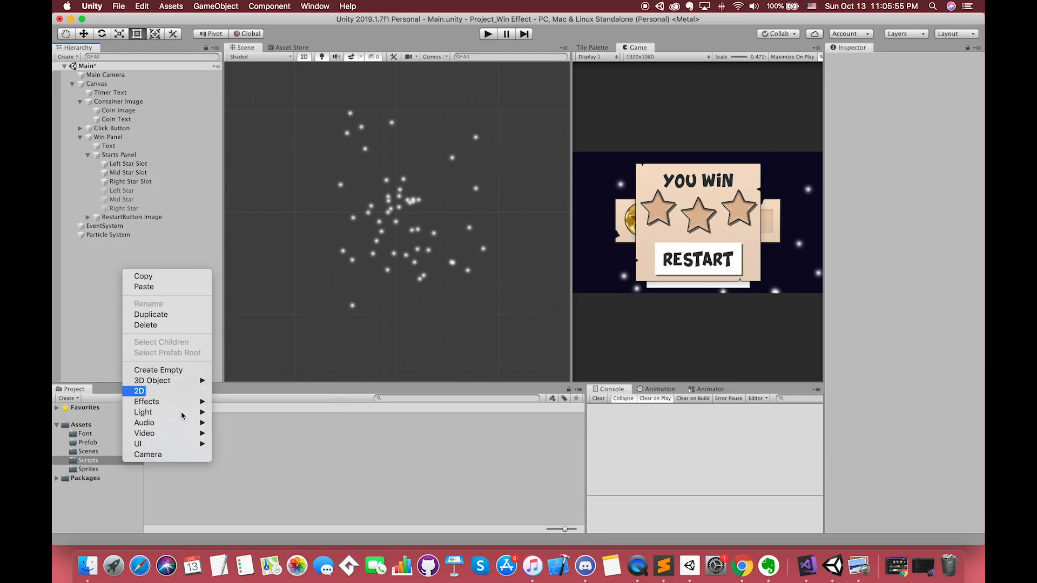
pyautogui.click(148, 455)
pyautogui.write('UI Camera')
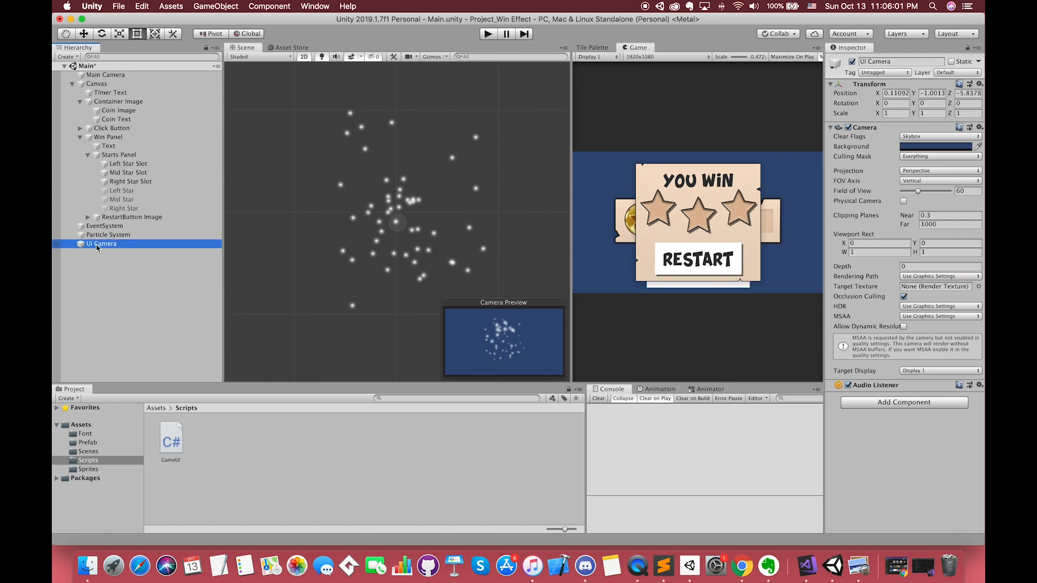
pyautogui.moveTo(112, 257)
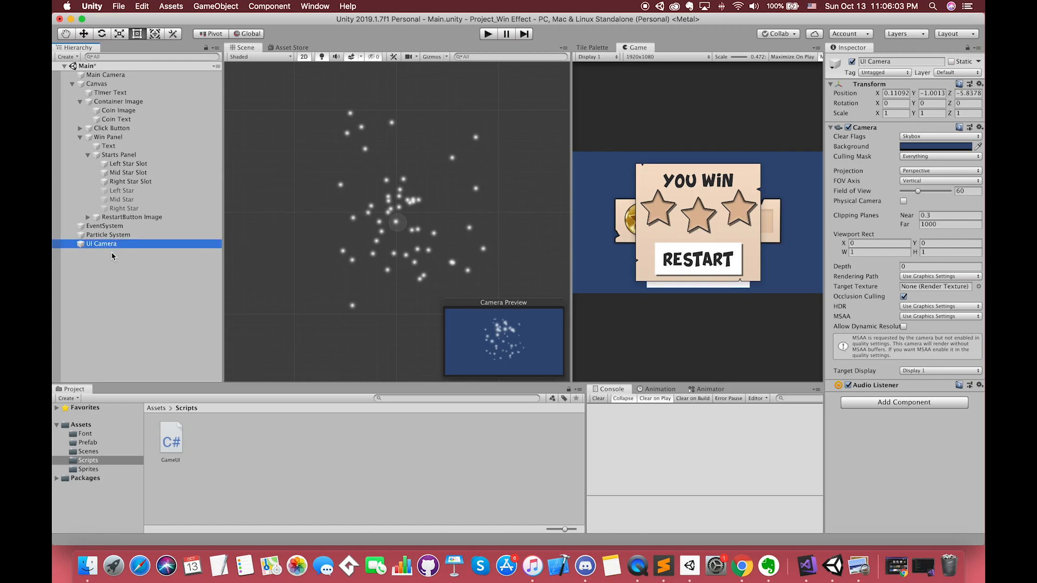
pyautogui.moveTo(959, 175)
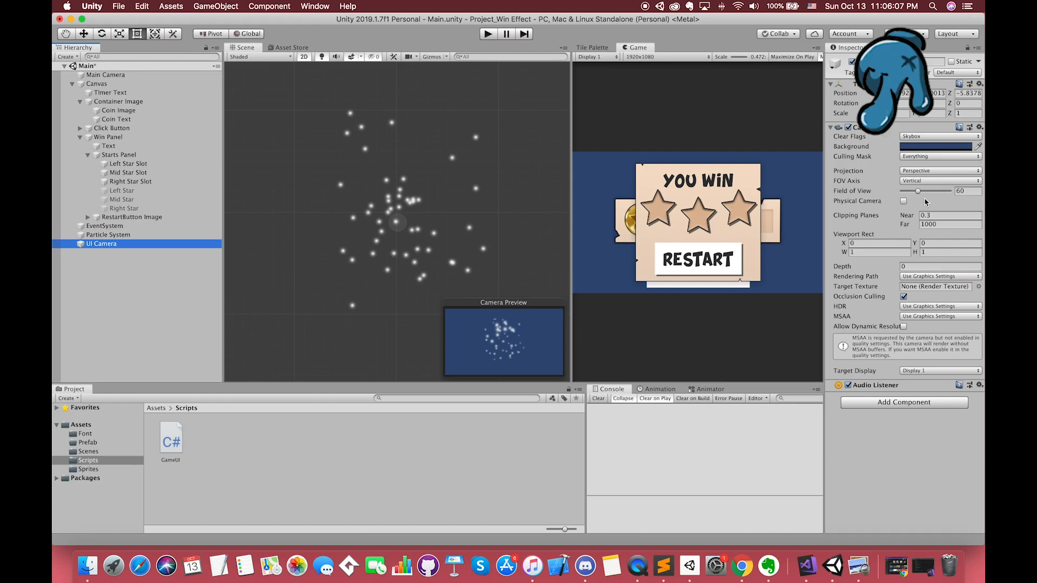
pyautogui.click(939, 136)
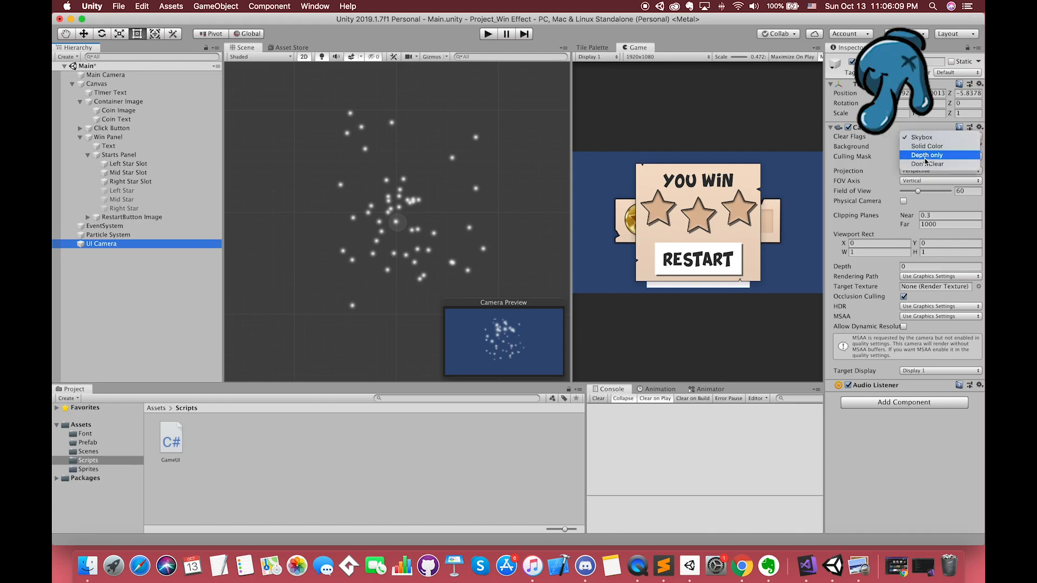
pyautogui.click(927, 154)
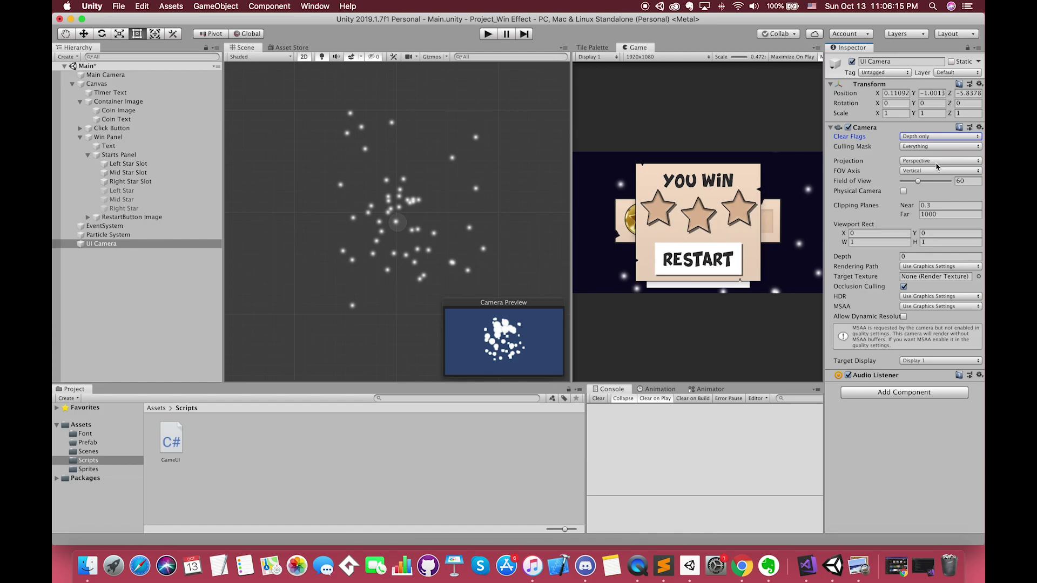
pyautogui.click(939, 258)
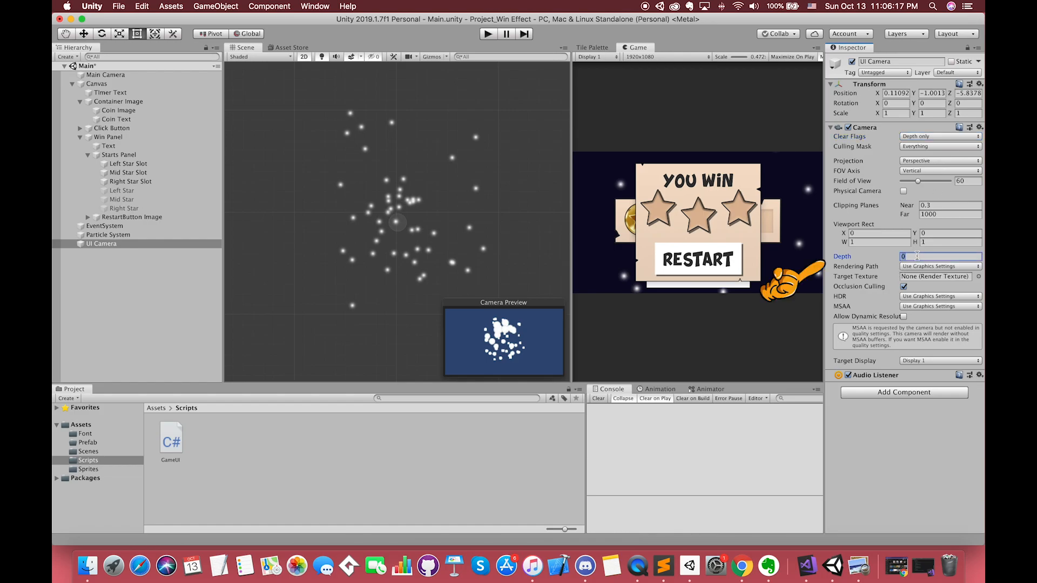
pyautogui.click(105, 74)
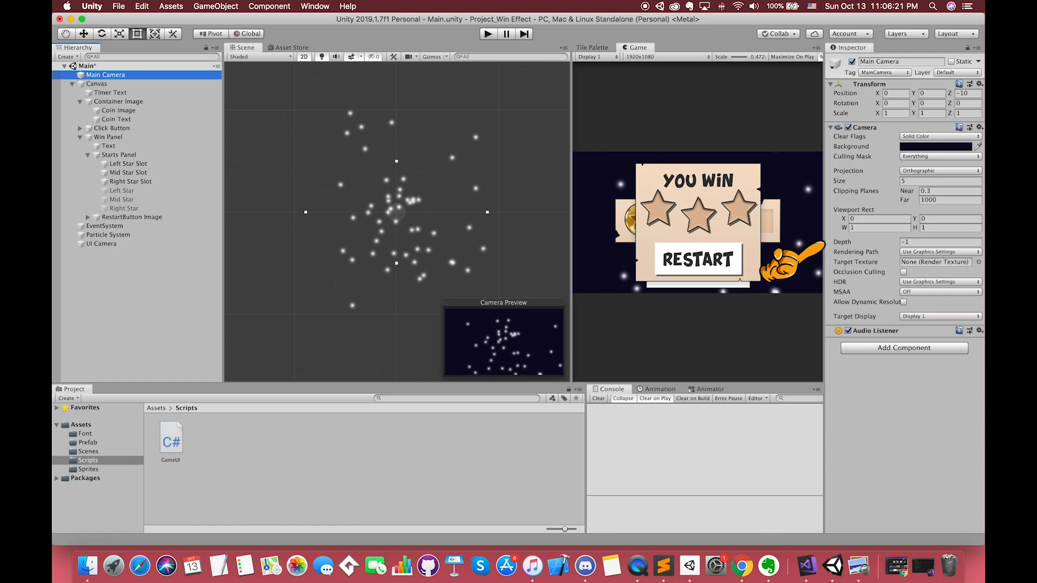
pyautogui.moveTo(272, 153)
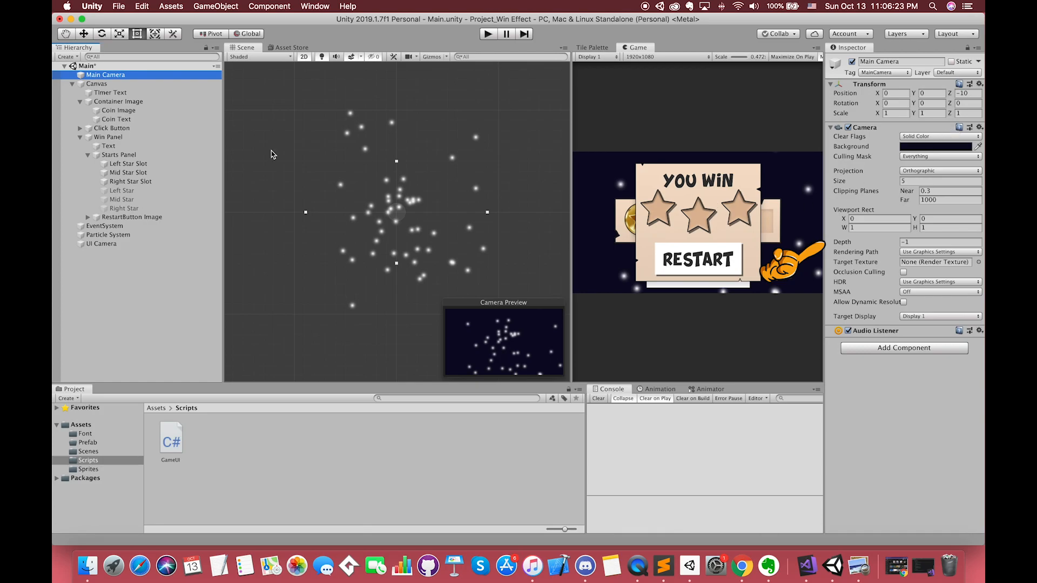
# Set the UI Camera's Projection to Orthographic
pyautogui.click(102, 243)
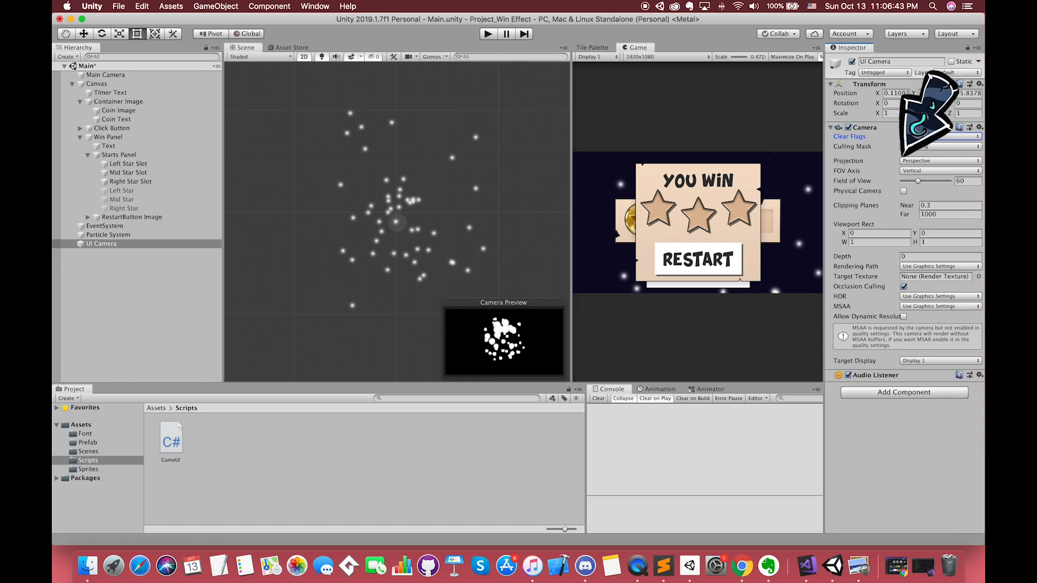
pyautogui.click(939, 160)
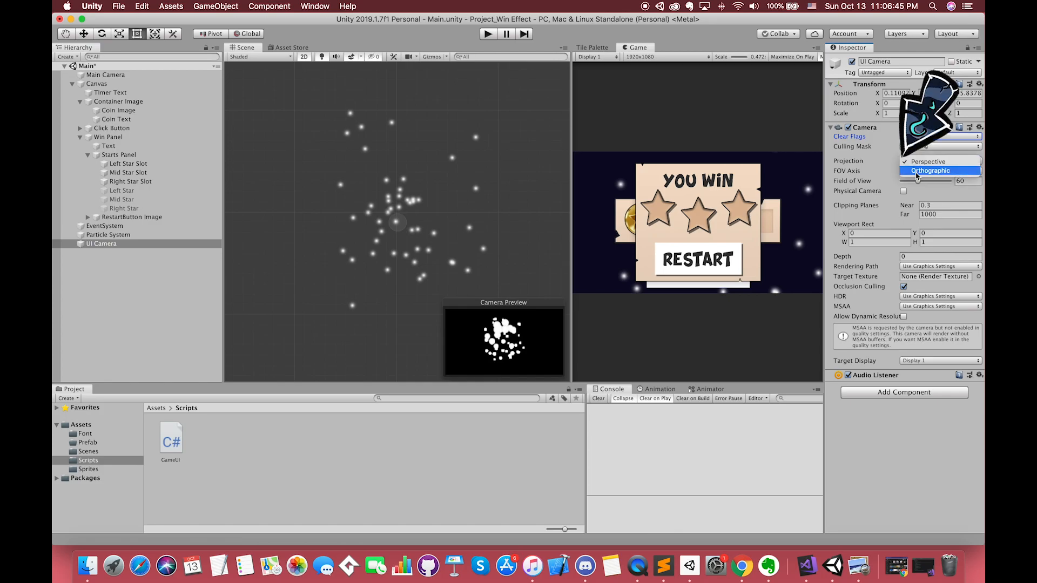
pyautogui.click(939, 169)
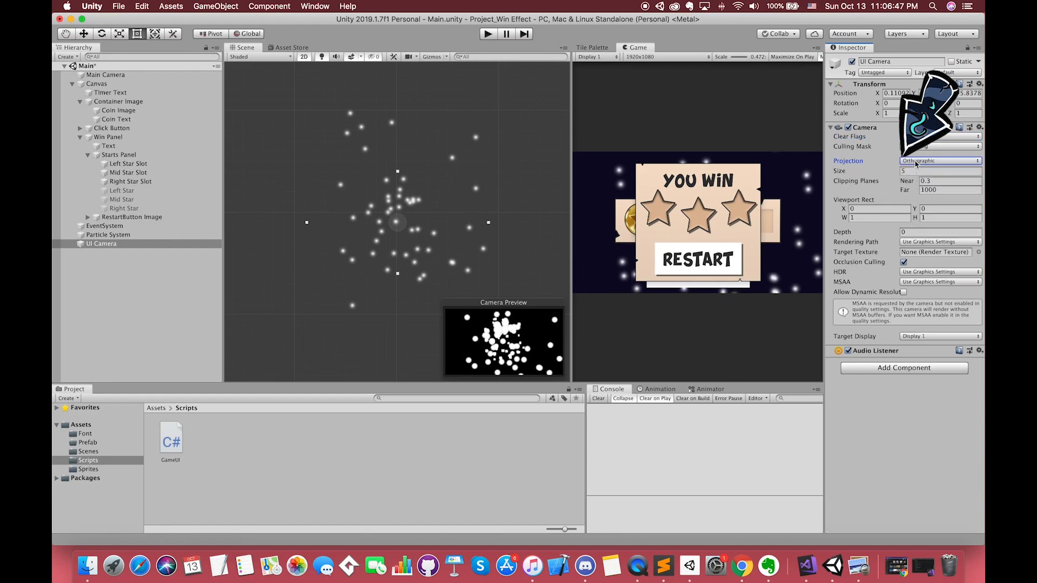
# Set the UI Camera's Culling Mask to Nothing, then reopen it to pick the needed layer
pyautogui.click(939, 146)
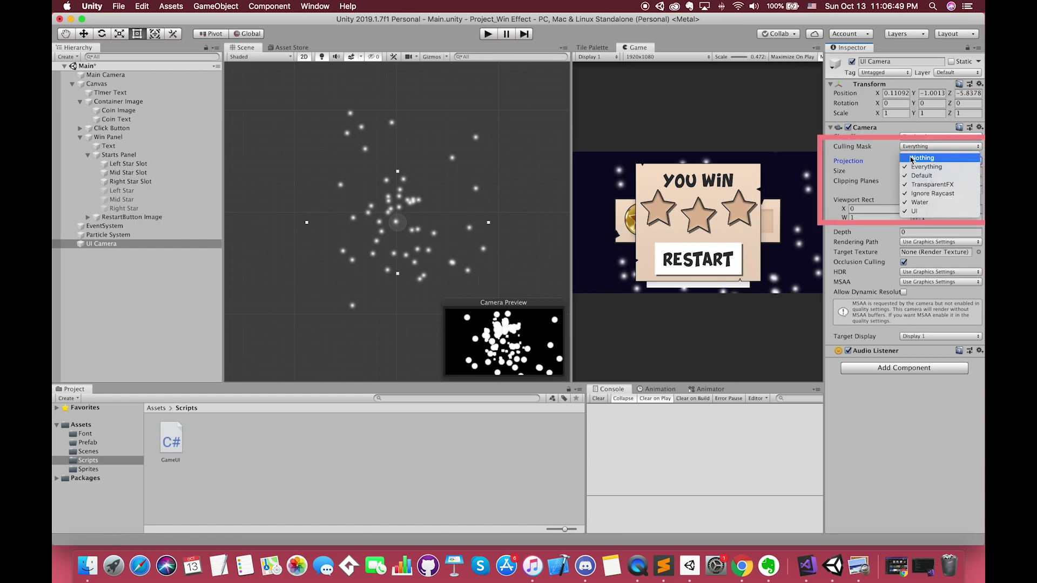
pyautogui.click(921, 158)
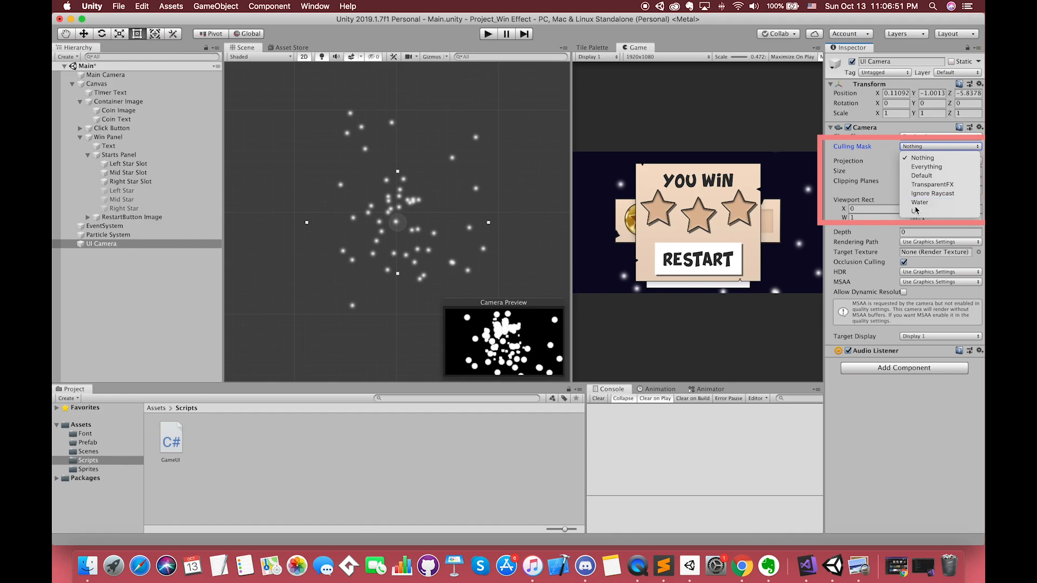
pyautogui.click(912, 146)
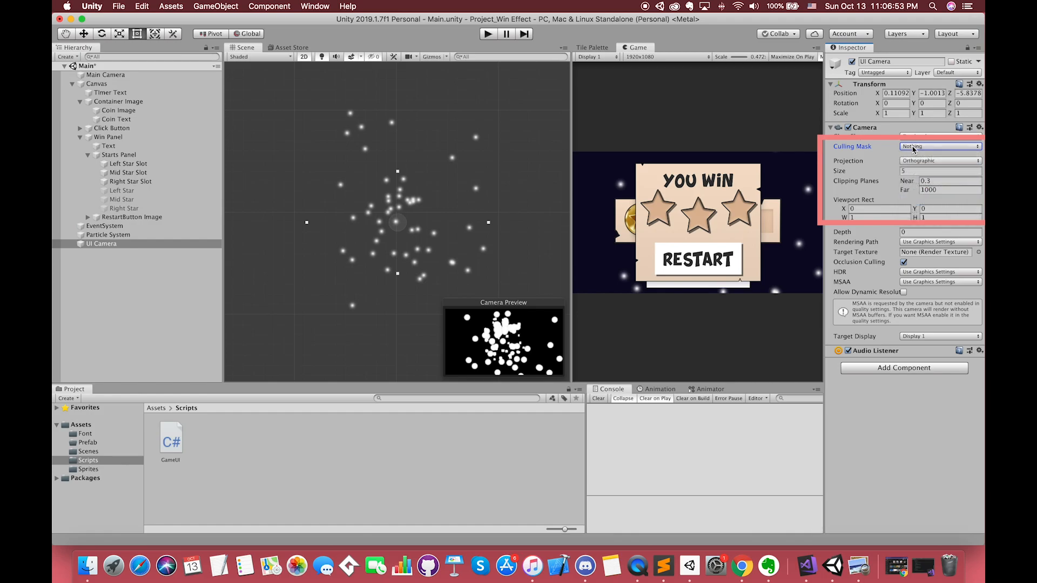
pyautogui.click(939, 146)
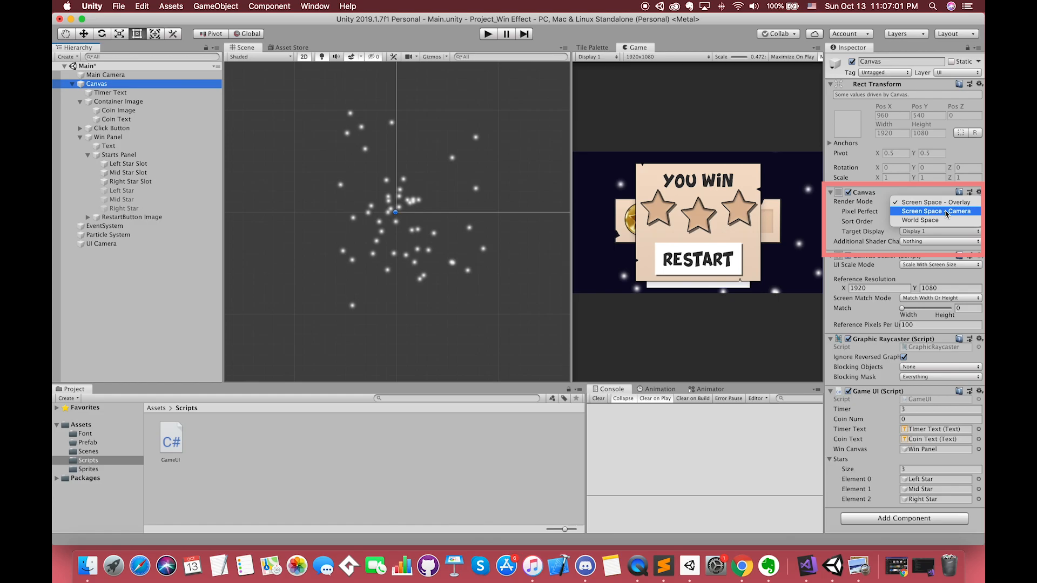
# Set the Canvas Render Mode to Screen Space - Camera with UI Camera as Render Camera, then inspect the UI Camera and Particle System
pyautogui.click(933, 211)
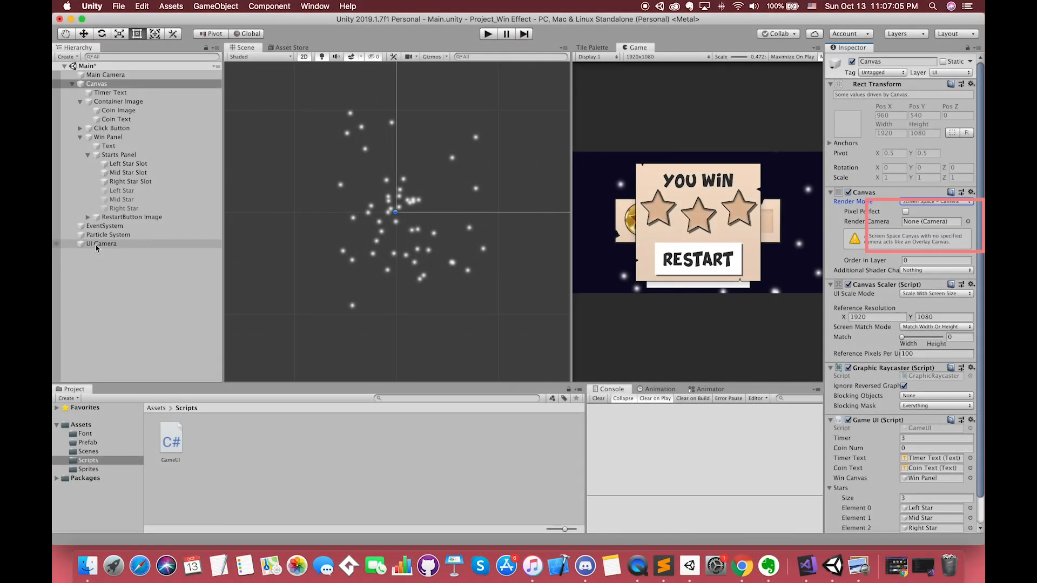
pyautogui.click(96, 83)
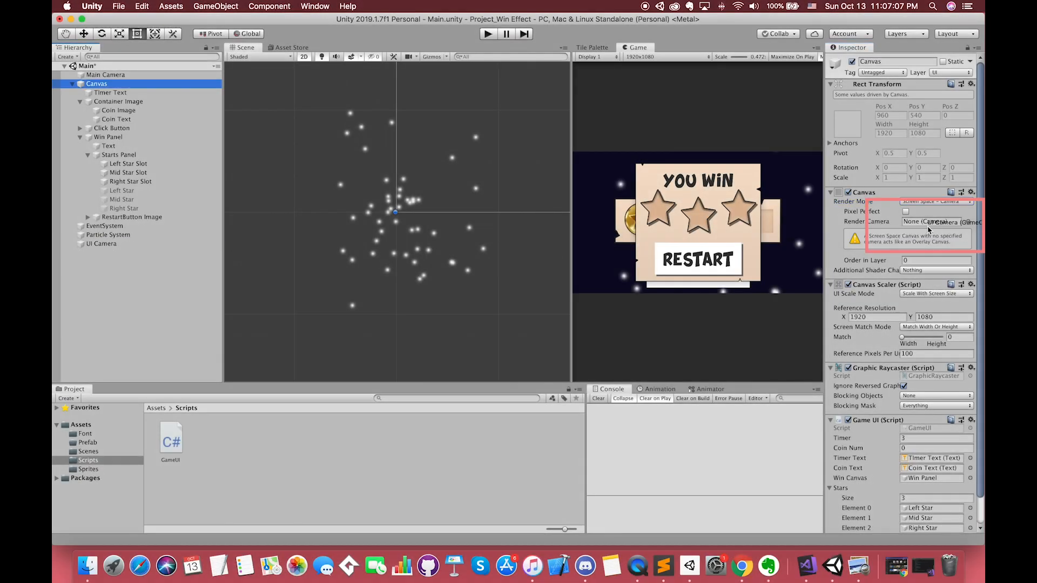
pyautogui.click(935, 222)
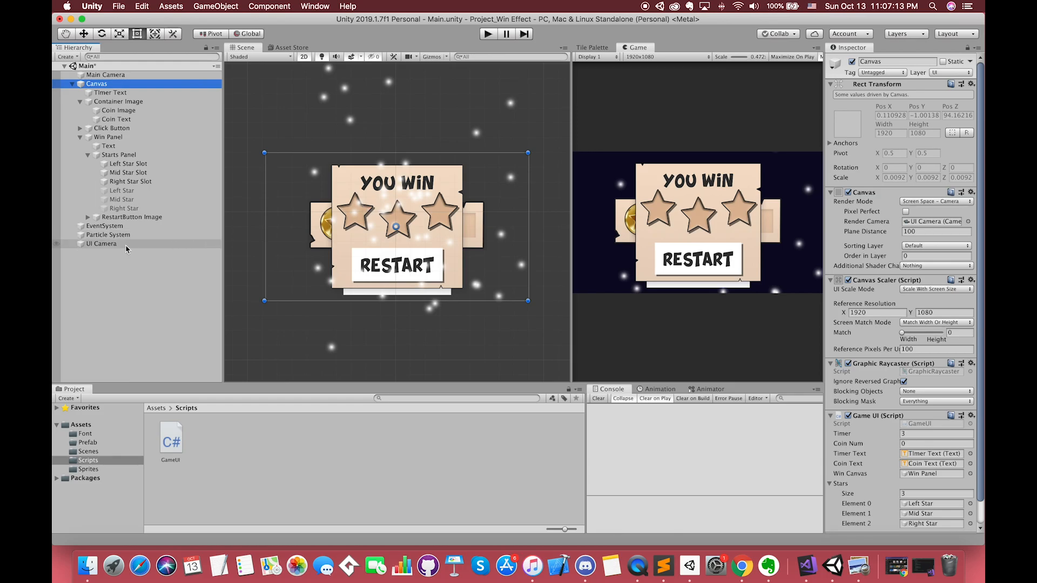
pyautogui.click(101, 243)
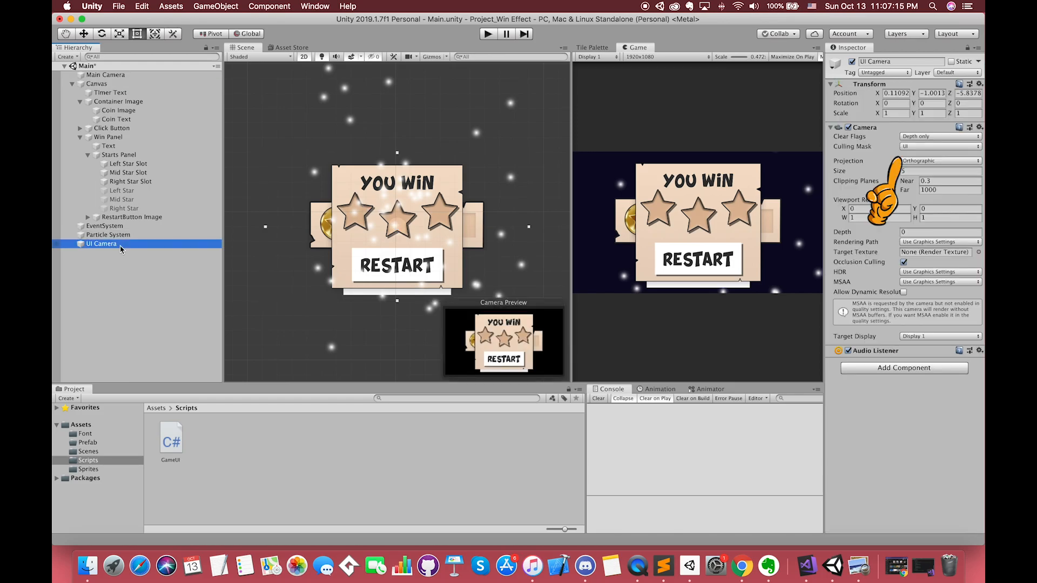
pyautogui.moveTo(139, 296)
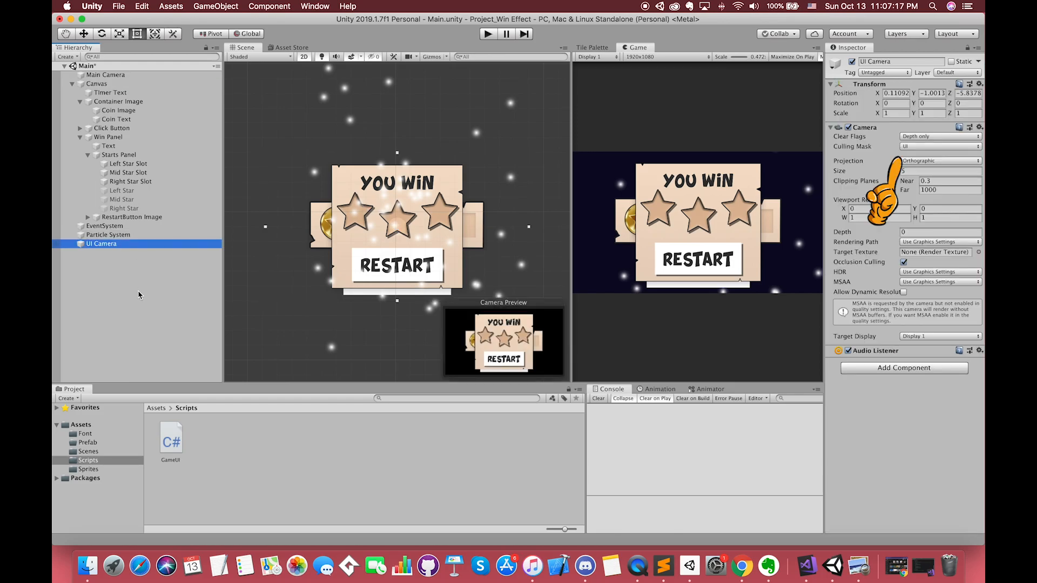
pyautogui.click(108, 234)
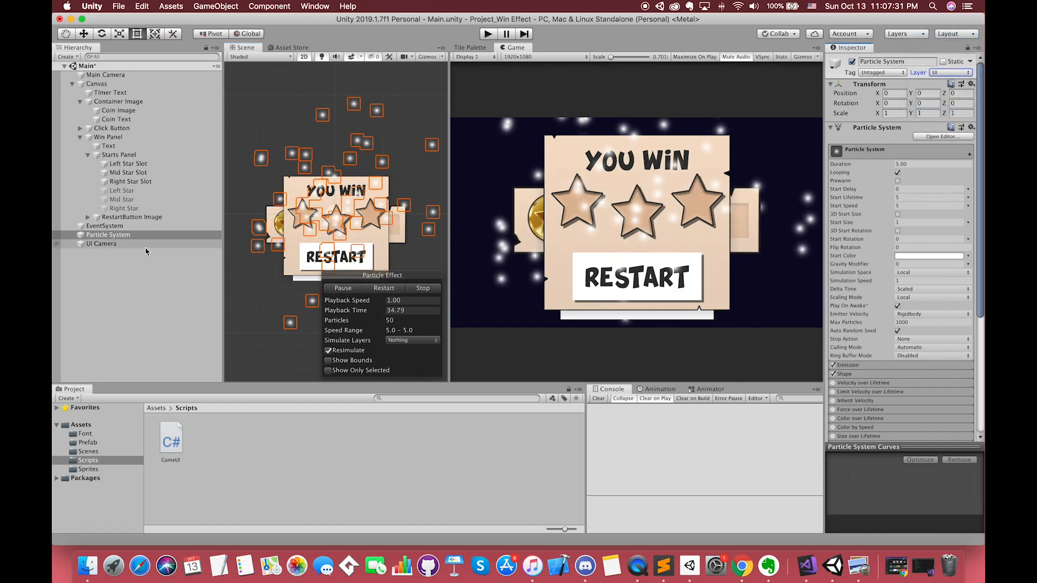
# Compare the UI Camera and Particle System settings and open the UI Camera's transform options
pyautogui.click(101, 243)
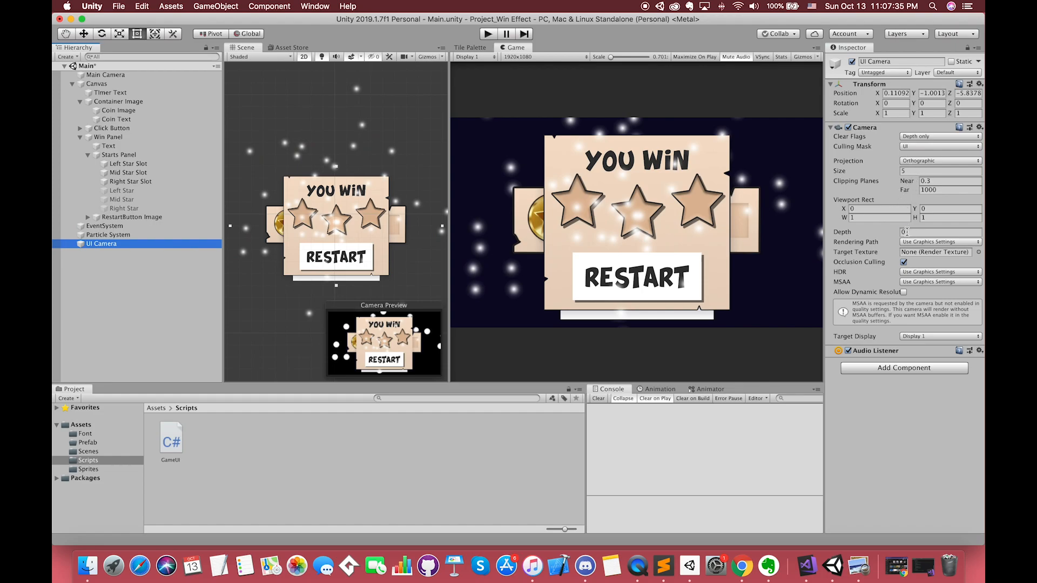
pyautogui.click(108, 235)
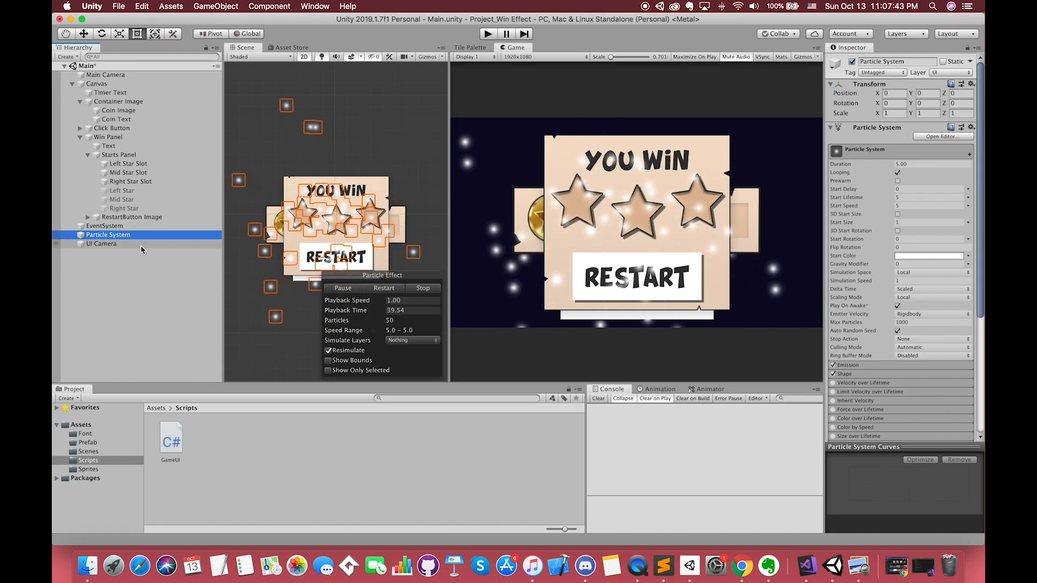
pyautogui.click(101, 243)
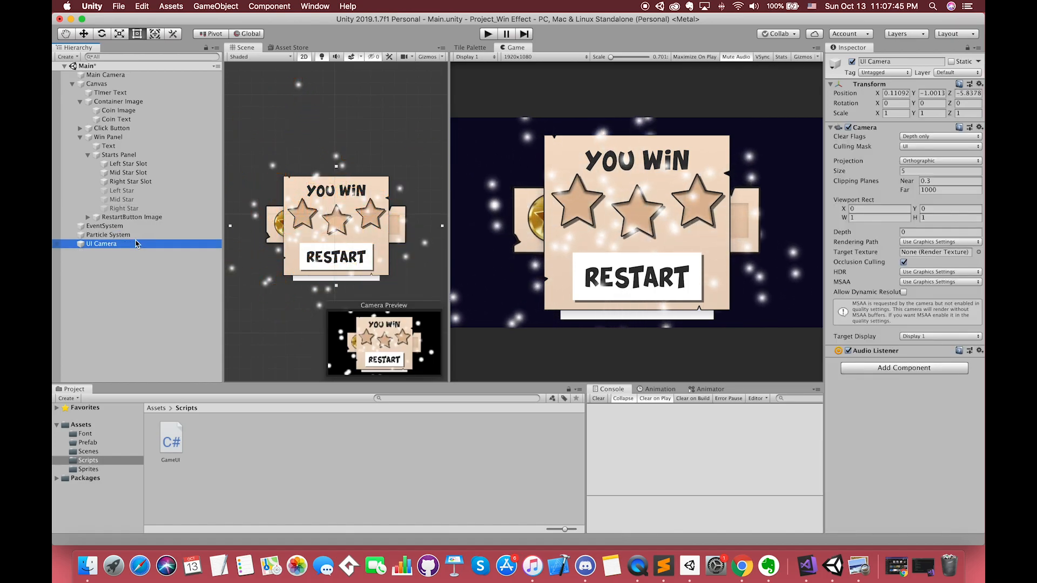
pyautogui.click(980, 85)
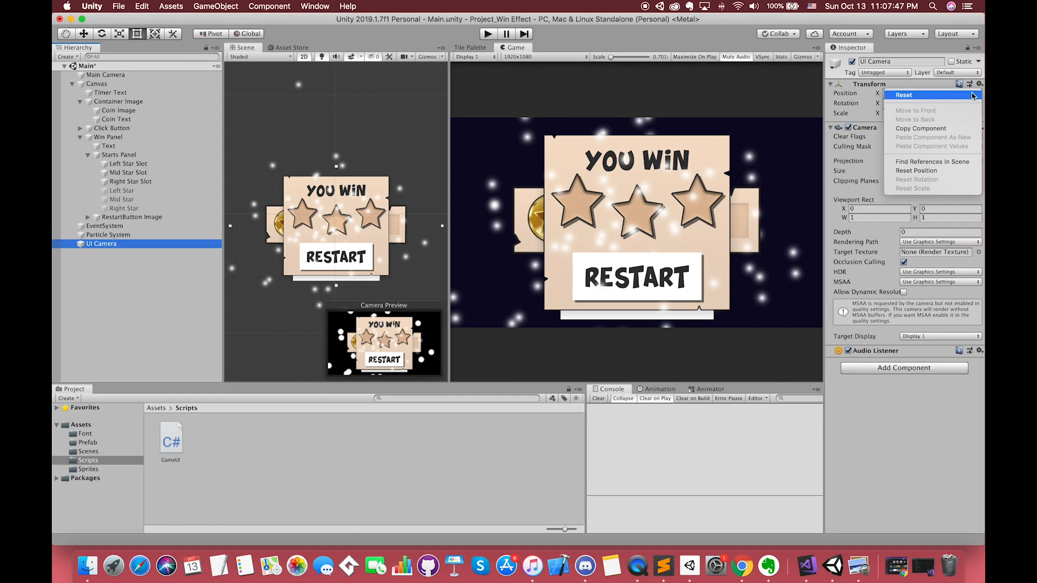
# Move the Particle System under the UI Camera and review its settings for particles over the win panel
pyautogui.click(105, 226)
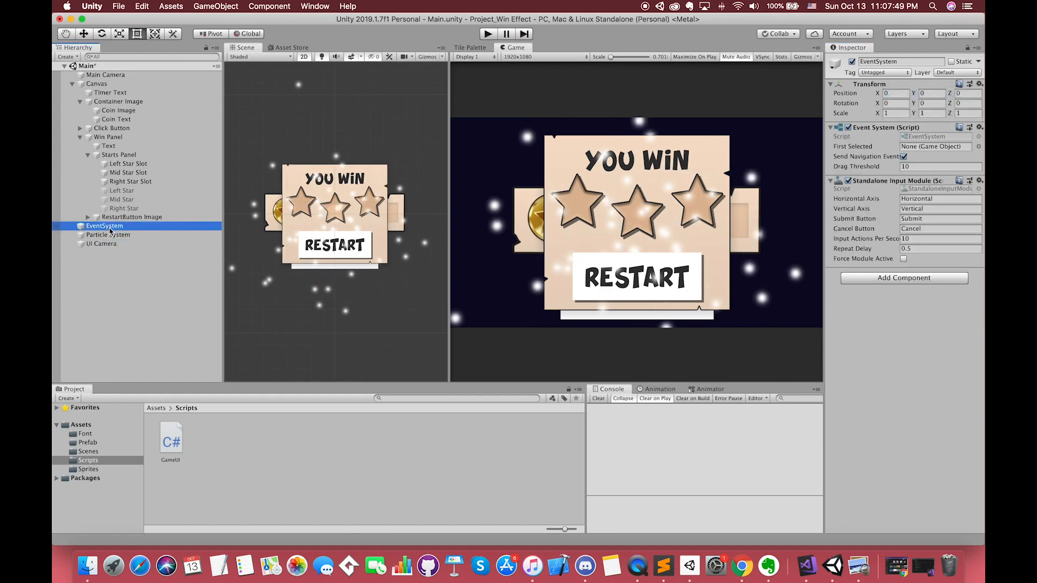
pyautogui.click(108, 235)
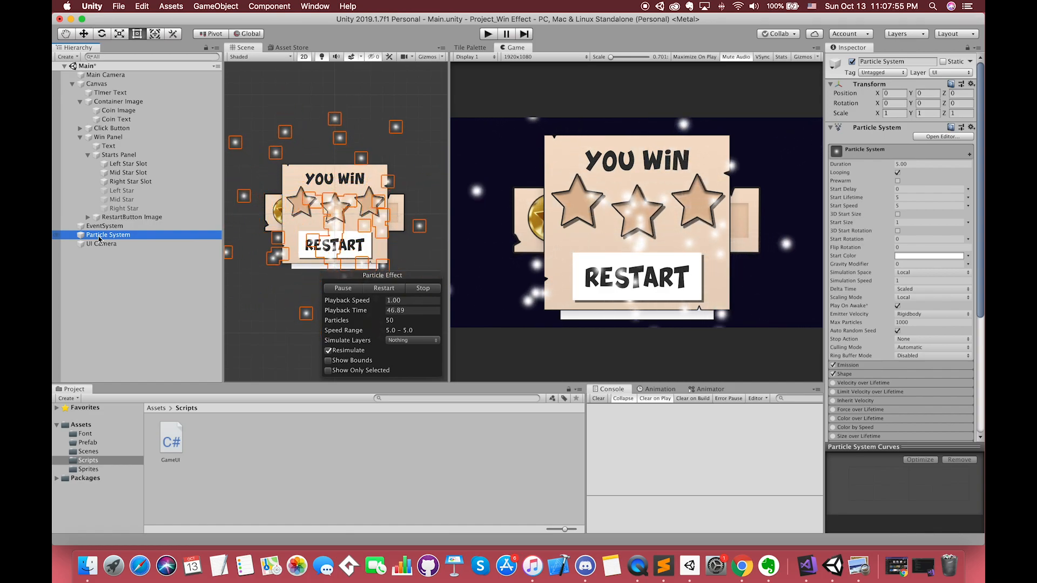
pyautogui.click(101, 243)
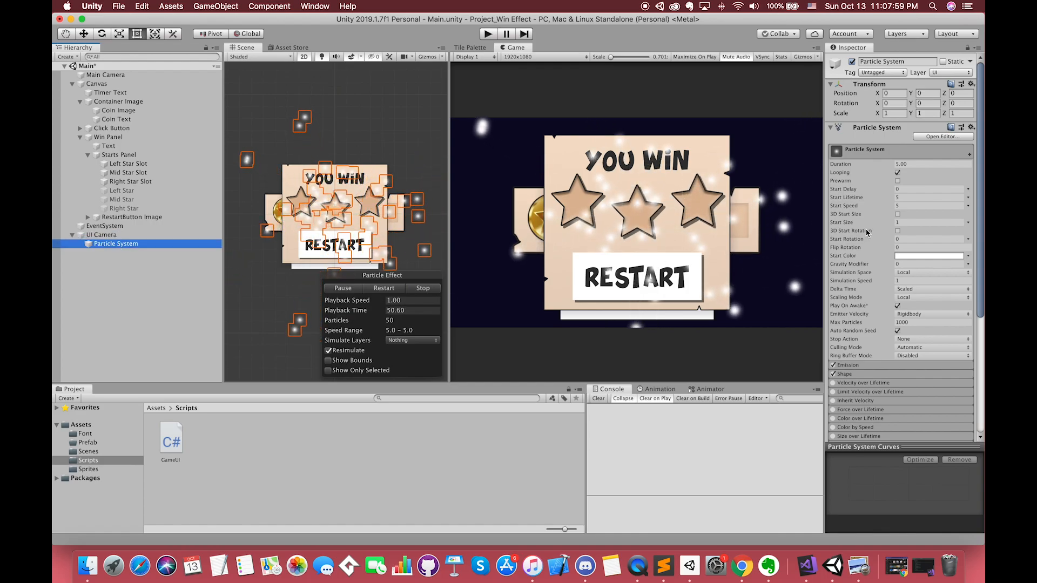
pyautogui.scroll(-3)
pyautogui.write('2')
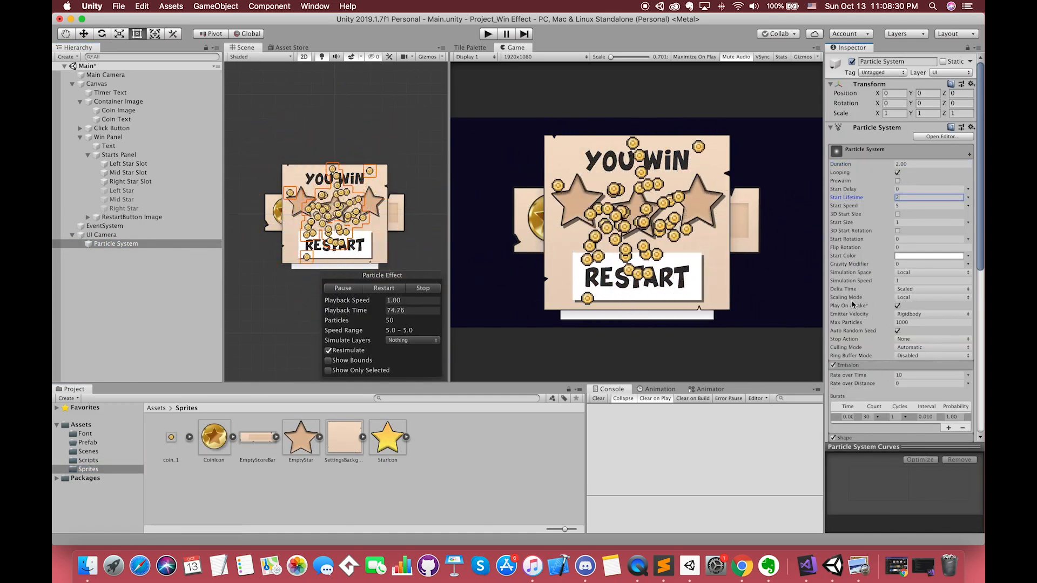
# Set Gravity Modifier 0.4 and pick a Start Color for the star particles
pyautogui.click(929, 264)
pyautogui.write('.4')
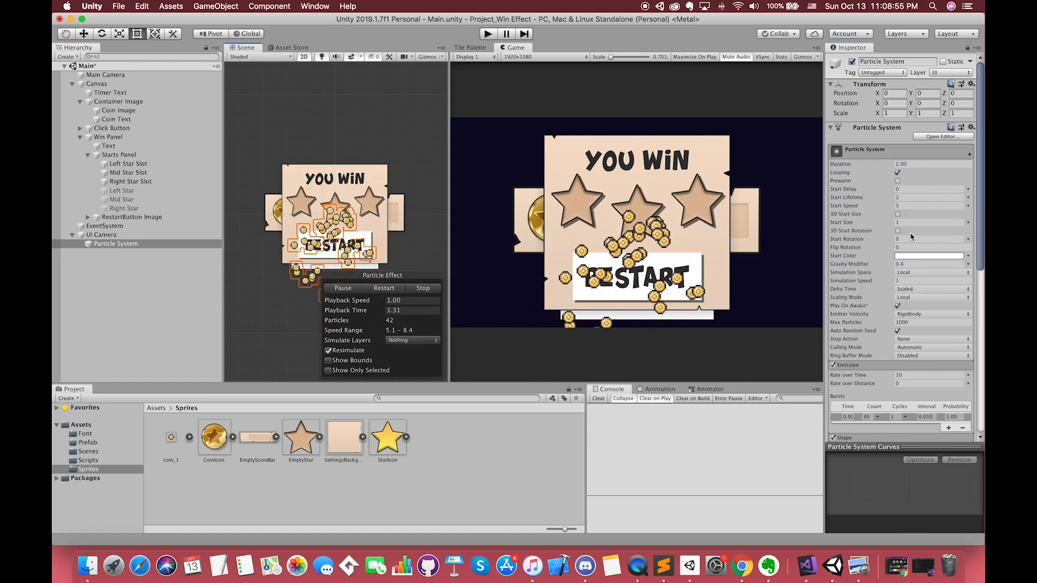
pyautogui.click(929, 255)
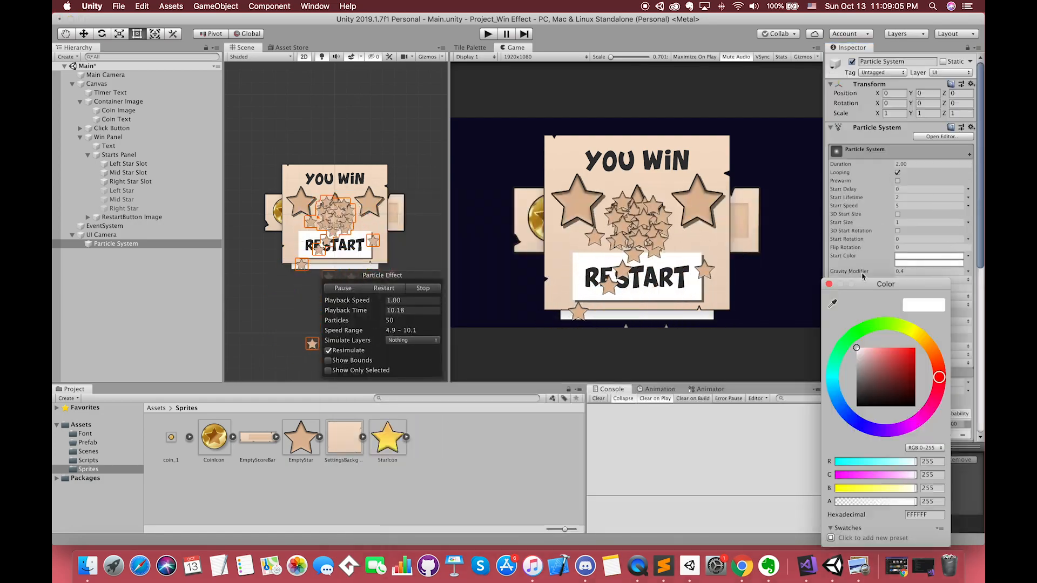
pyautogui.click(916, 336)
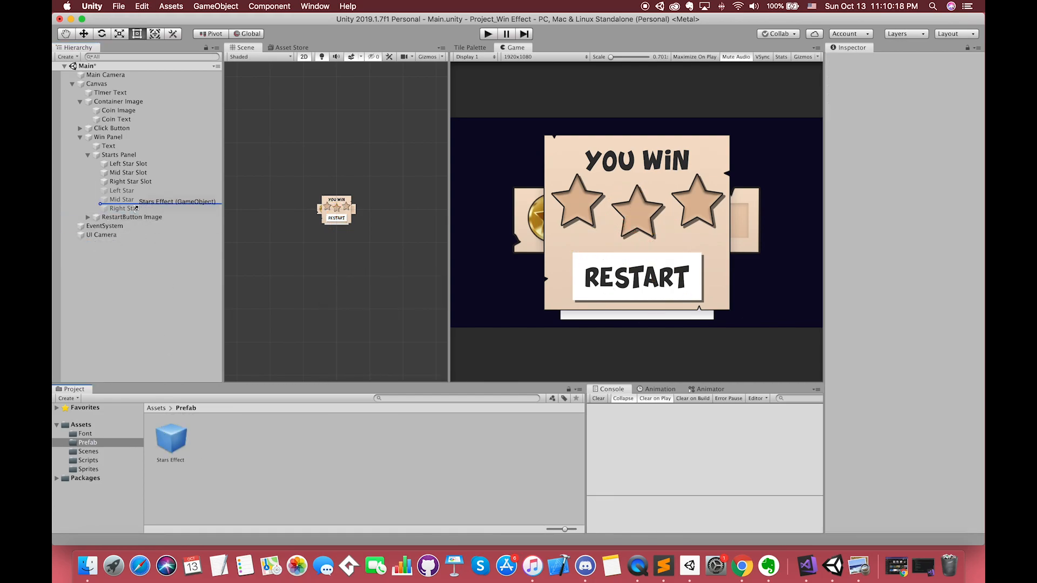
# Place a Stars Effect prefab copy under Left, Mid and Right Star with positions reset to 0
pyautogui.click(132, 199)
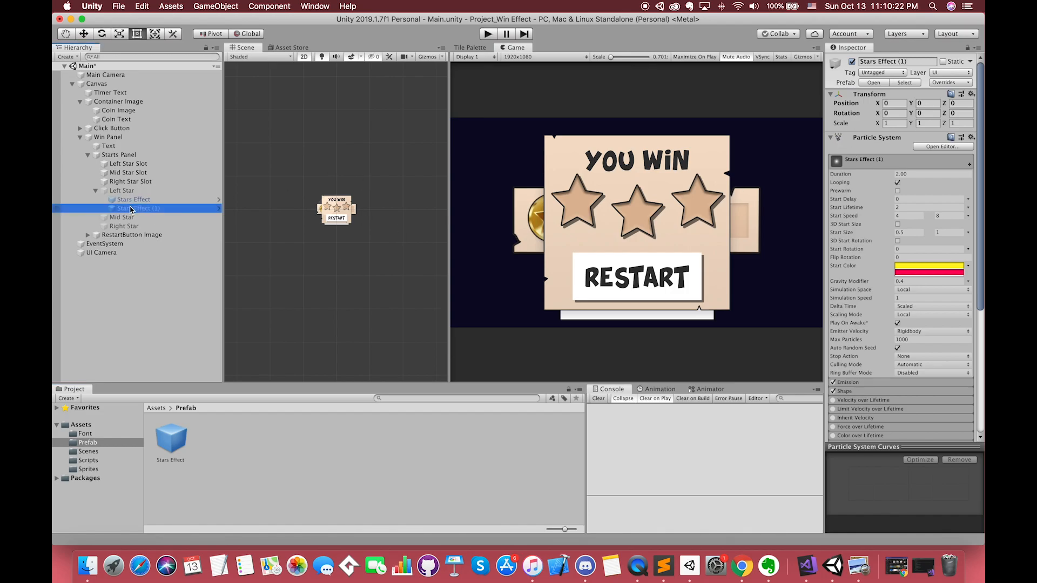
pyautogui.click(137, 217)
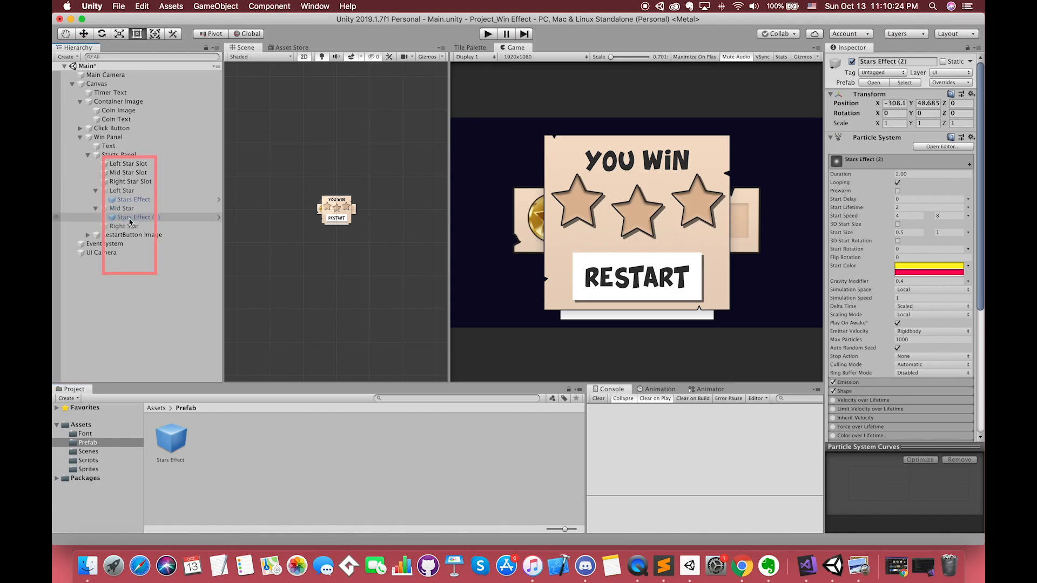
pyautogui.click(132, 234)
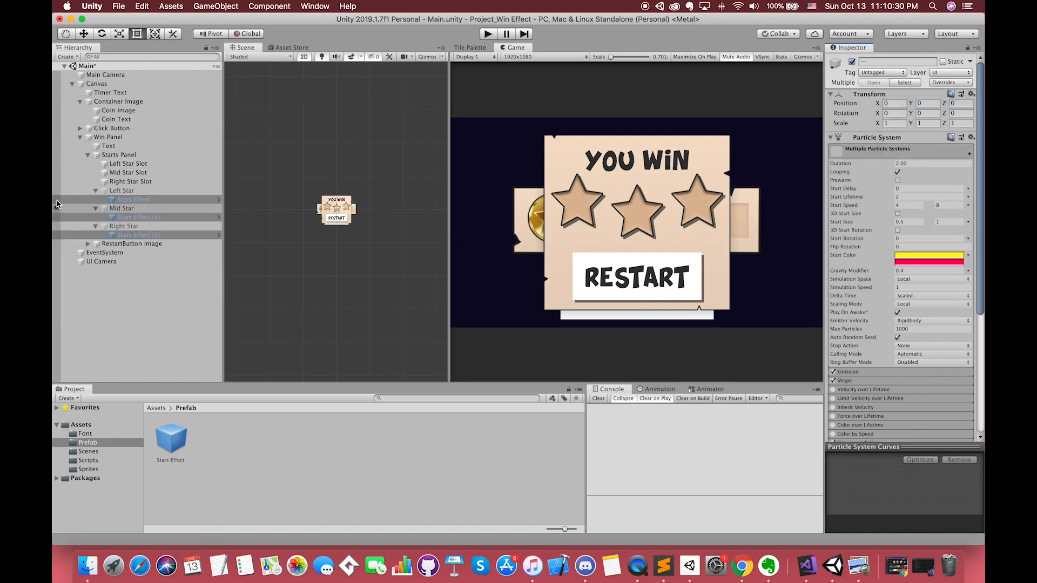
pyautogui.click(122, 191)
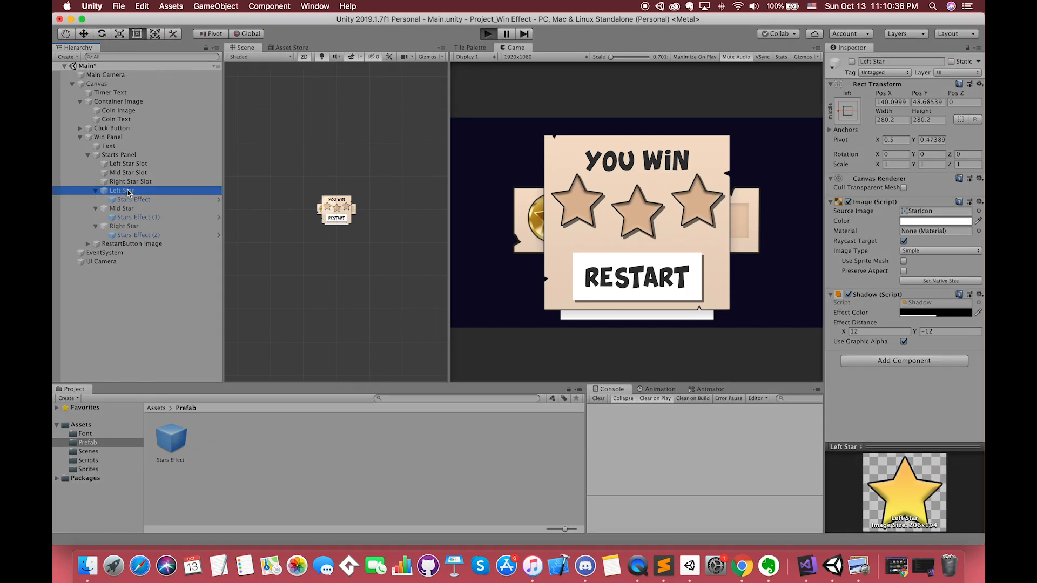
pyautogui.click(488, 34)
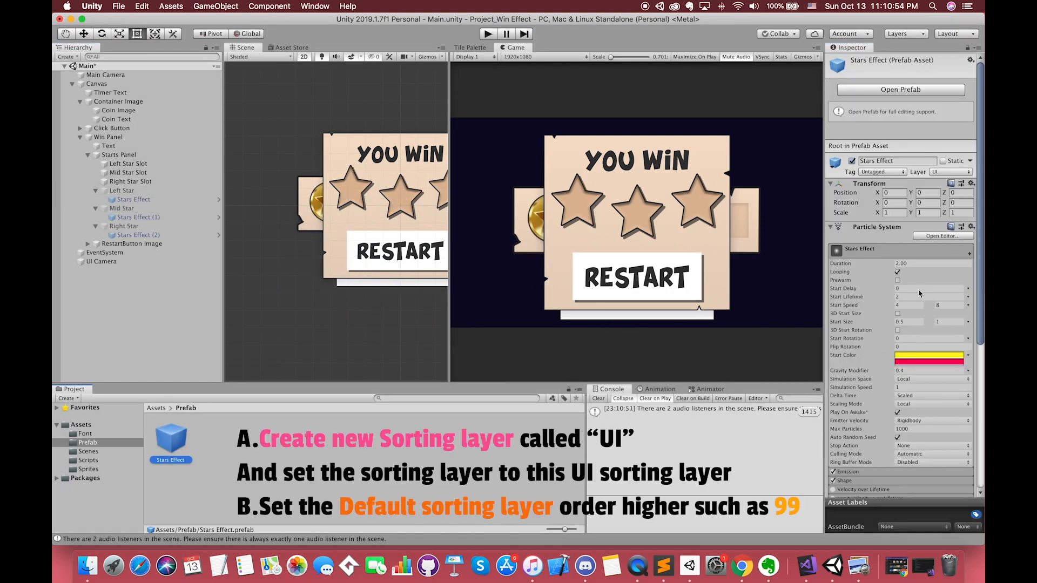
# Check the UI Camera, then set the Stars Effect renderer's Order in Layer to 99
pyautogui.scroll(-3)
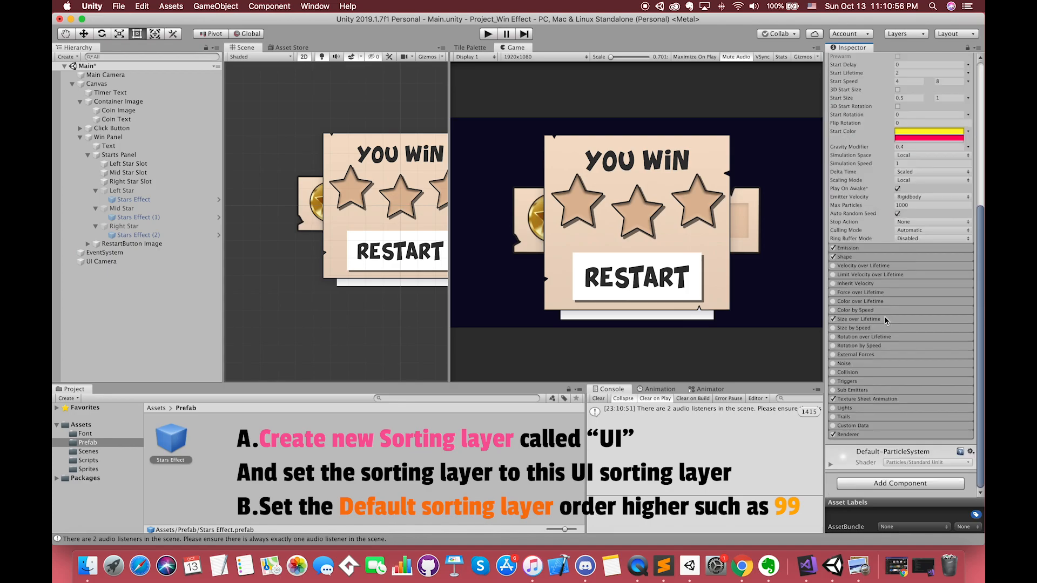
pyautogui.scroll(-3)
pyautogui.write('UI')
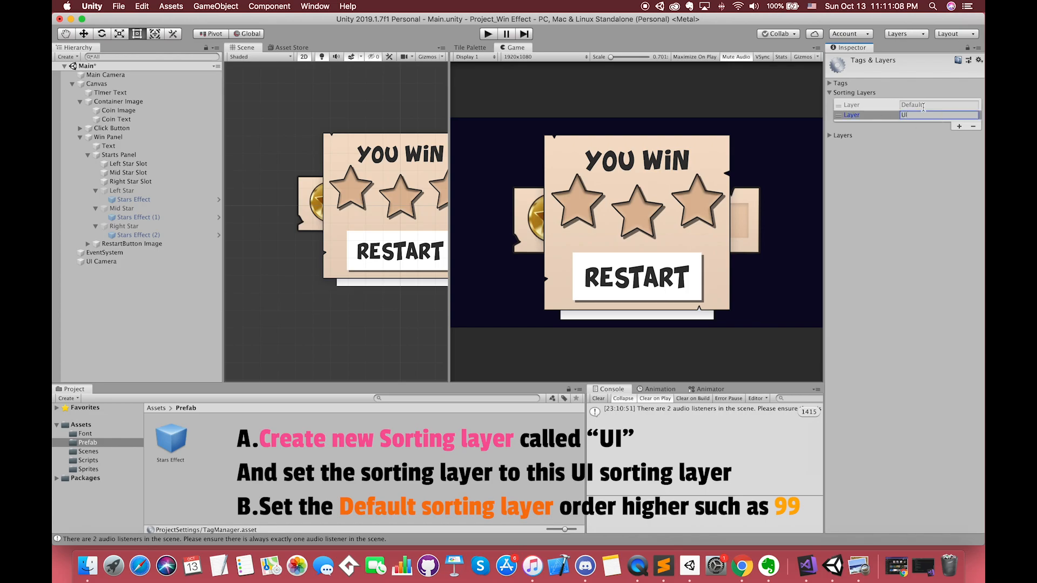
pyautogui.click(101, 261)
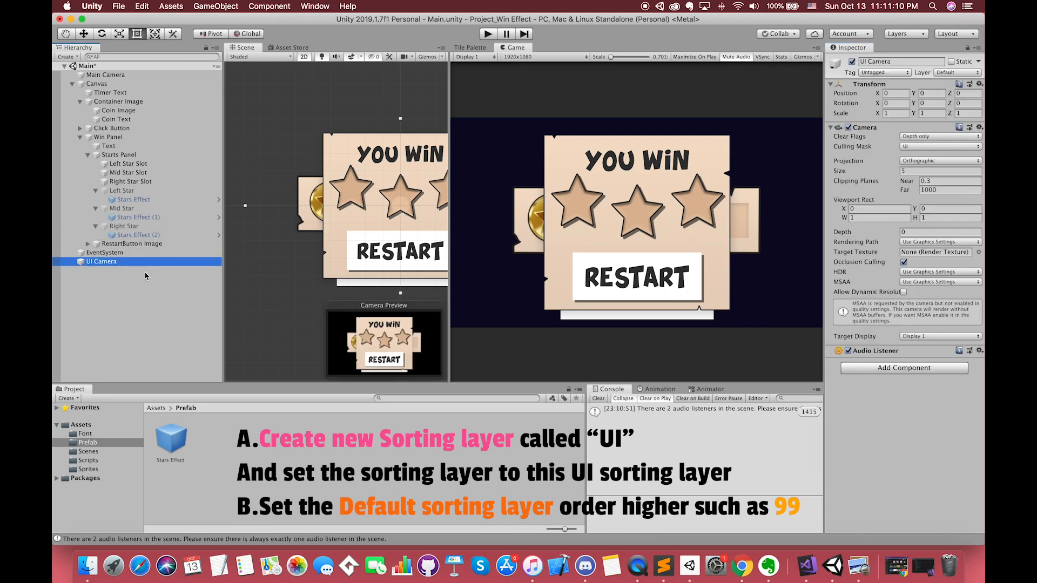
pyautogui.click(170, 440)
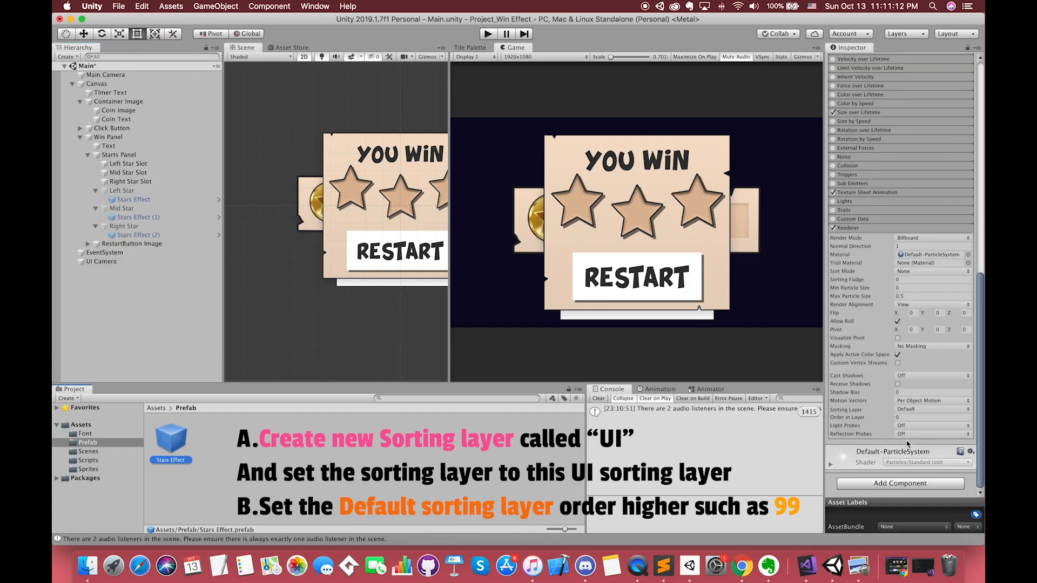
pyautogui.click(932, 408)
pyautogui.write('99')
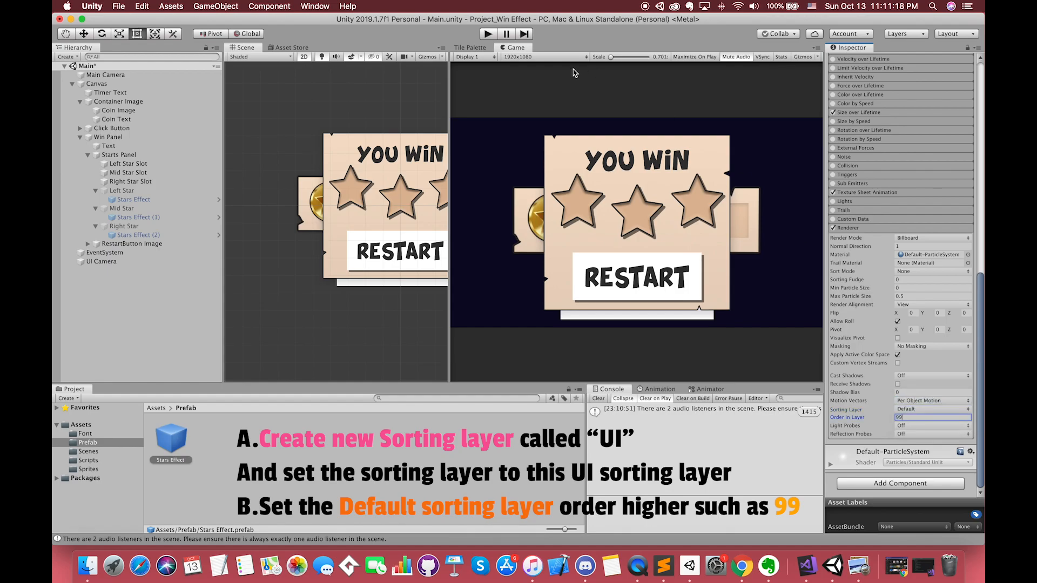
pyautogui.click(489, 33)
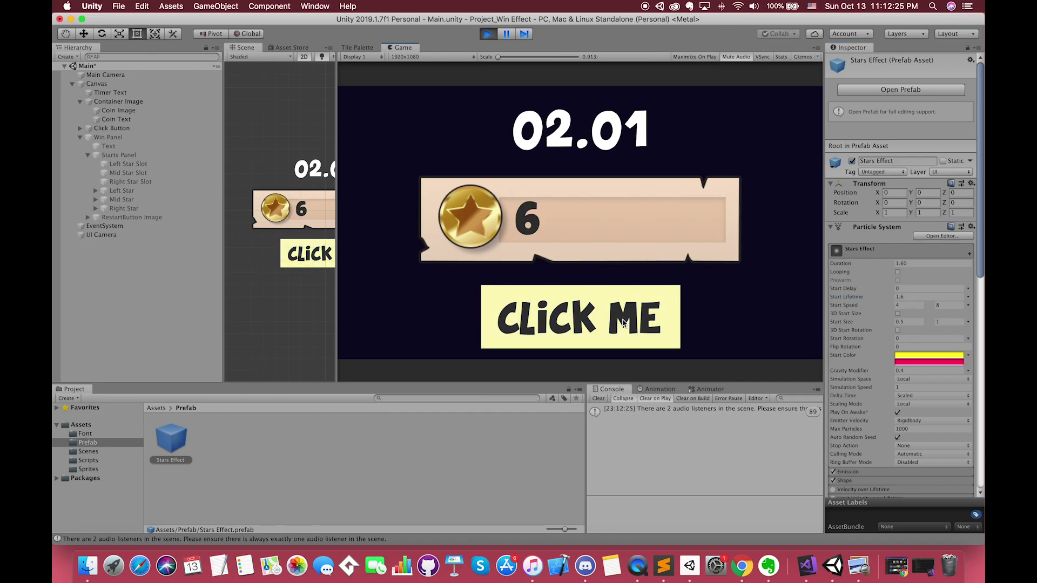
# Collect coins by hitting Click Me repeatedly during the play test
pyautogui.click(579, 317)
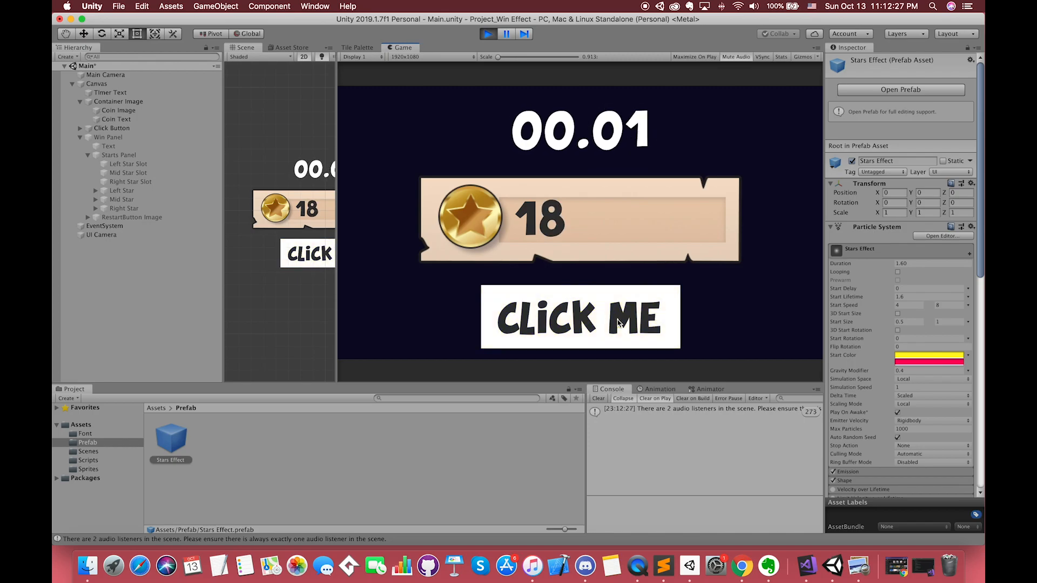
pyautogui.click(579, 316)
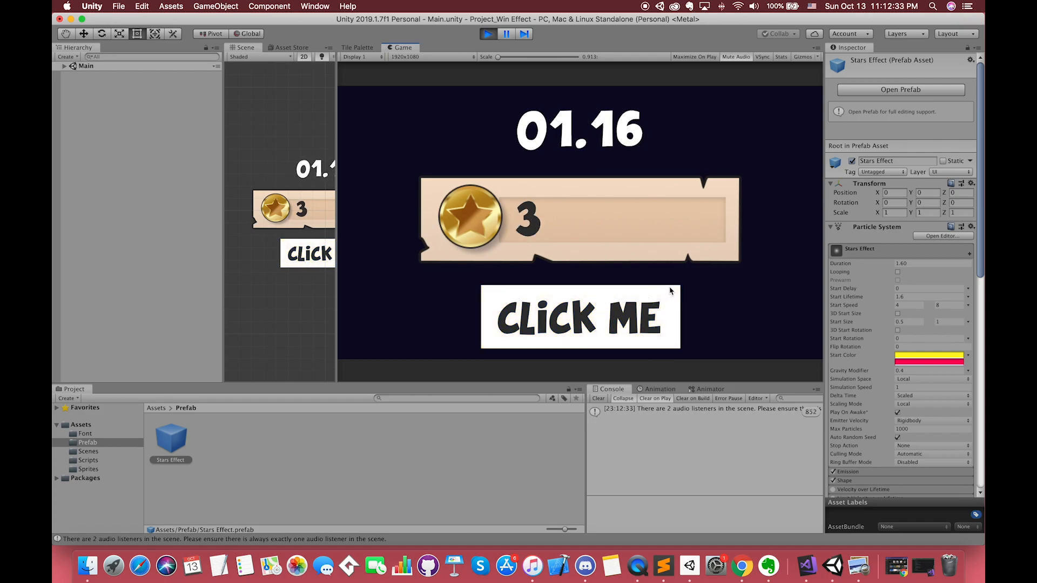
pyautogui.click(579, 316)
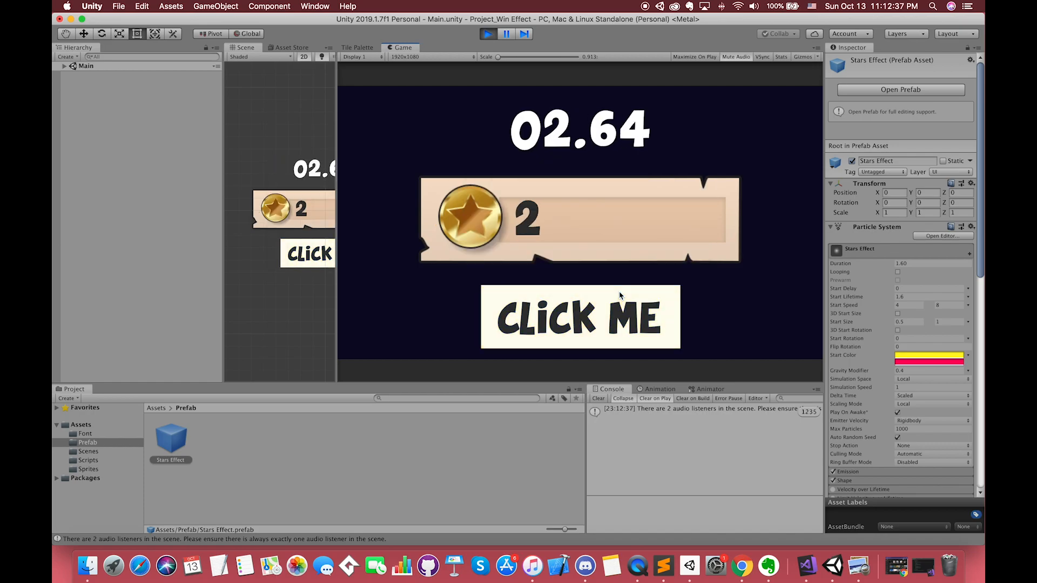
pyautogui.click(579, 316)
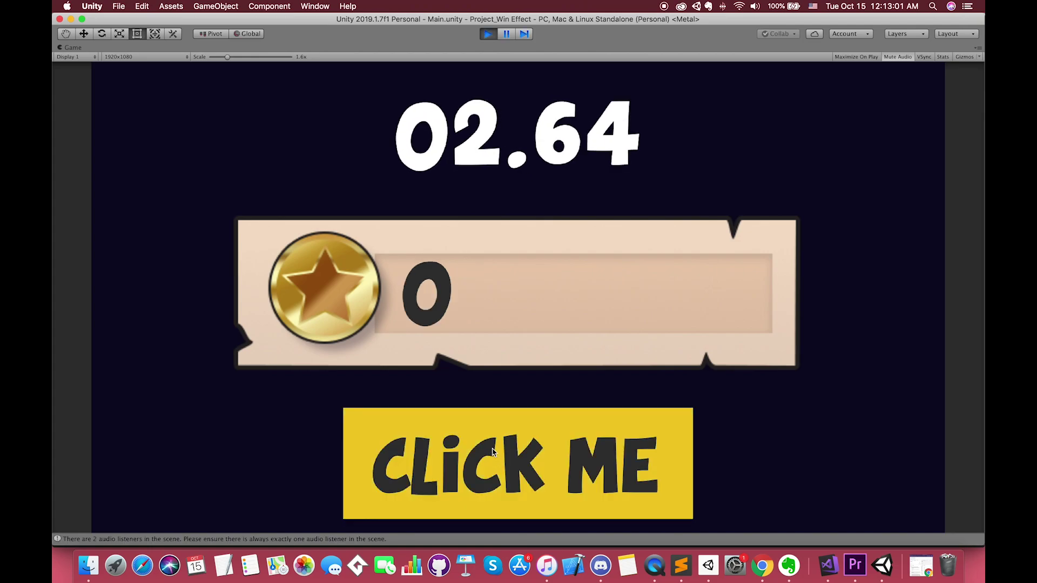
# Collect coins until the win panel shows, restart, and start collecting again
pyautogui.click(518, 463)
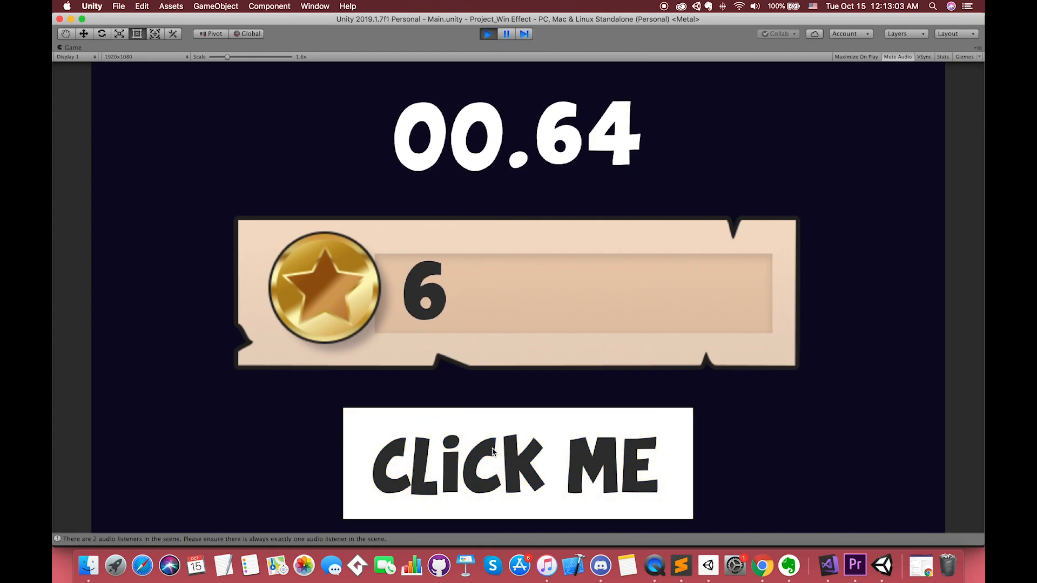
pyautogui.click(517, 461)
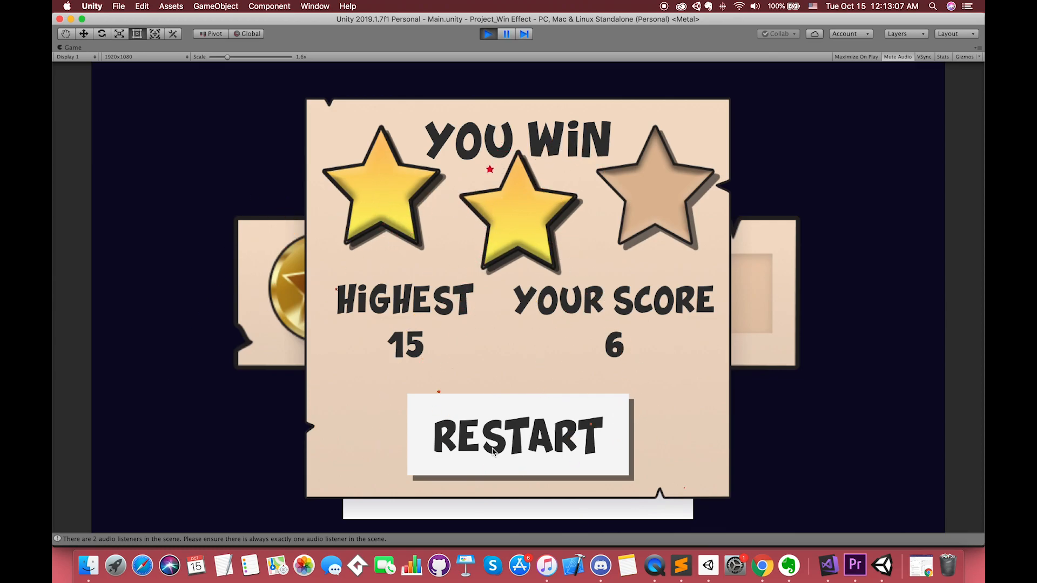
pyautogui.click(518, 437)
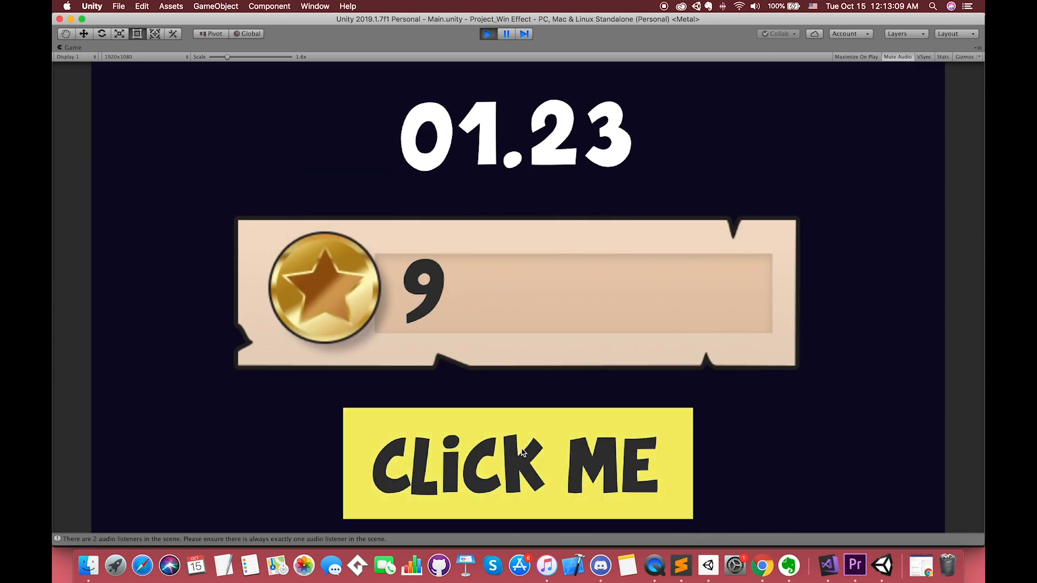
pyautogui.click(517, 463)
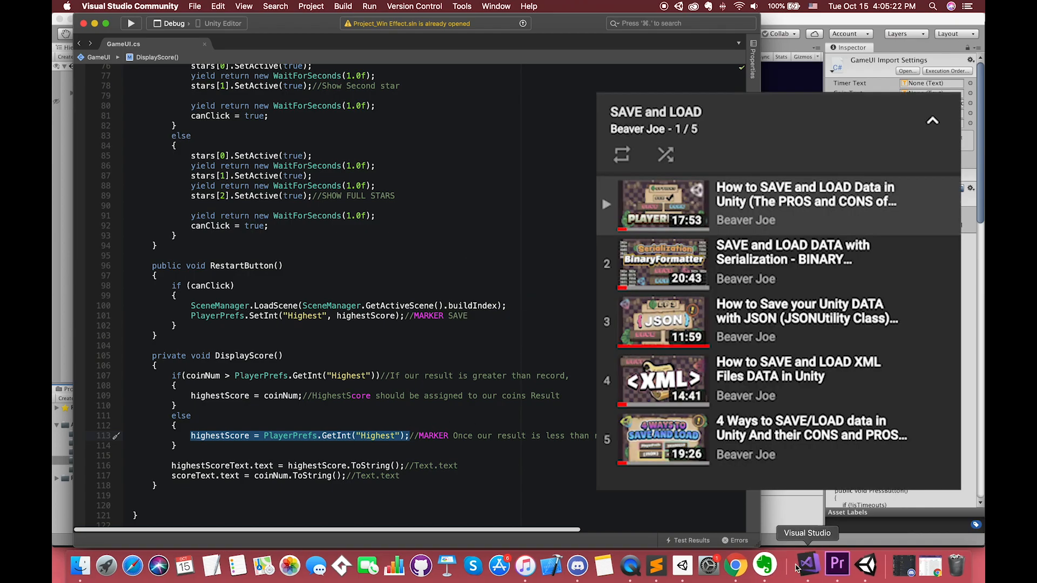
# View the DisplayScore method in GameUI.cs with its PlayerPrefs calls
pyautogui.rightClick(806, 565)
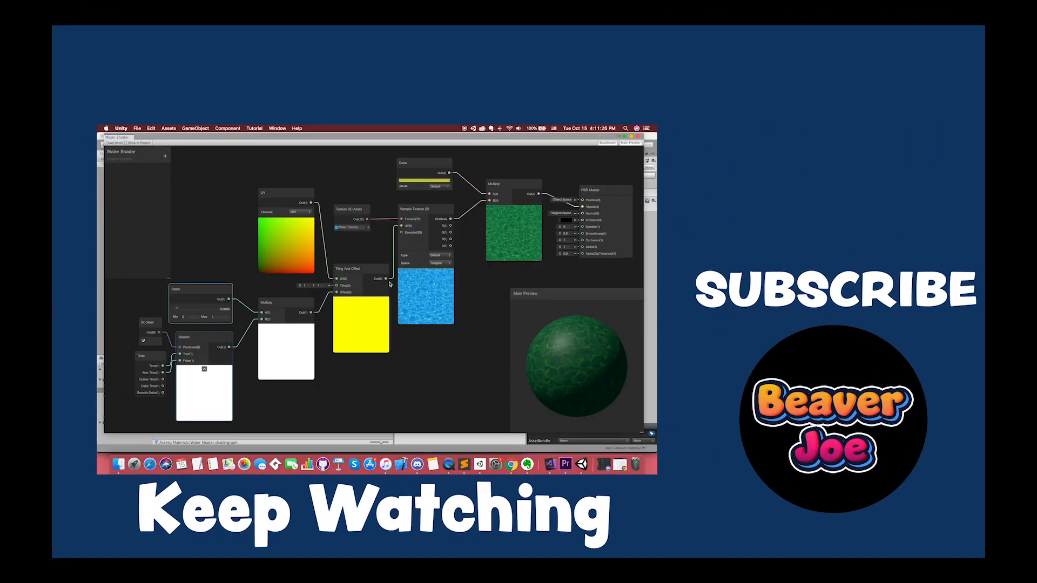
pyautogui.click(424, 213)
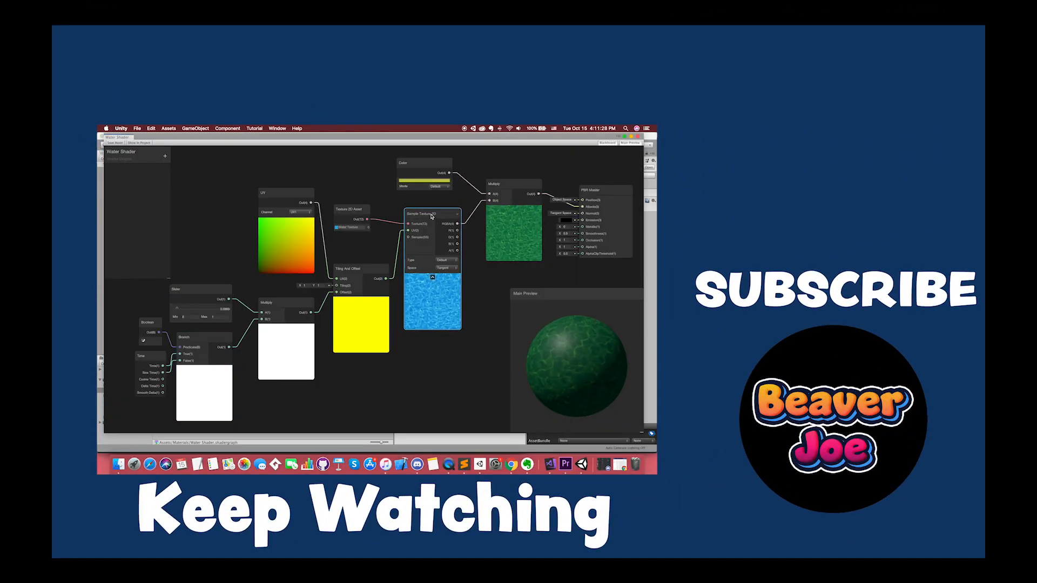